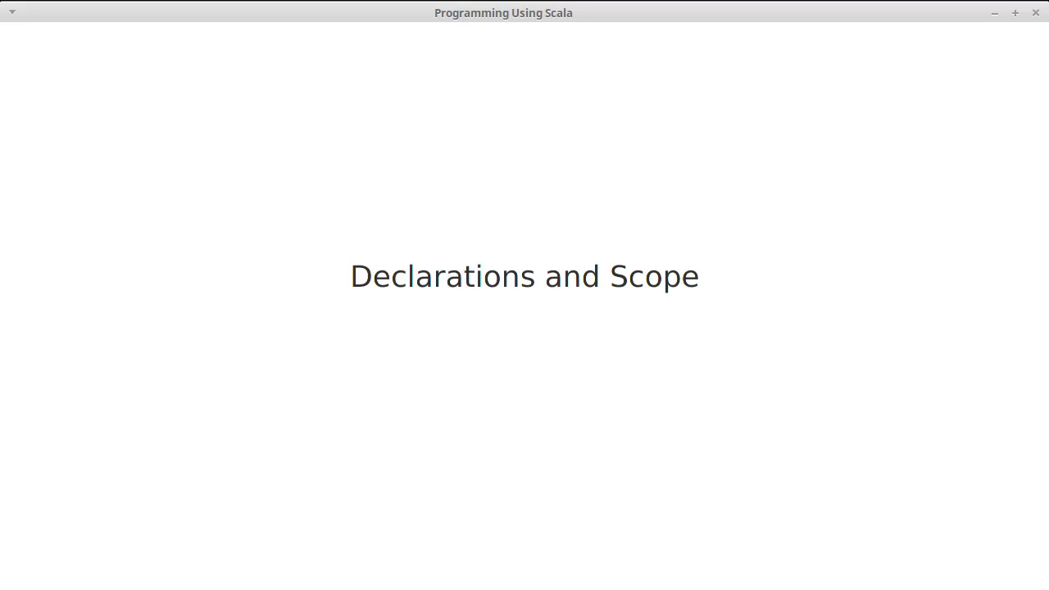
pyautogui.moveTo(977, 55)
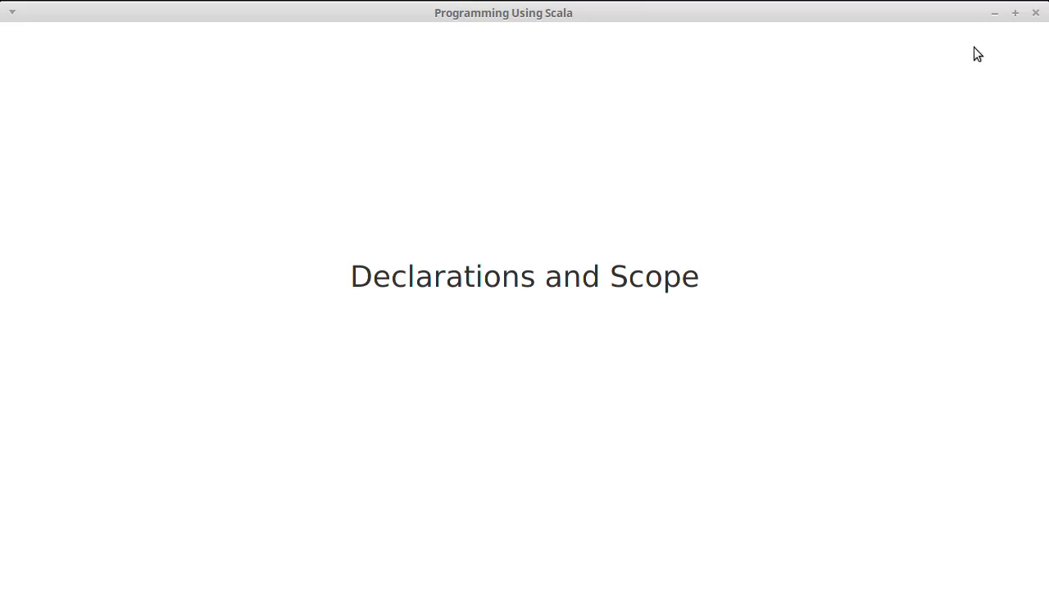
pyautogui.moveTo(1035, 15)
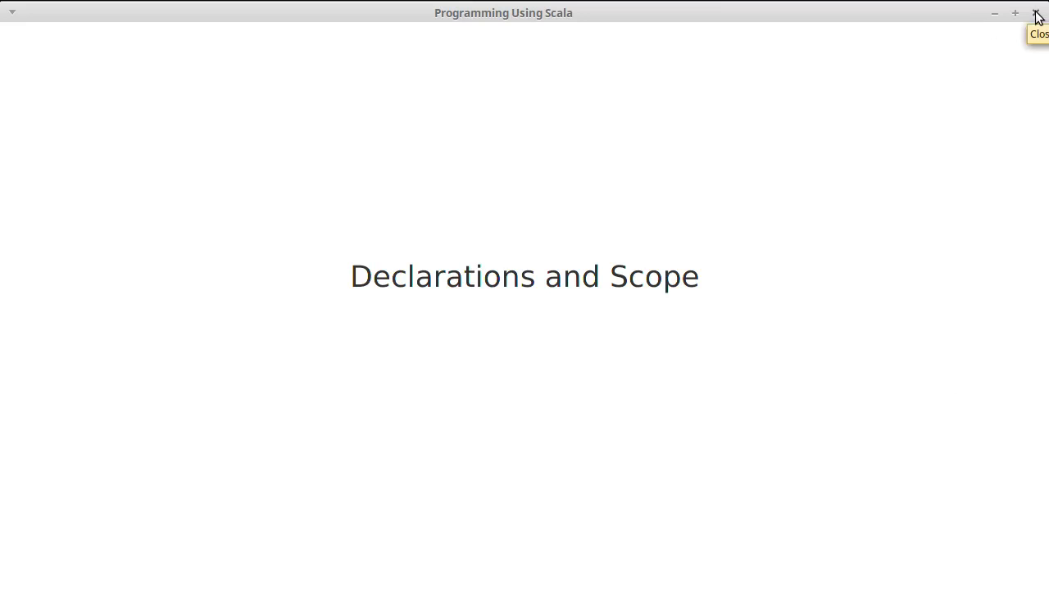
# - Dismiss the Declarations and Scope slide and scroll HelloWorld.scala up to its first declarations
pyautogui.click(1036, 13)
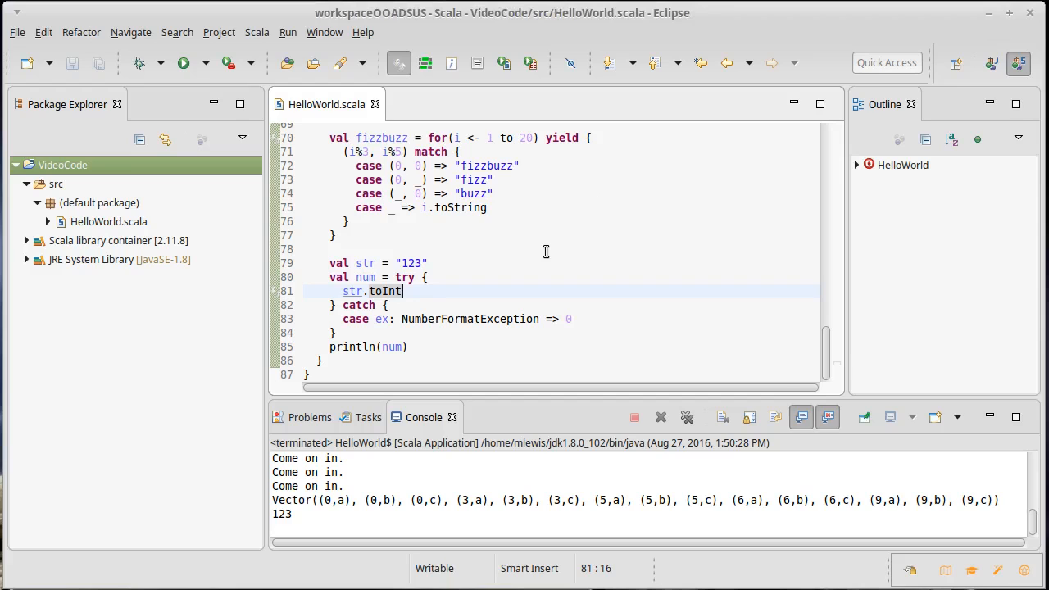
pyautogui.click(405, 346)
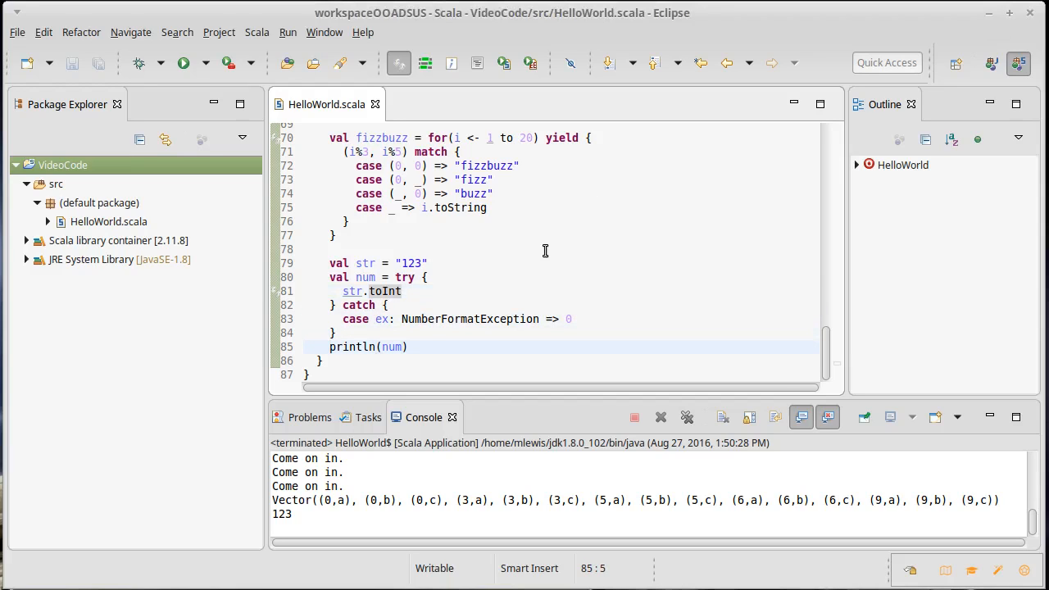
pyautogui.scroll(3)
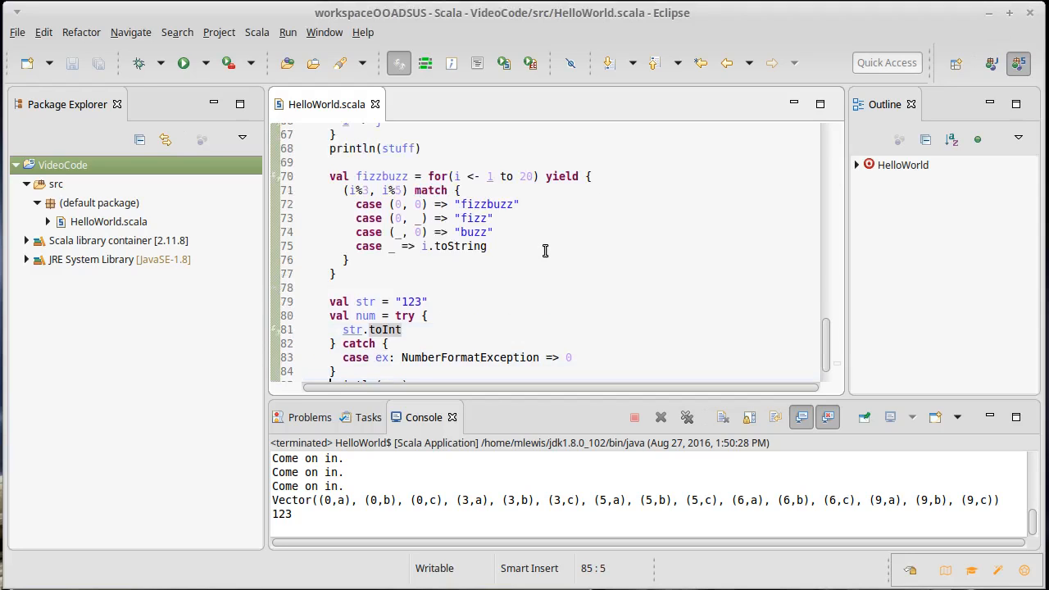
pyautogui.scroll(3)
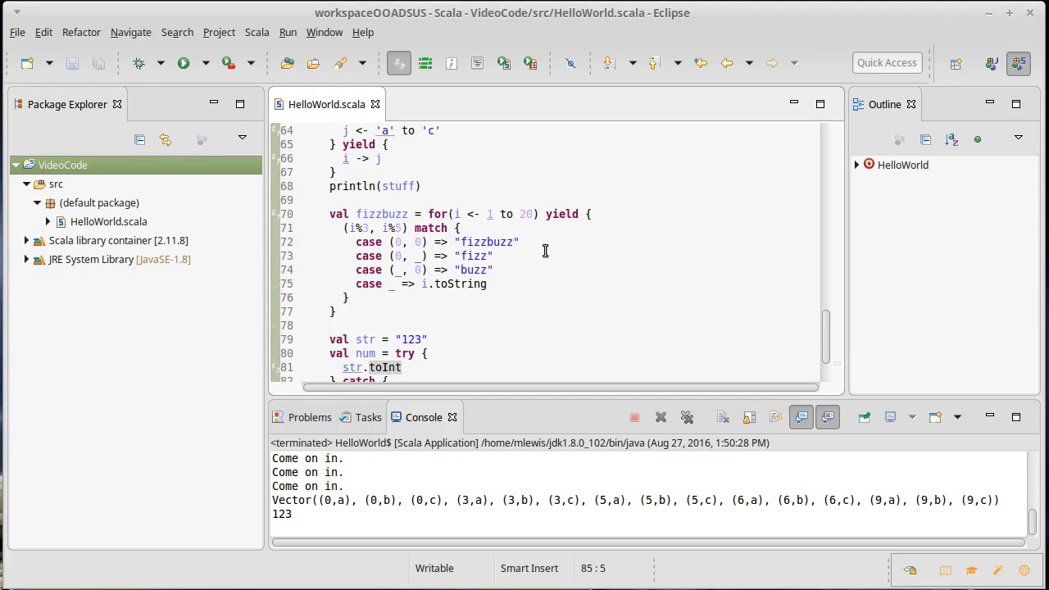
pyautogui.scroll(3)
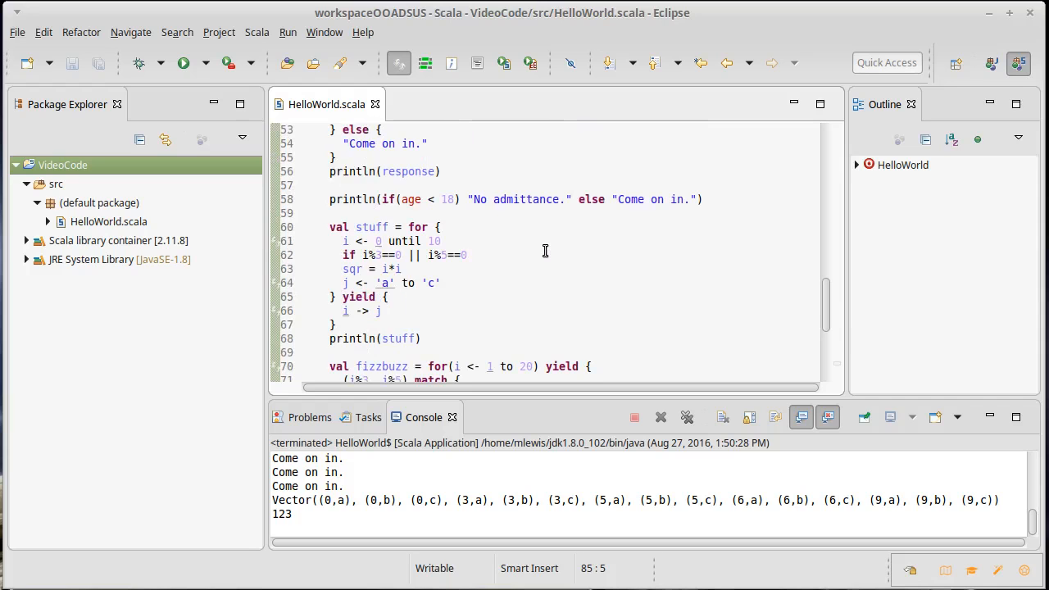
pyautogui.scroll(3)
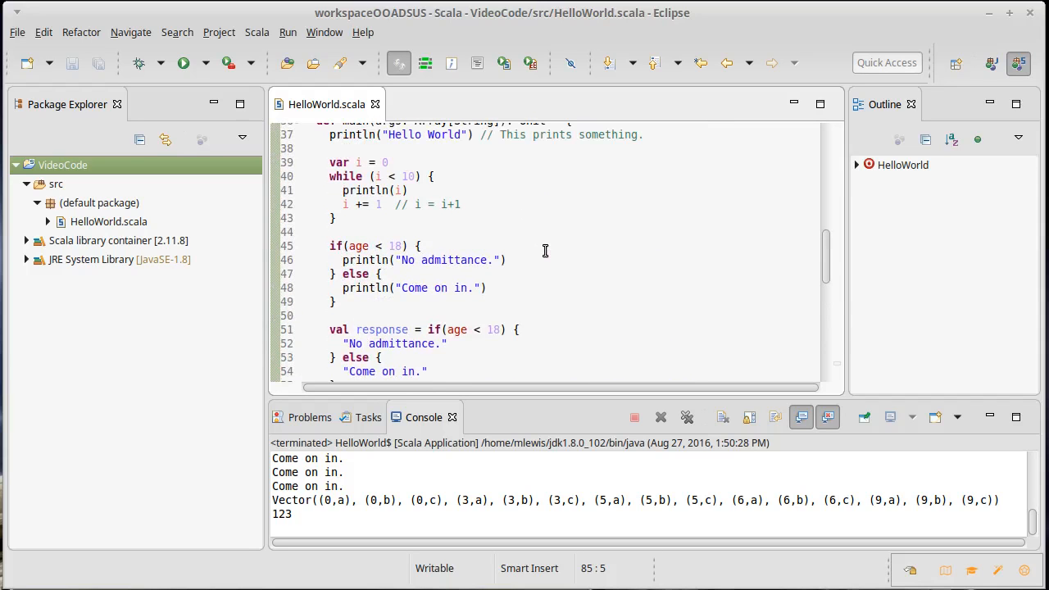
pyautogui.scroll(3)
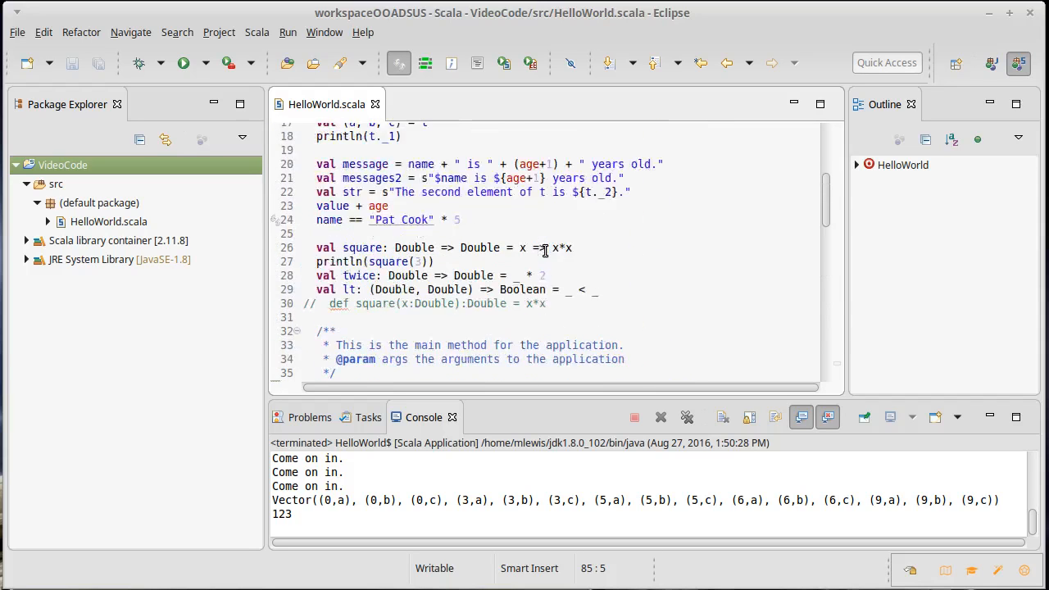
pyautogui.scroll(3)
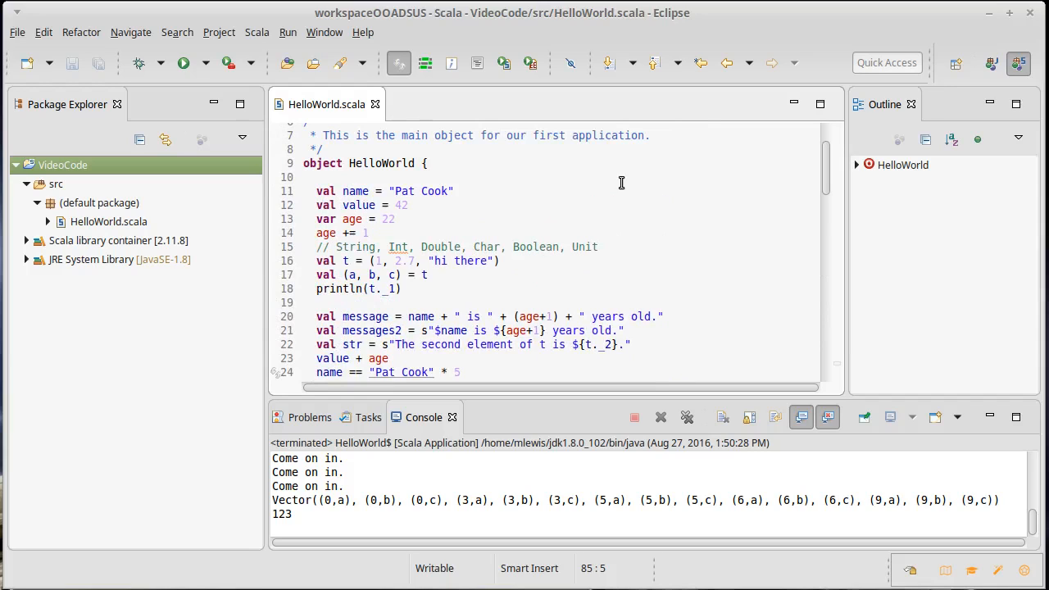
pyautogui.moveTo(639, 180)
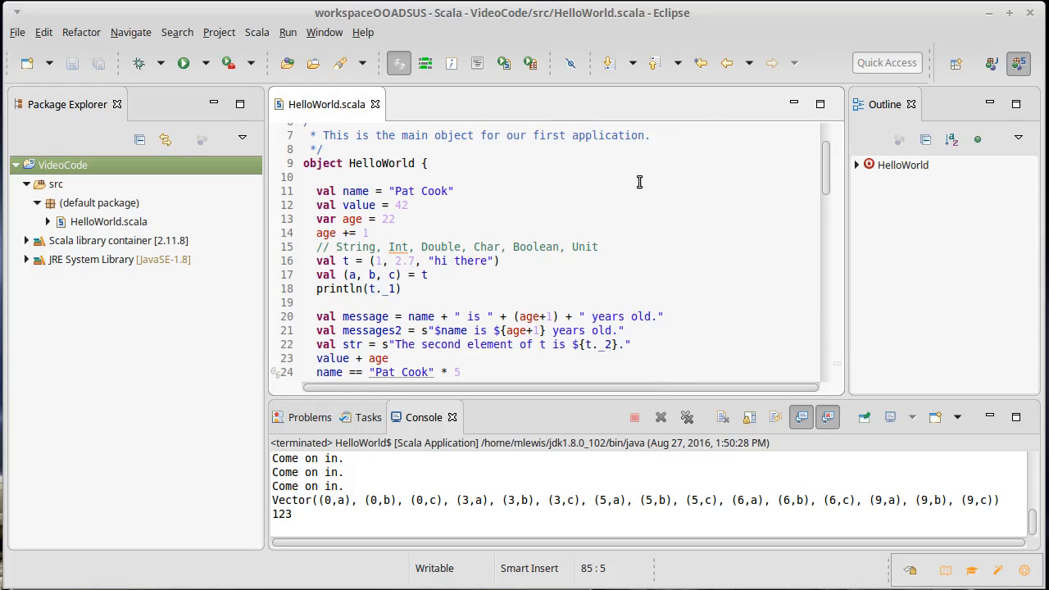
pyautogui.click(430, 163)
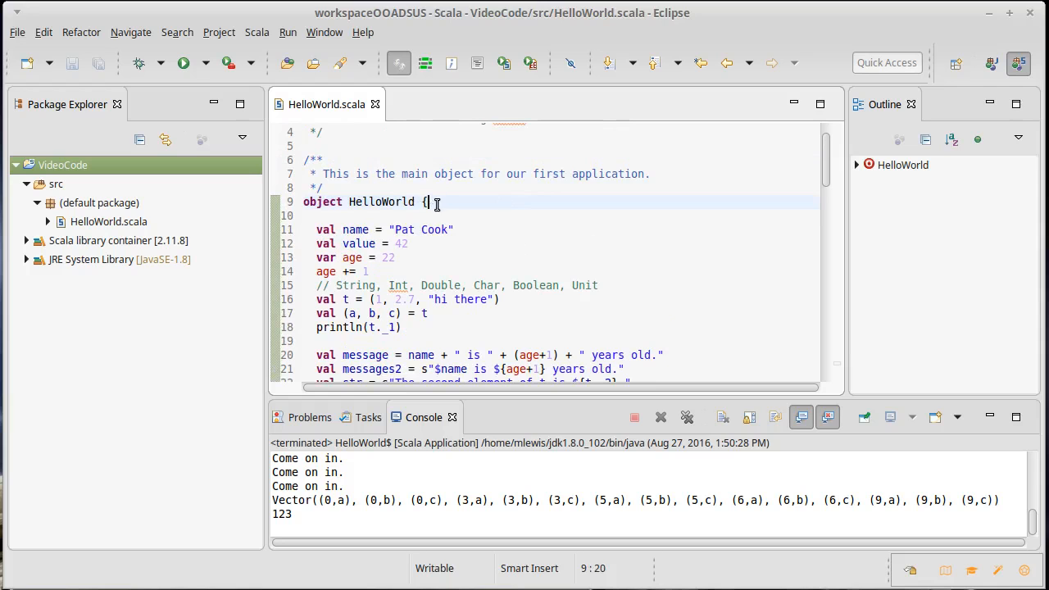
pyautogui.scroll(-3)
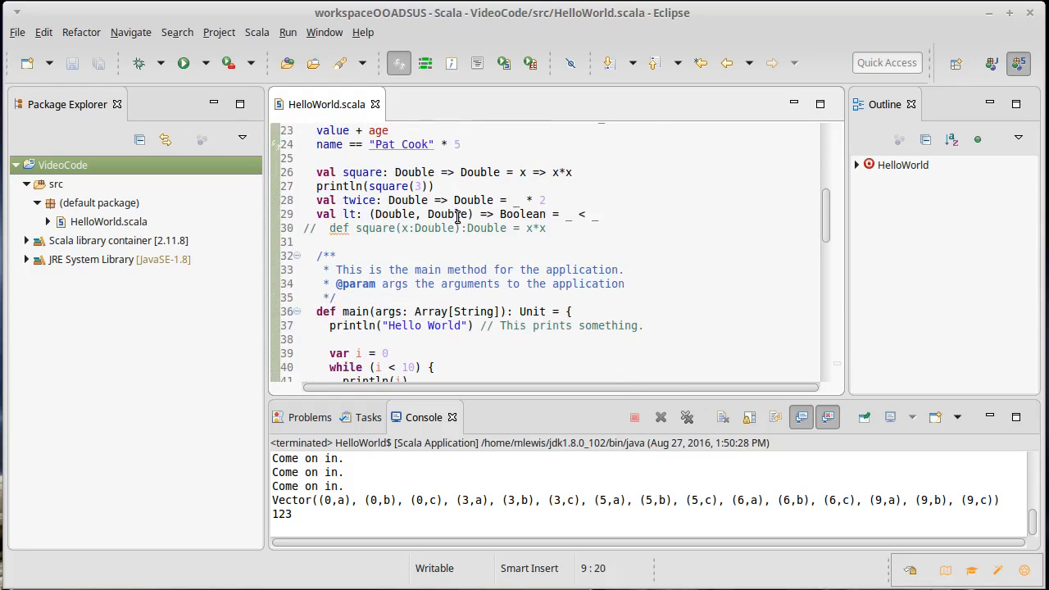
pyautogui.scroll(3)
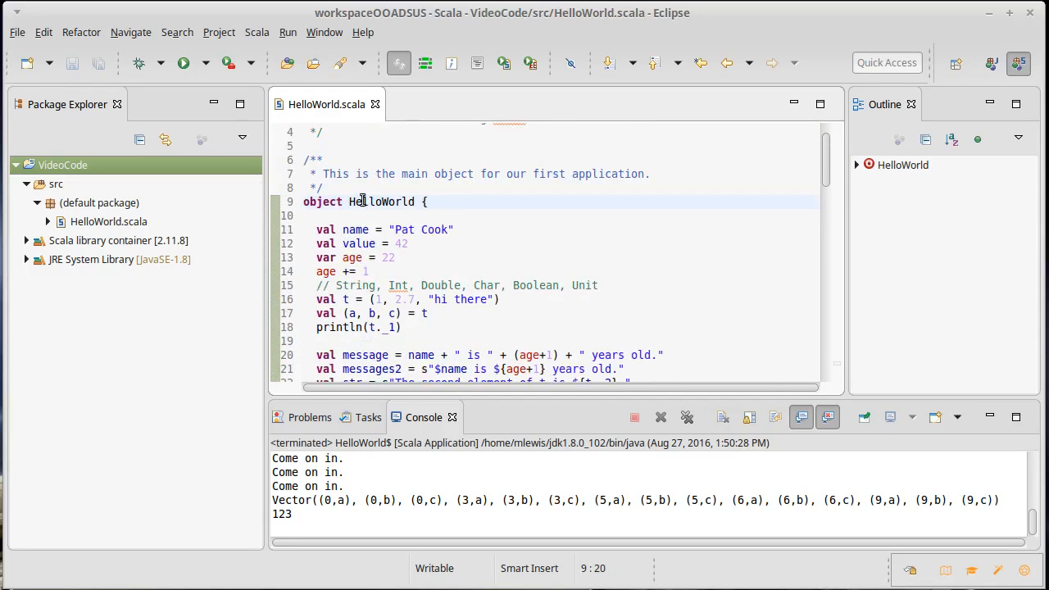
pyautogui.scroll(-3)
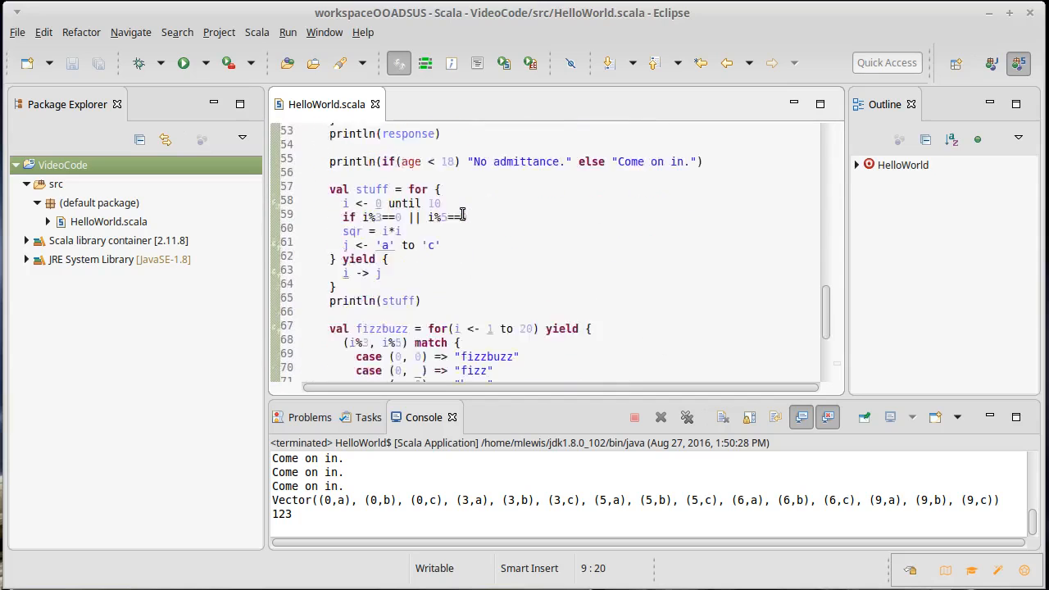
pyautogui.scroll(-3)
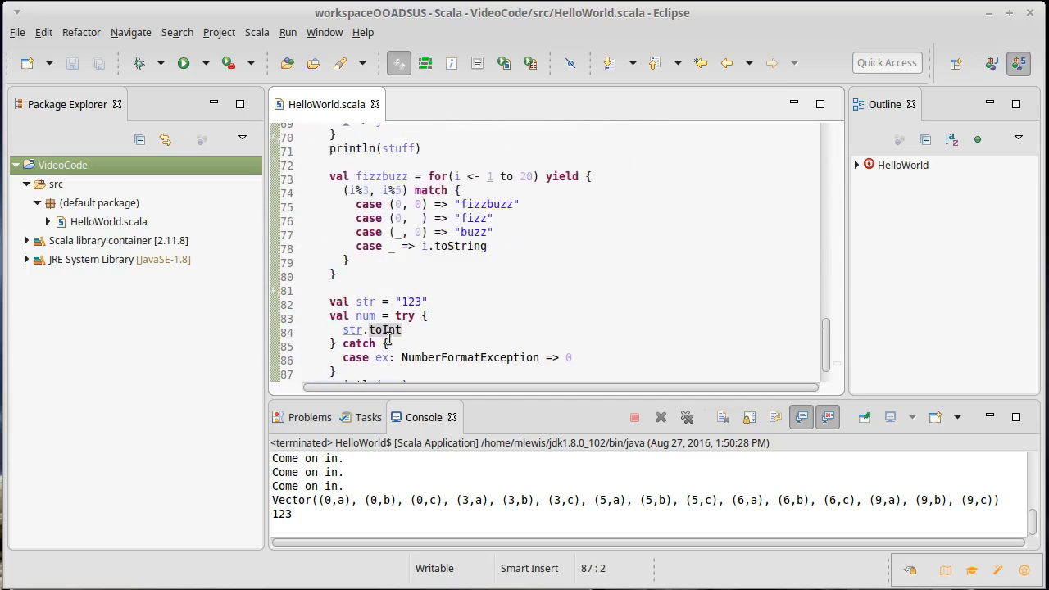
pyautogui.scroll(3)
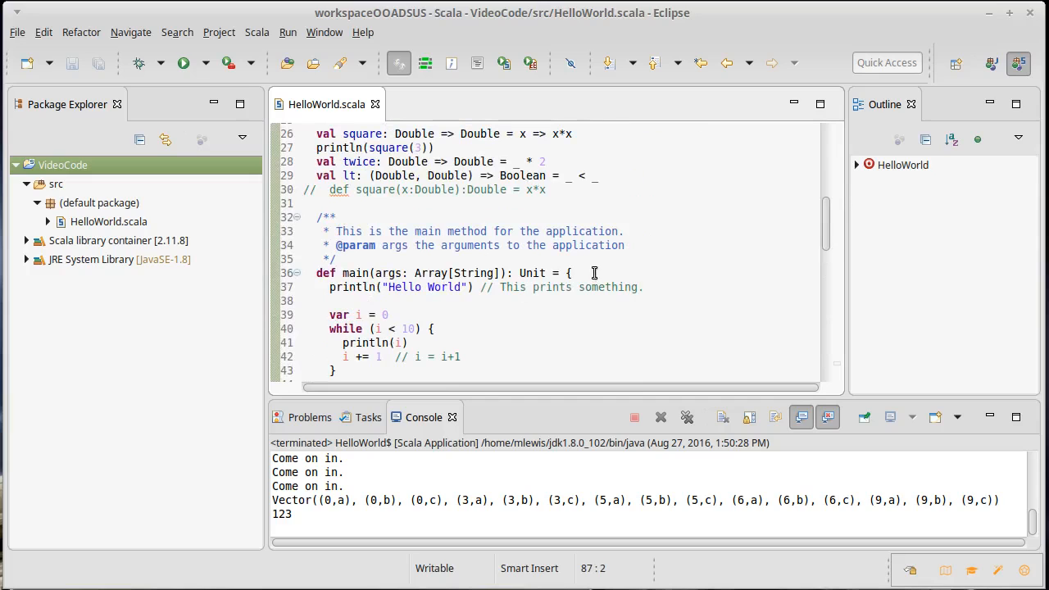
pyautogui.click(568, 273)
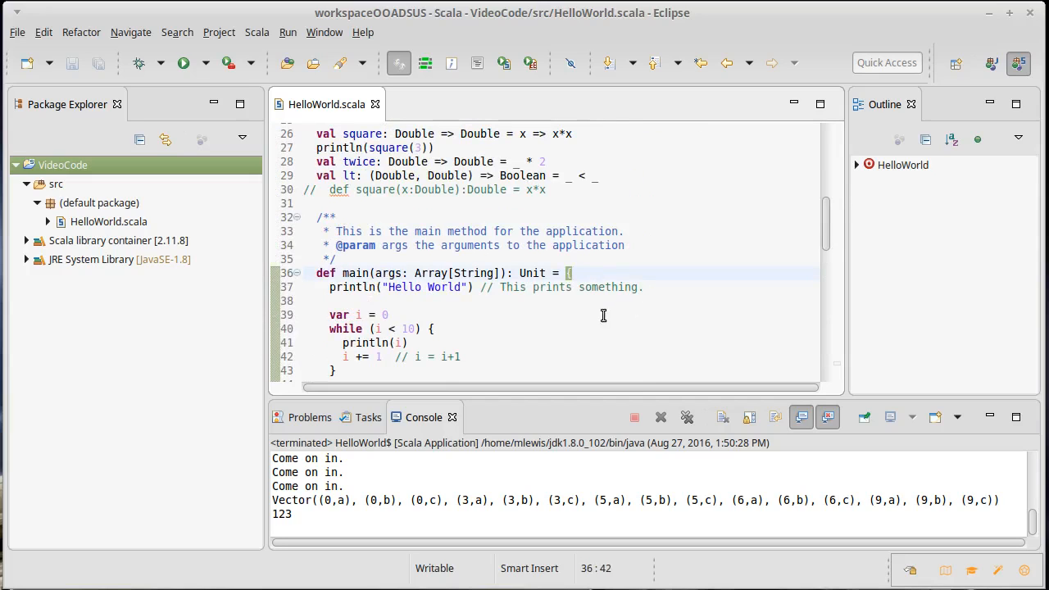
pyautogui.moveTo(472, 336)
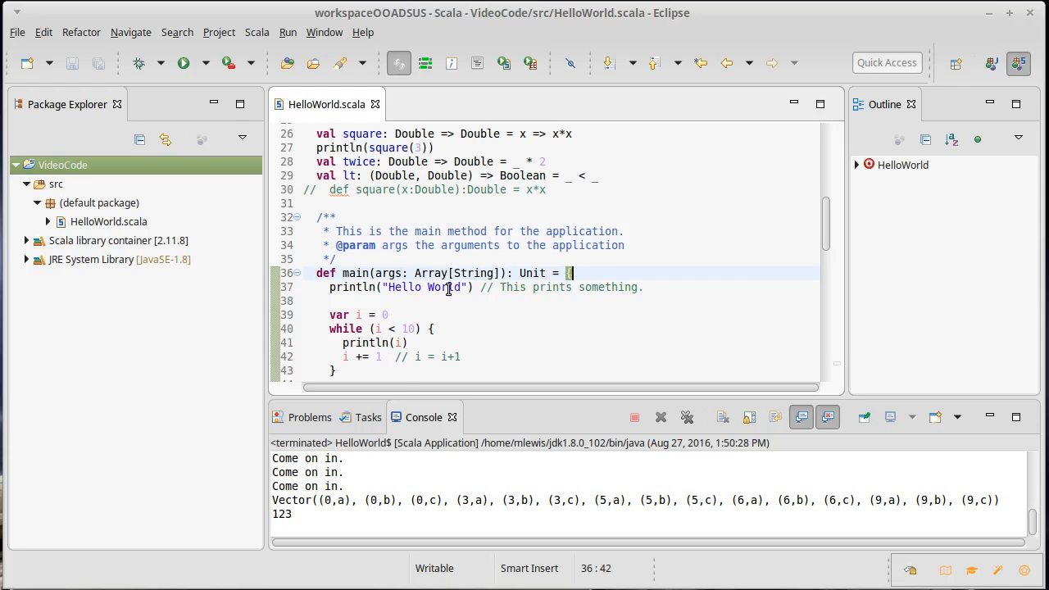
pyautogui.scroll(3)
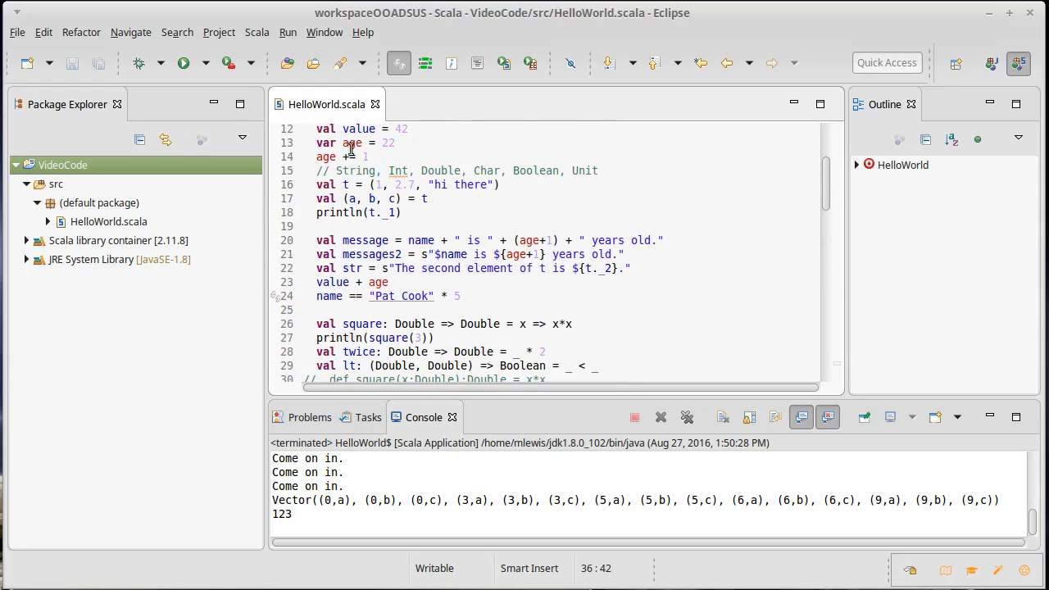
pyautogui.scroll(-3)
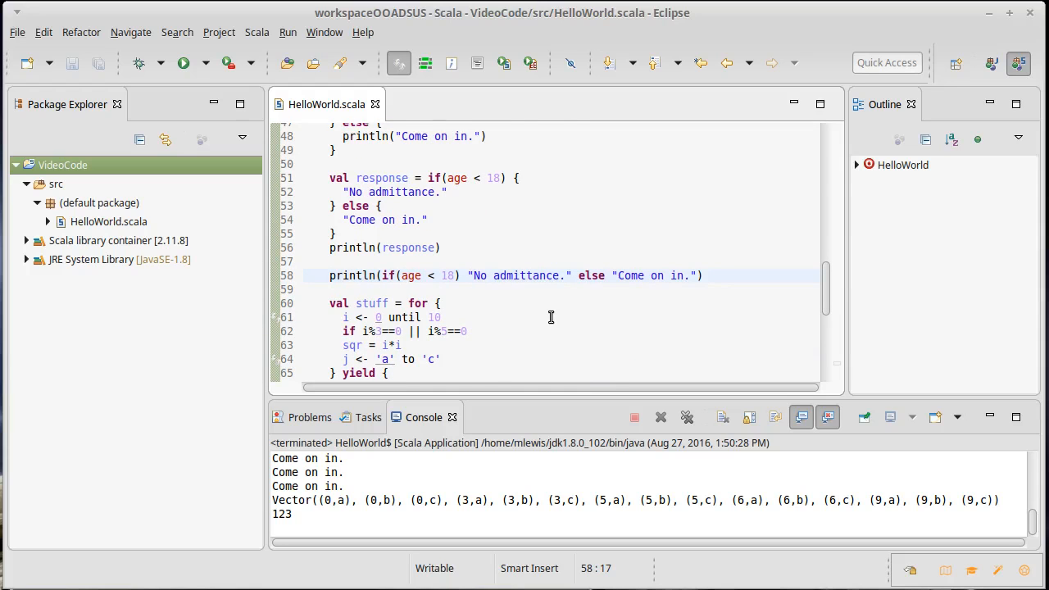
pyautogui.scroll(3)
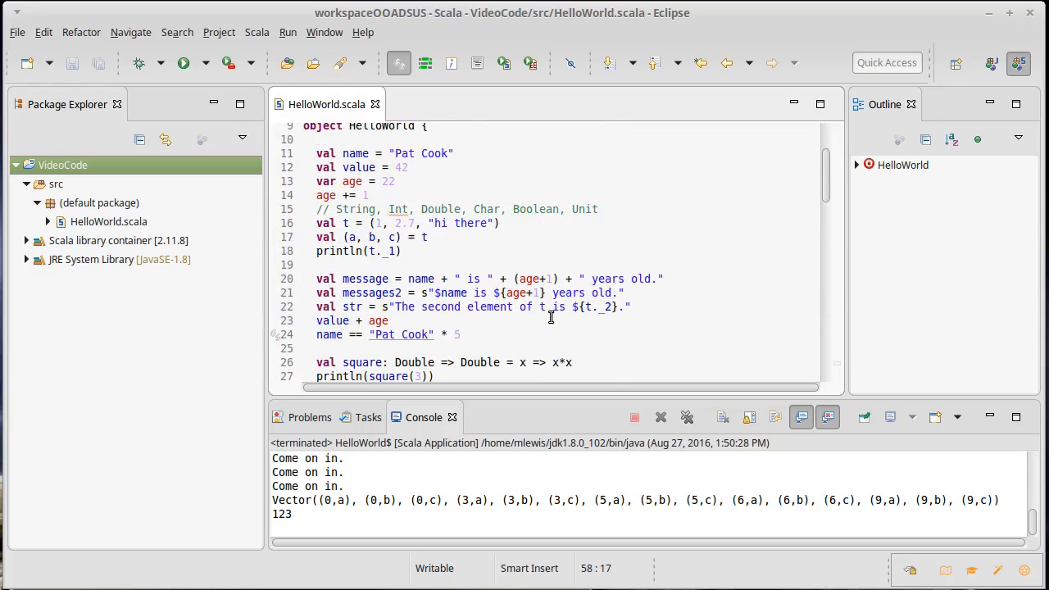
pyautogui.moveTo(569, 268)
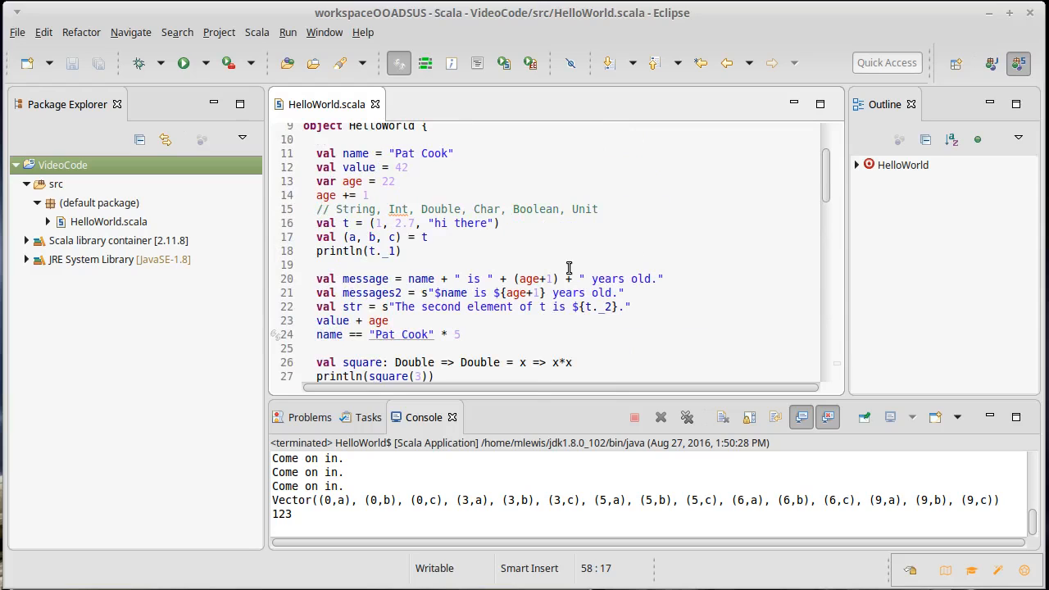
pyautogui.scroll(3)
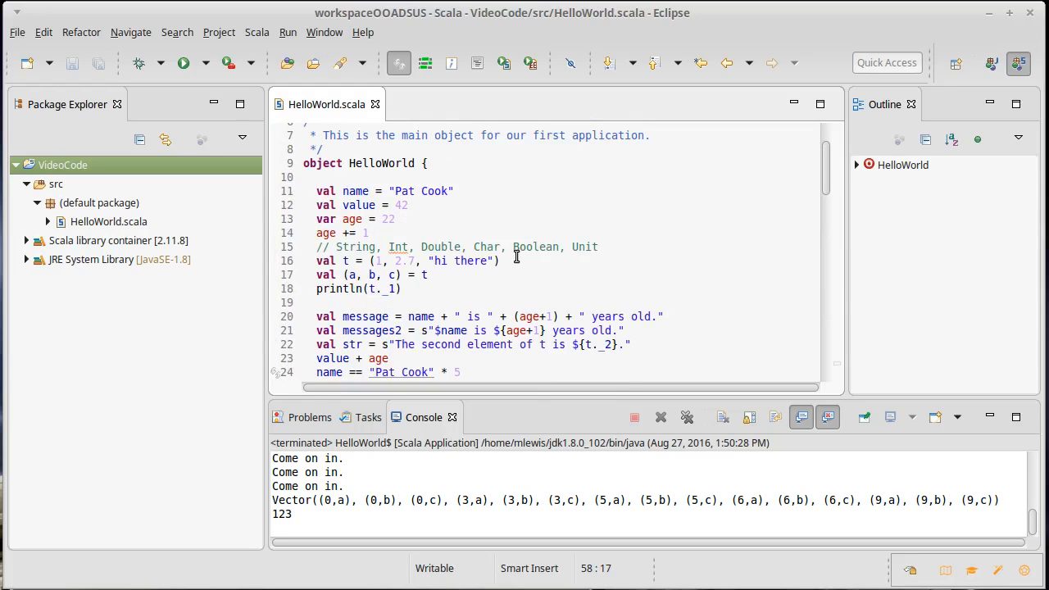
pyautogui.moveTo(538, 230)
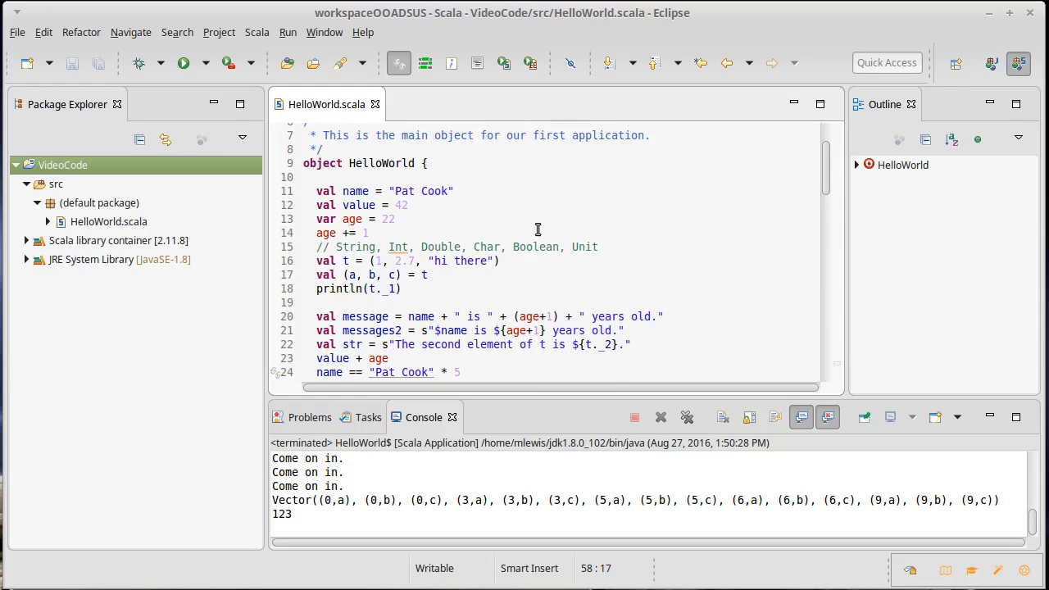
pyautogui.moveTo(550, 228)
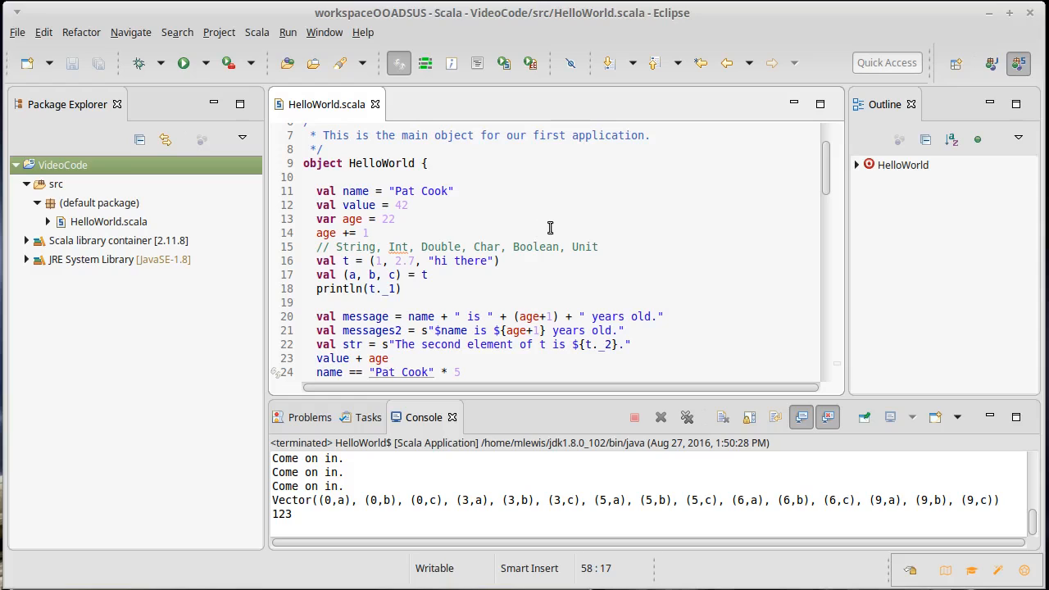
pyautogui.moveTo(291, 170)
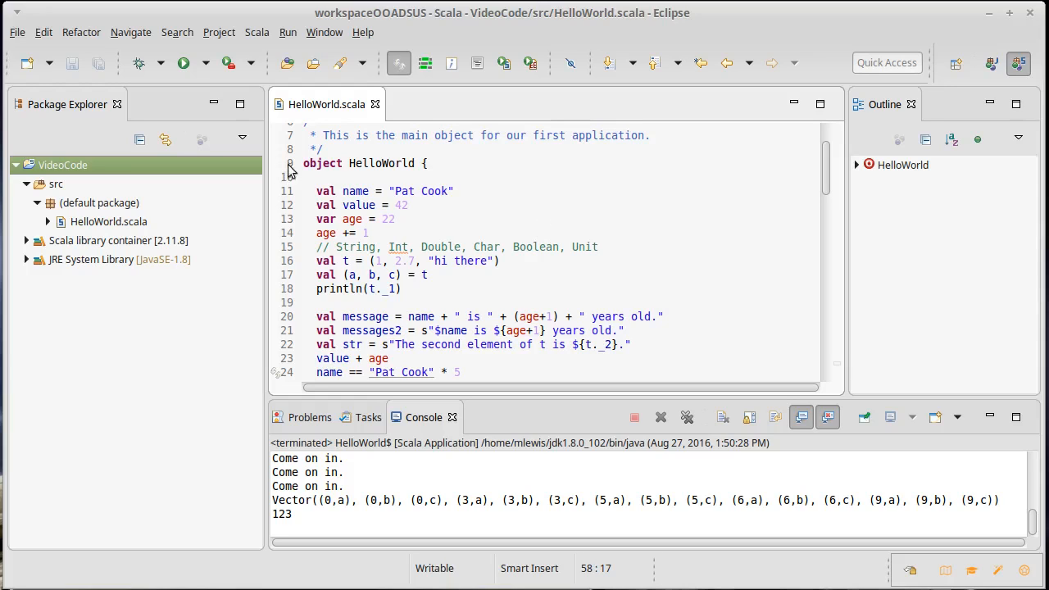
pyautogui.doubleClick(321, 163)
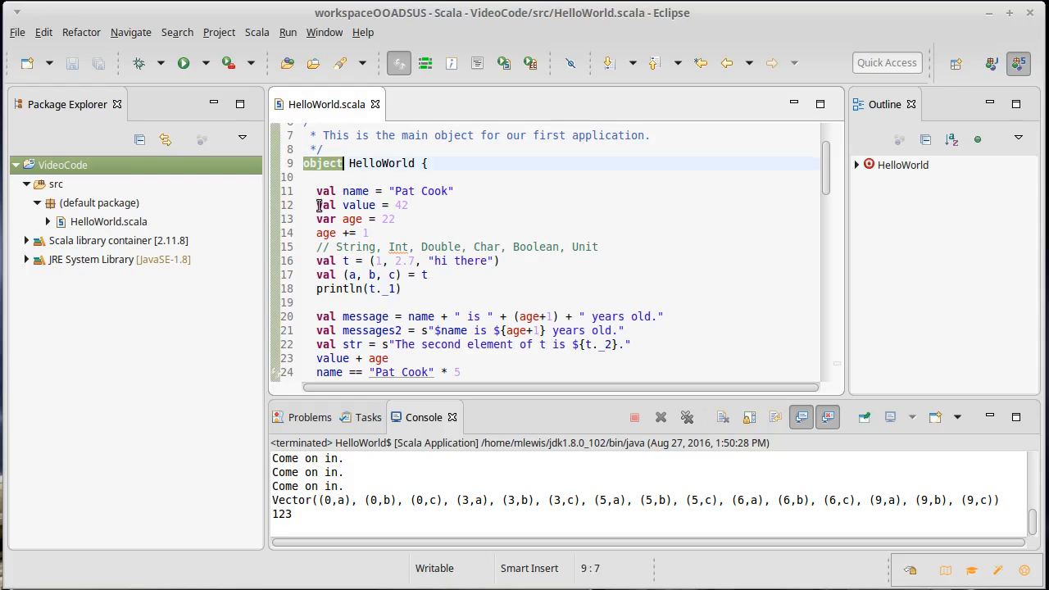
pyautogui.scroll(-3)
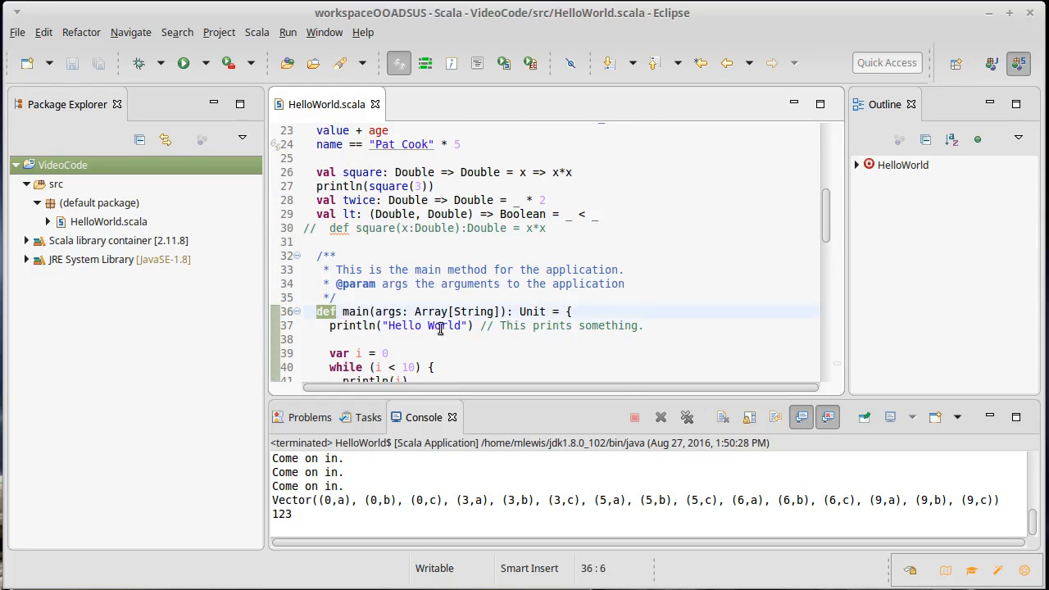
pyautogui.scroll(3)
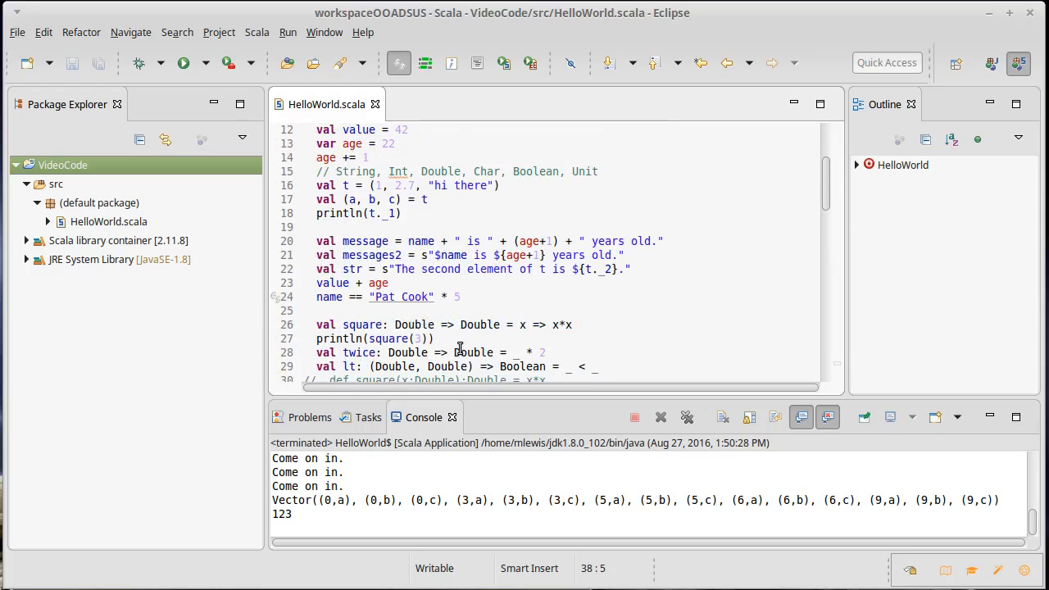
pyautogui.scroll(-3)
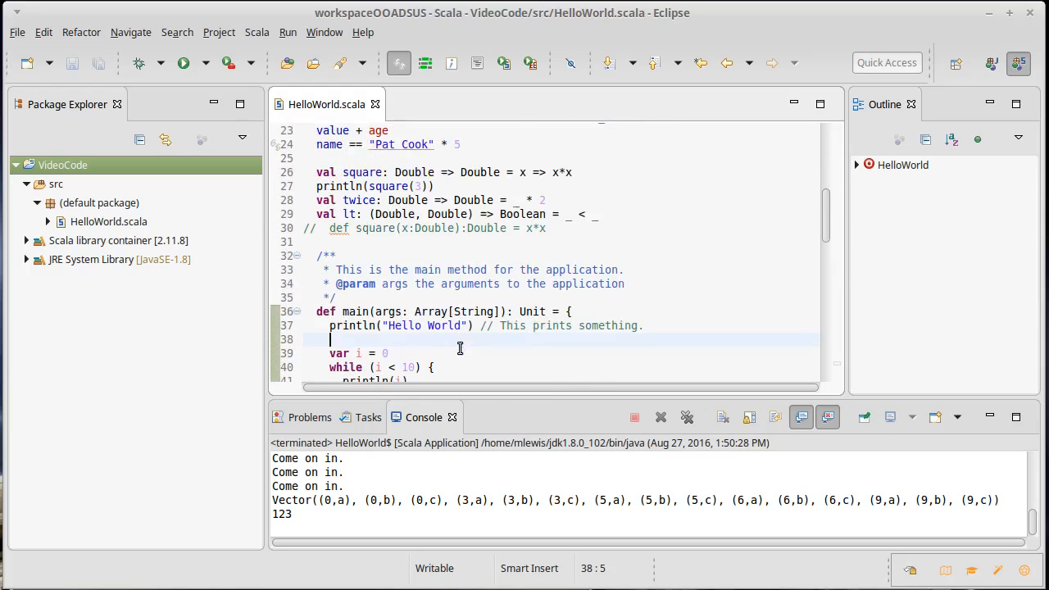
pyautogui.moveTo(489, 299)
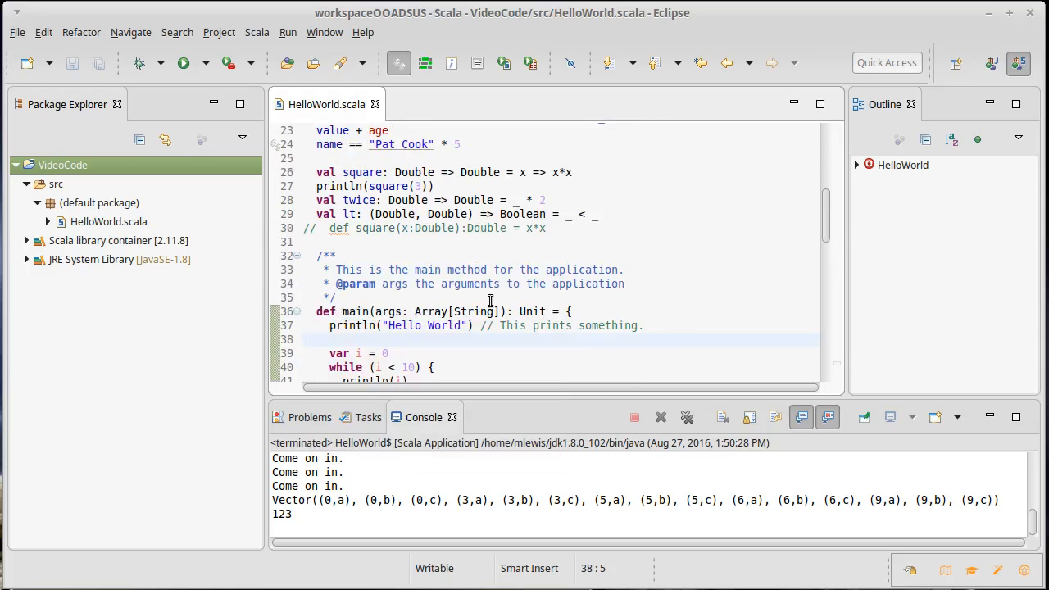
pyautogui.scroll(3)
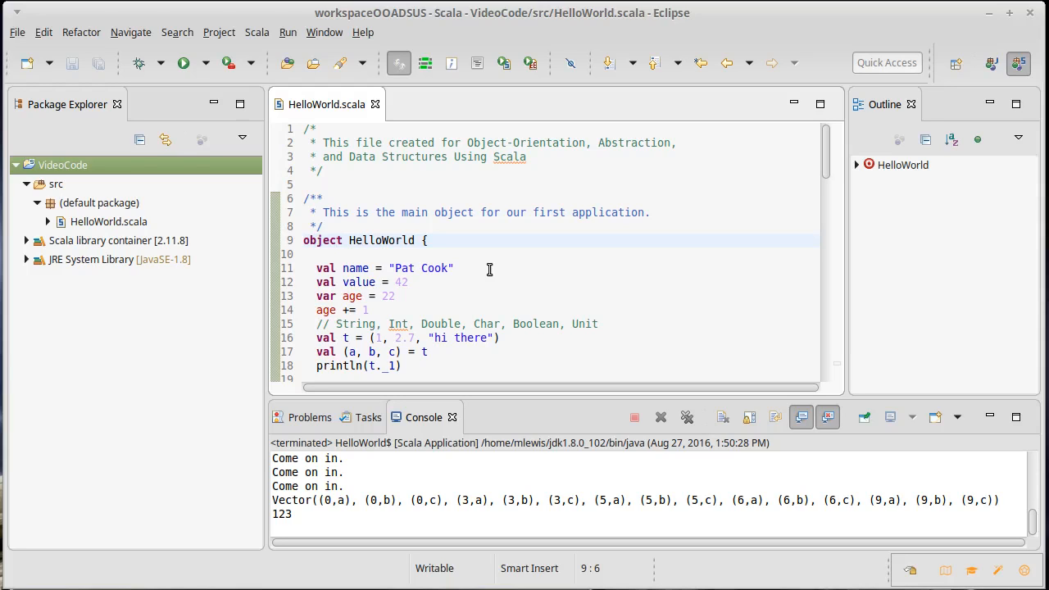
pyautogui.moveTo(412, 254)
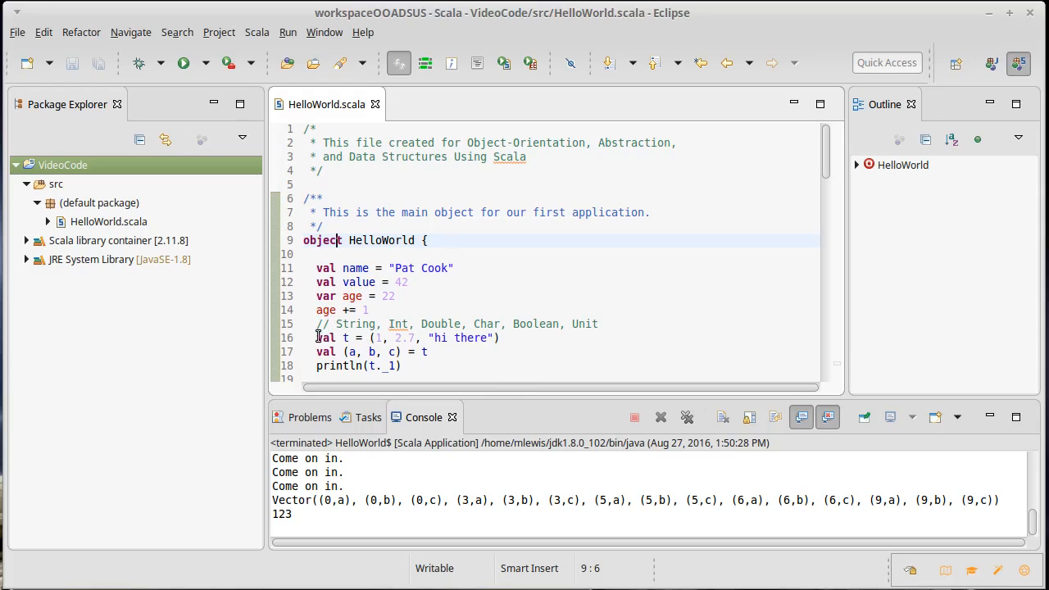
pyautogui.moveTo(364, 337)
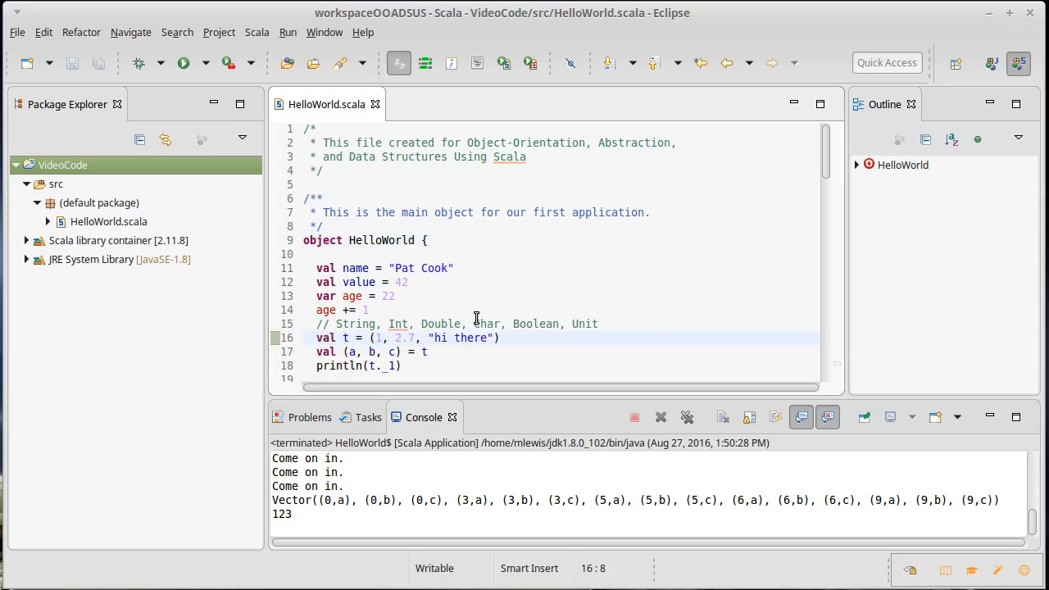
pyautogui.moveTo(621, 364)
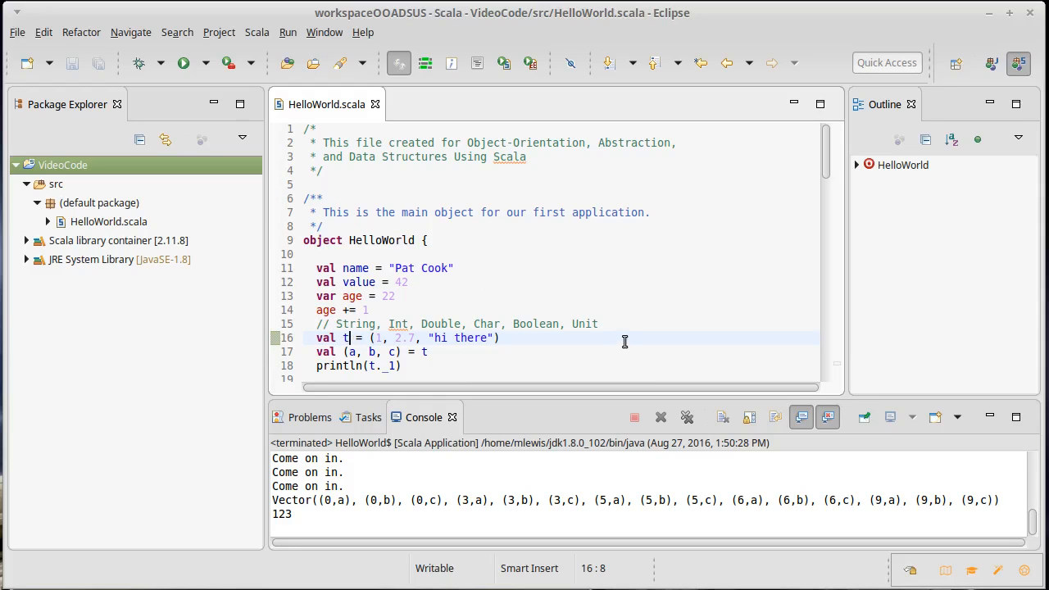
pyautogui.scroll(-3)
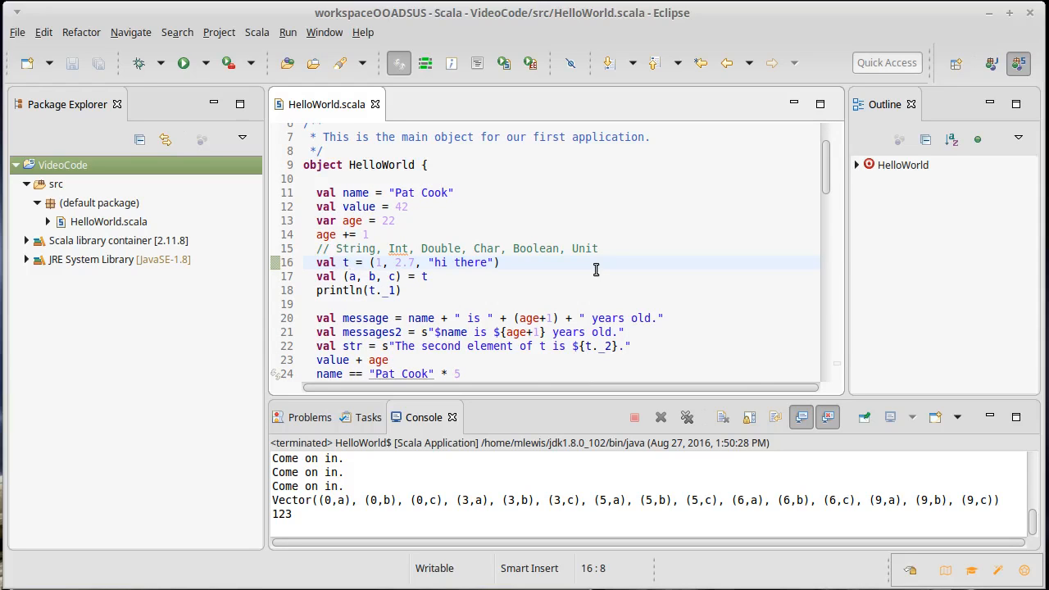
pyautogui.scroll(-3)
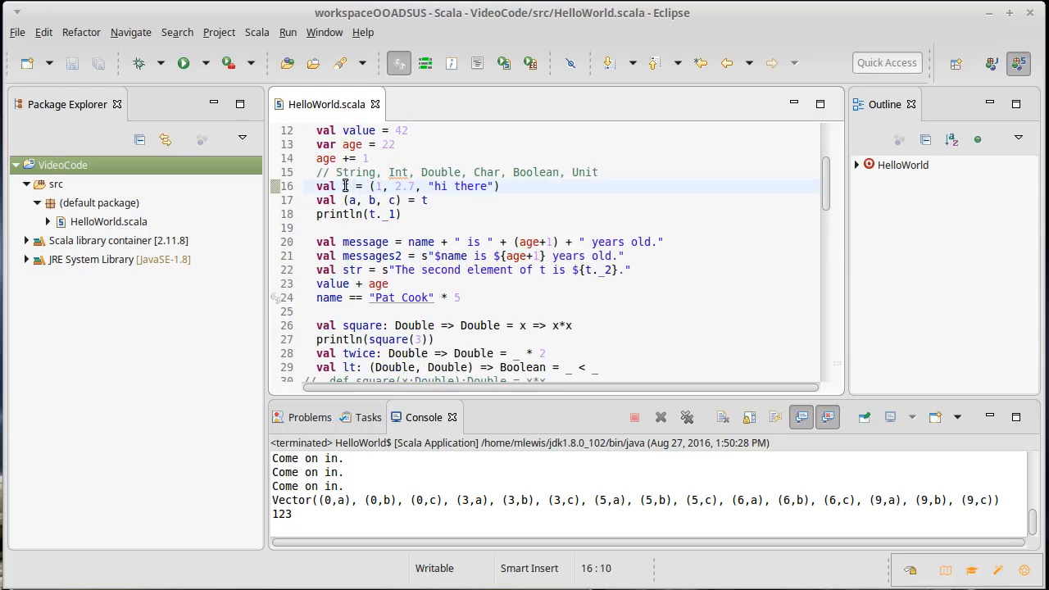
pyautogui.scroll(3)
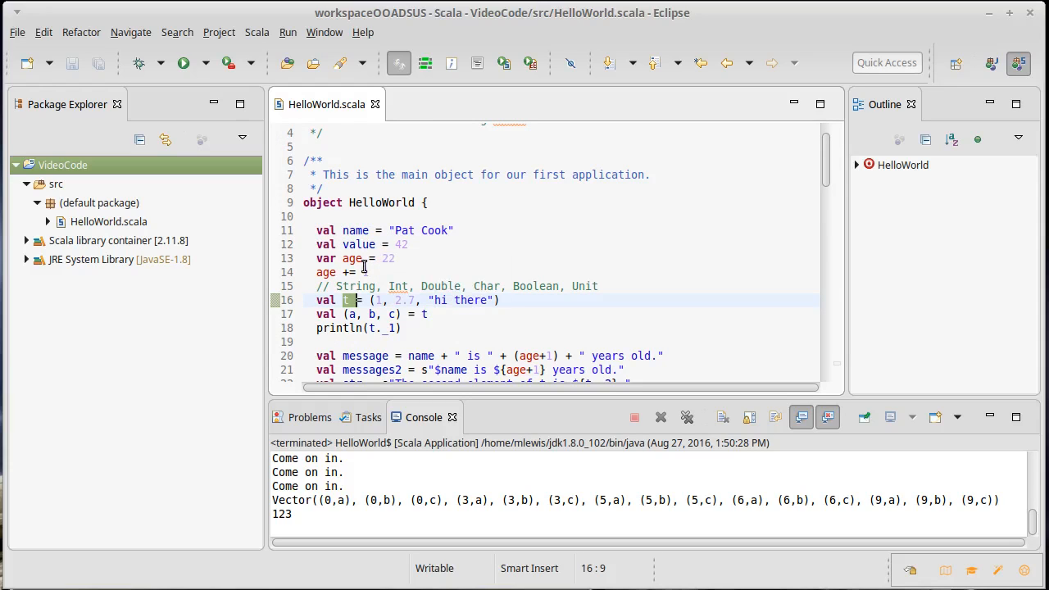
pyautogui.write('prin')
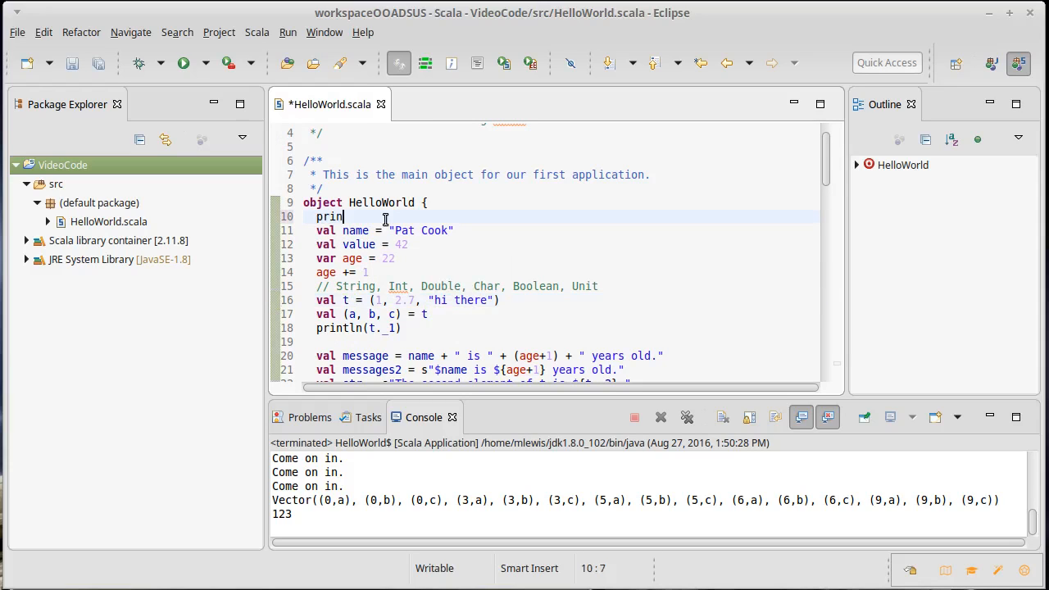
pyautogui.write('tln(t')
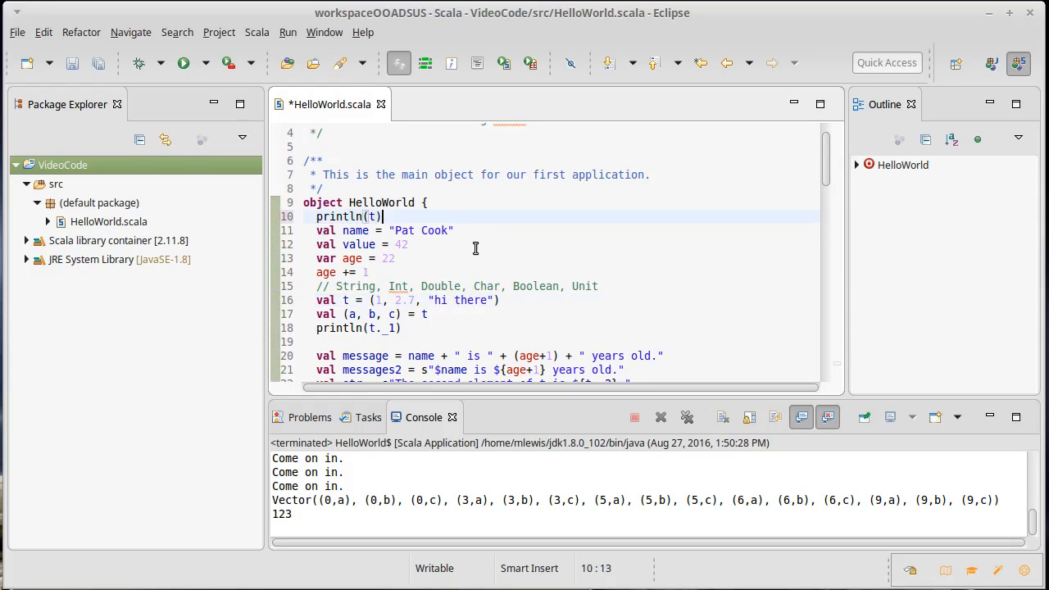
pyautogui.press('ctrl+s')
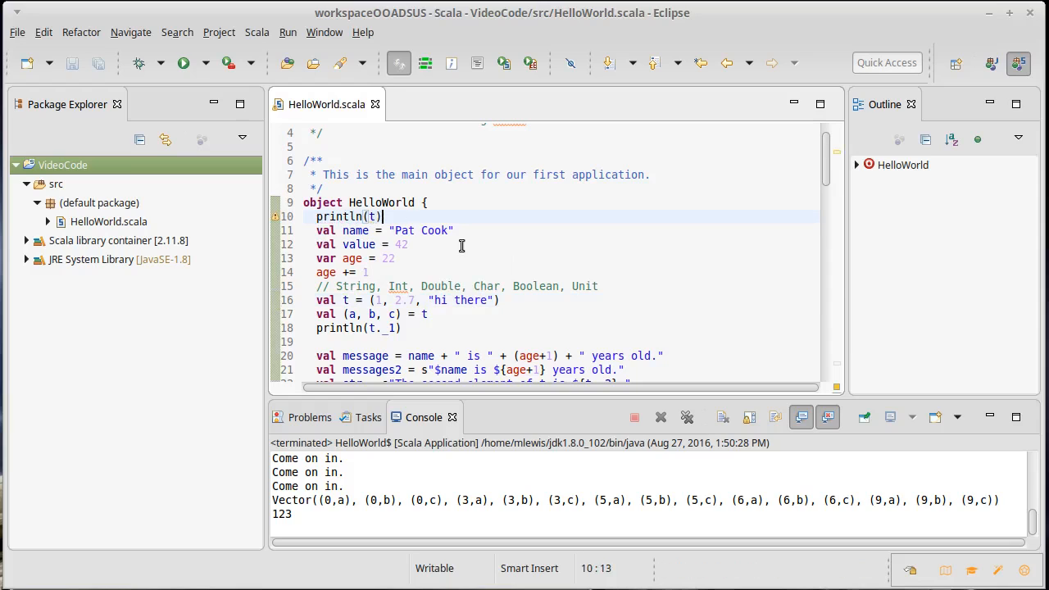
pyautogui.moveTo(424, 205)
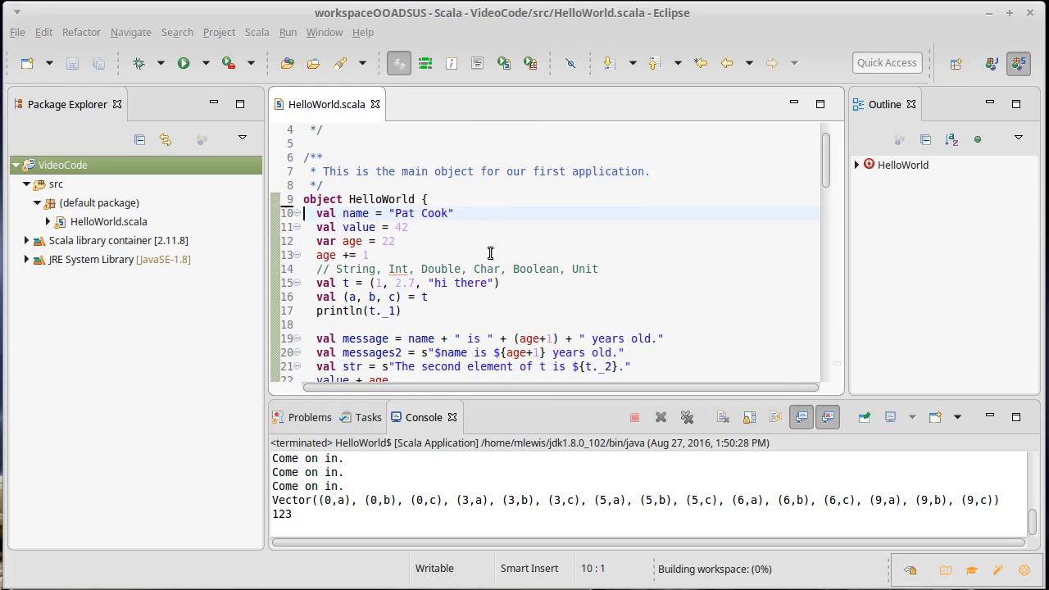
# - Insert println(i) as main's first line and save to trigger the error
pyautogui.scroll(-3)
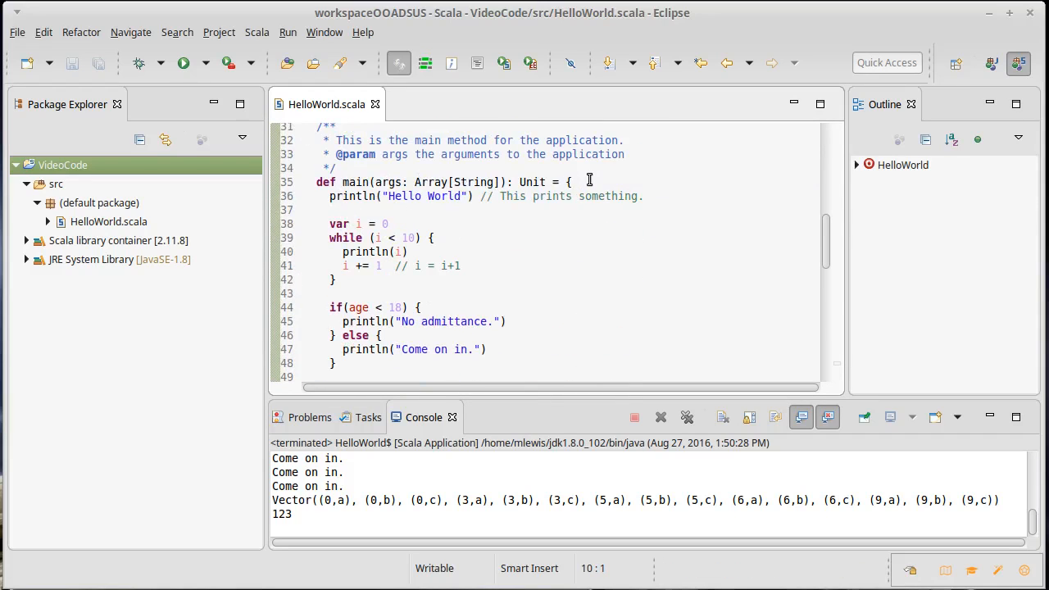
pyautogui.press('Return')
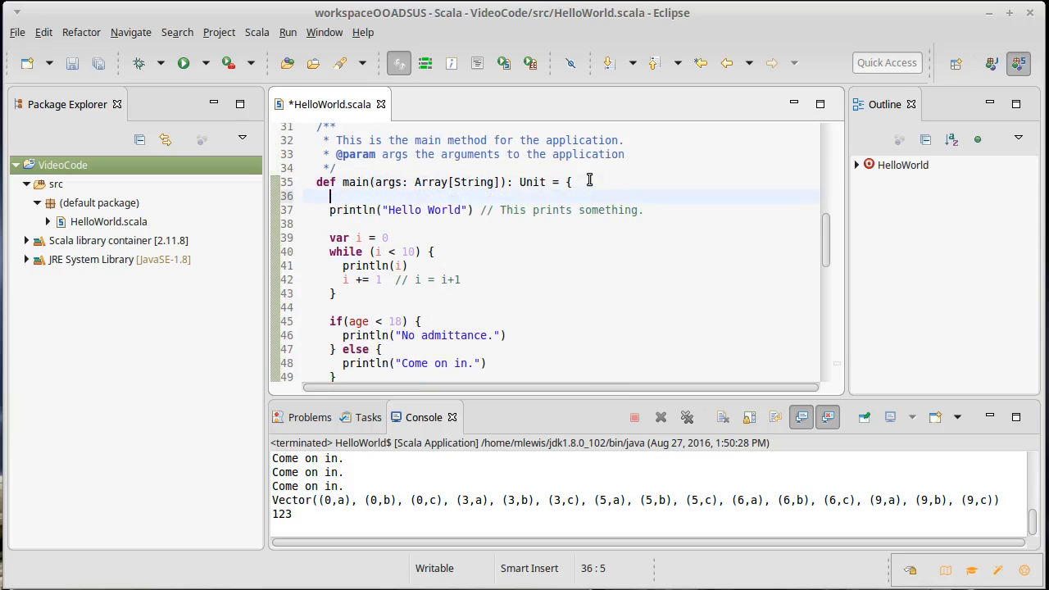
pyautogui.write('println(i)')
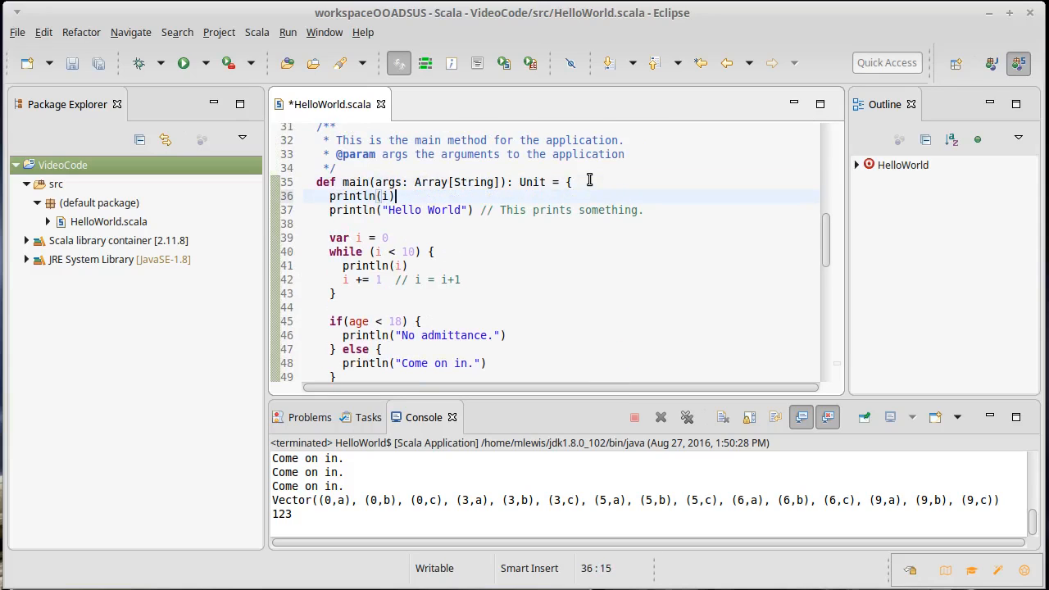
pyautogui.press('ctrl+s')
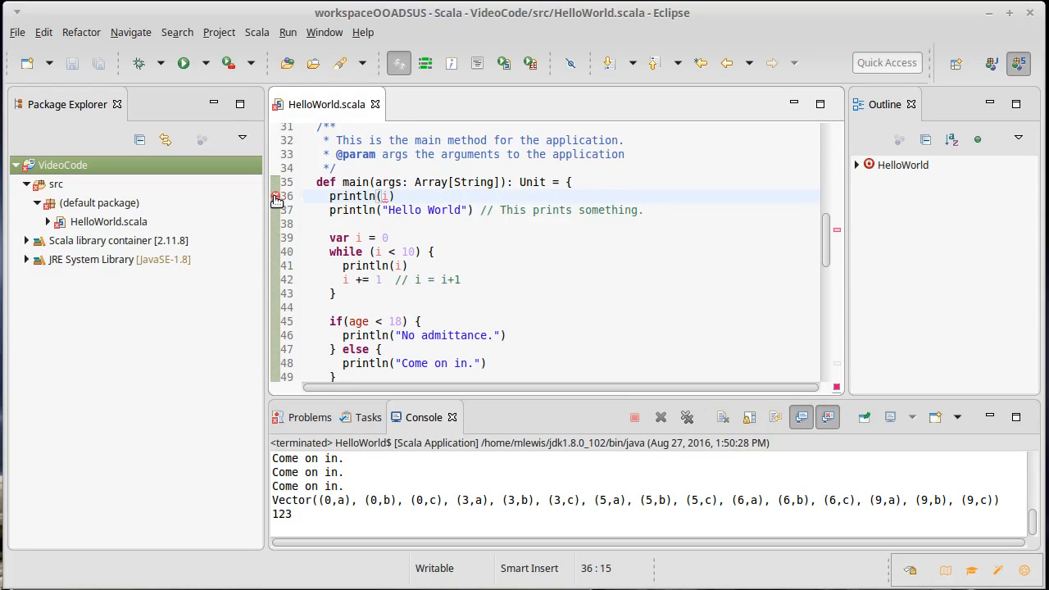
pyautogui.moveTo(383, 196)
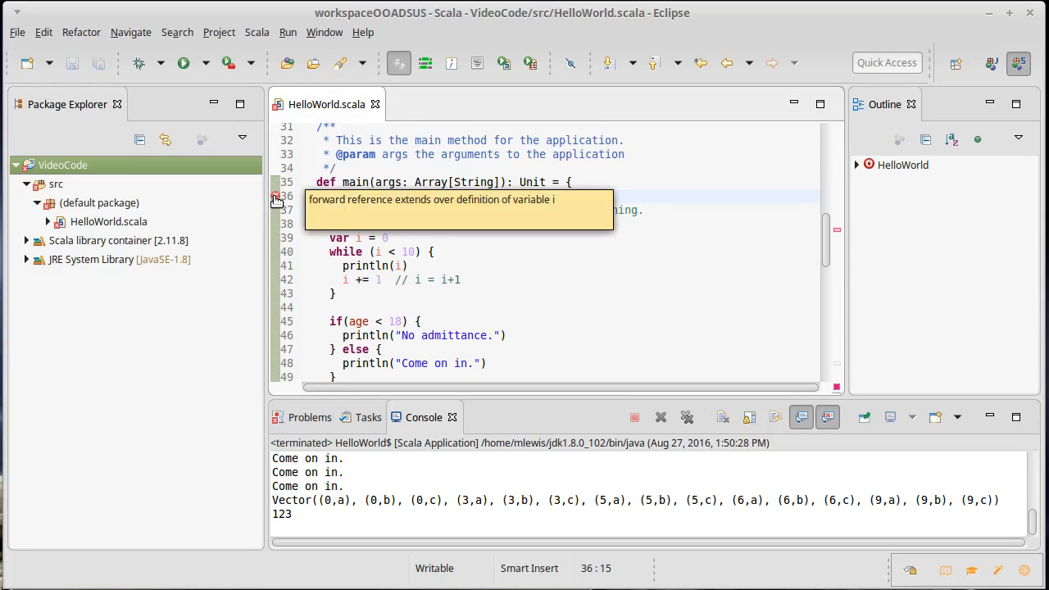
pyautogui.moveTo(291, 205)
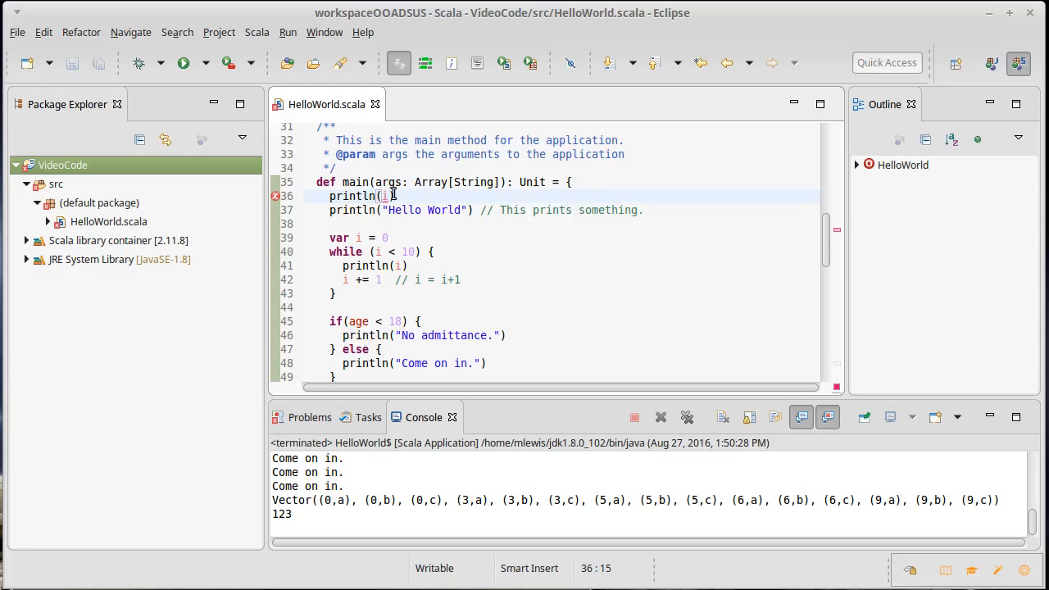
# - Select the var i declaration below println(i) and scroll around it
pyautogui.click(391, 237)
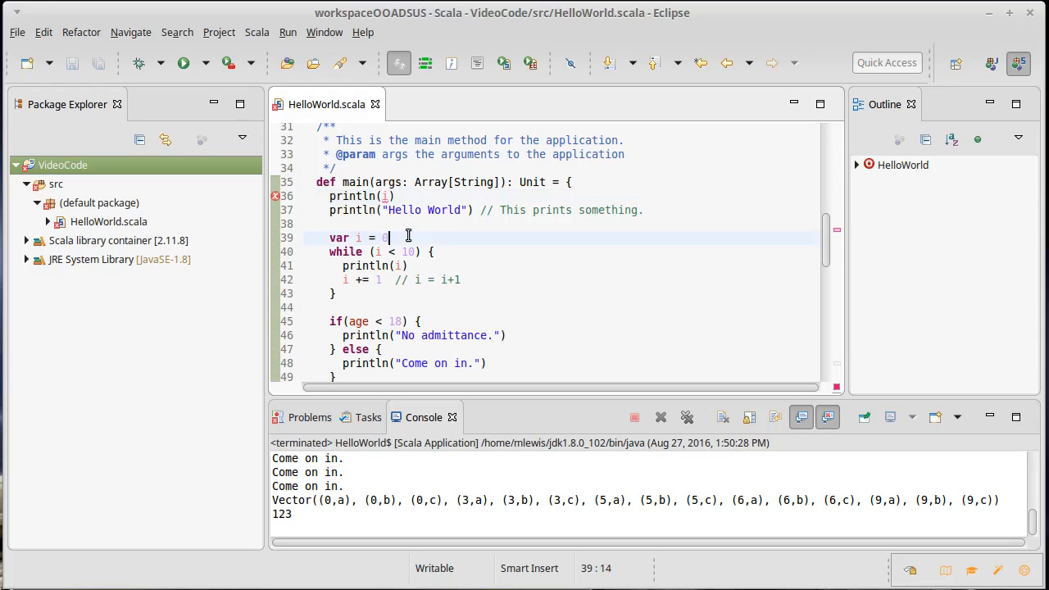
pyautogui.doubleClick(373, 237)
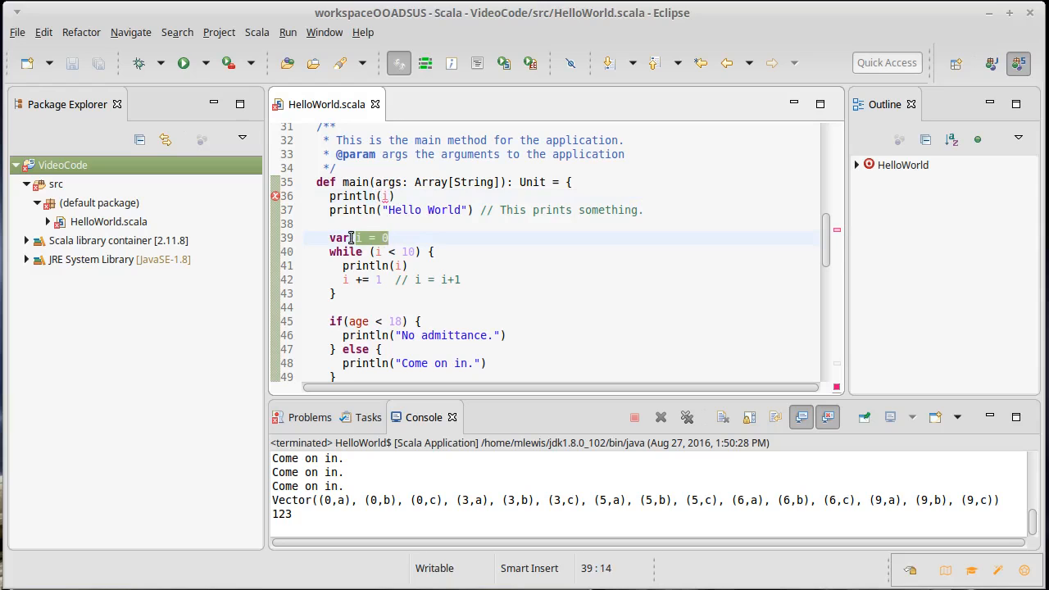
pyautogui.scroll(-3)
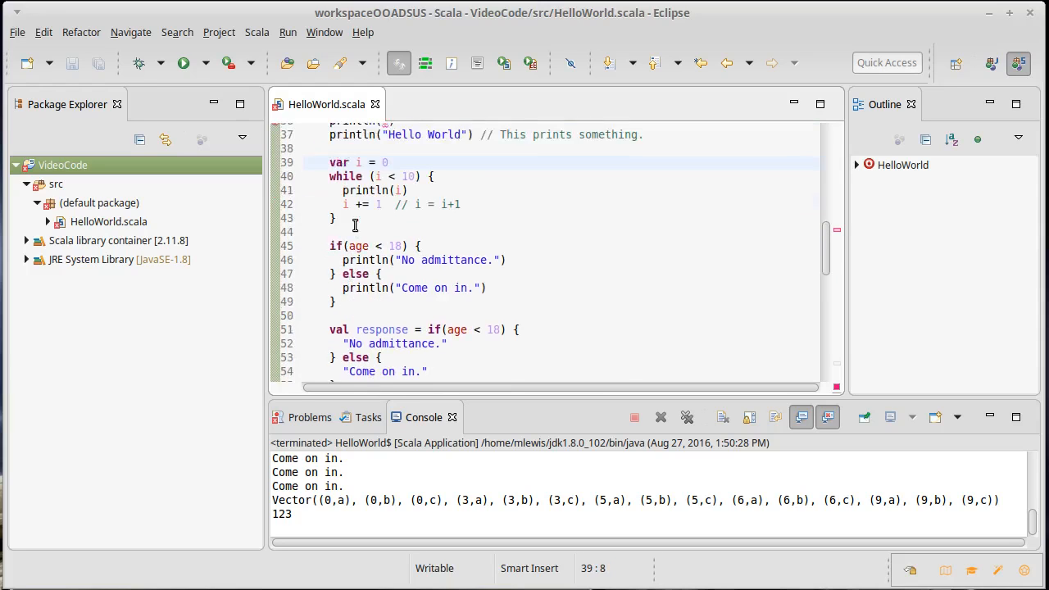
pyautogui.scroll(3)
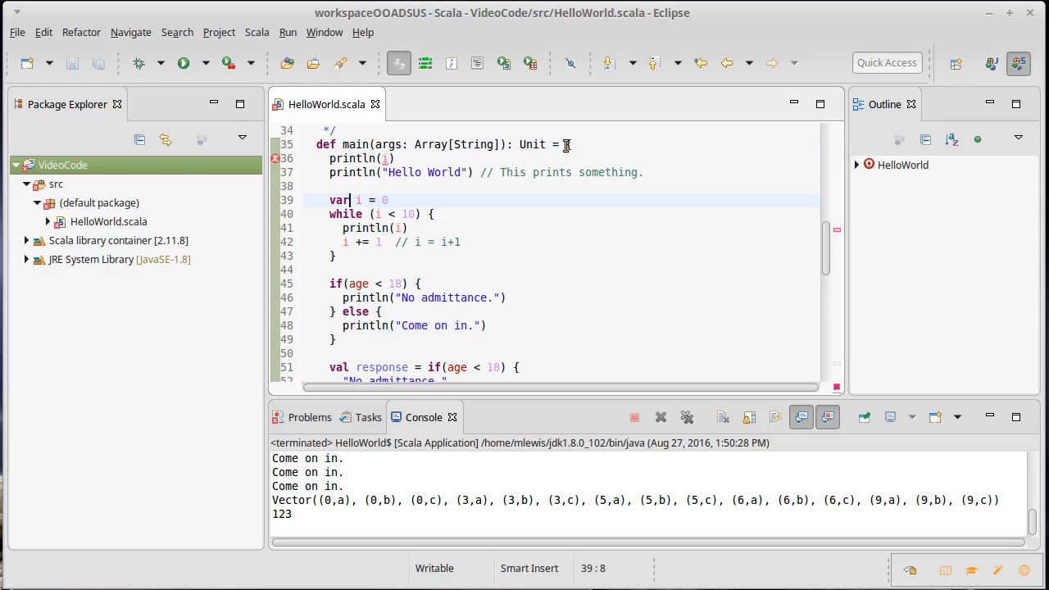
pyautogui.scroll(-3)
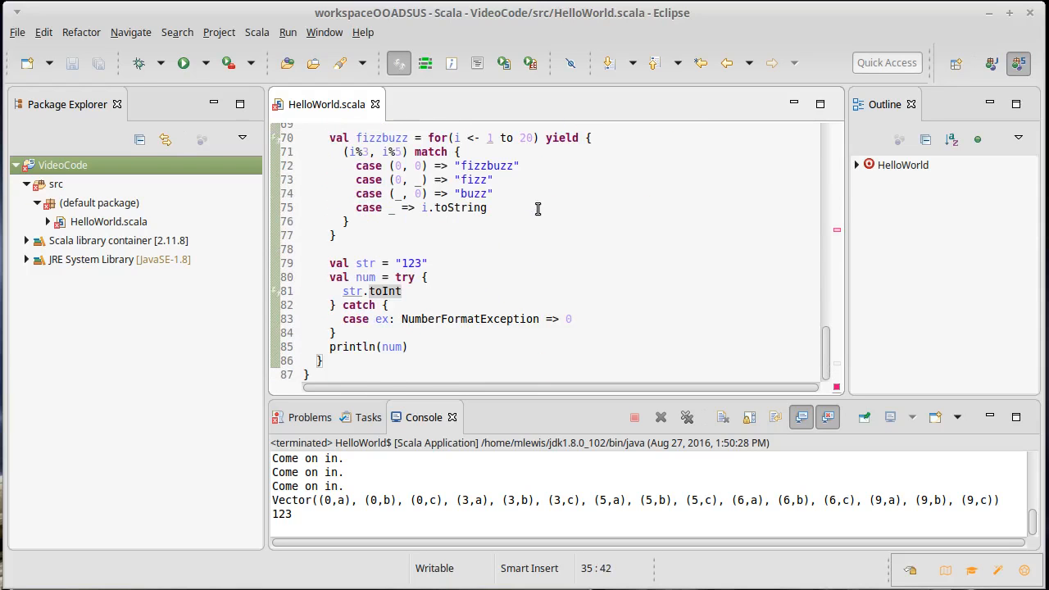
pyautogui.scroll(3)
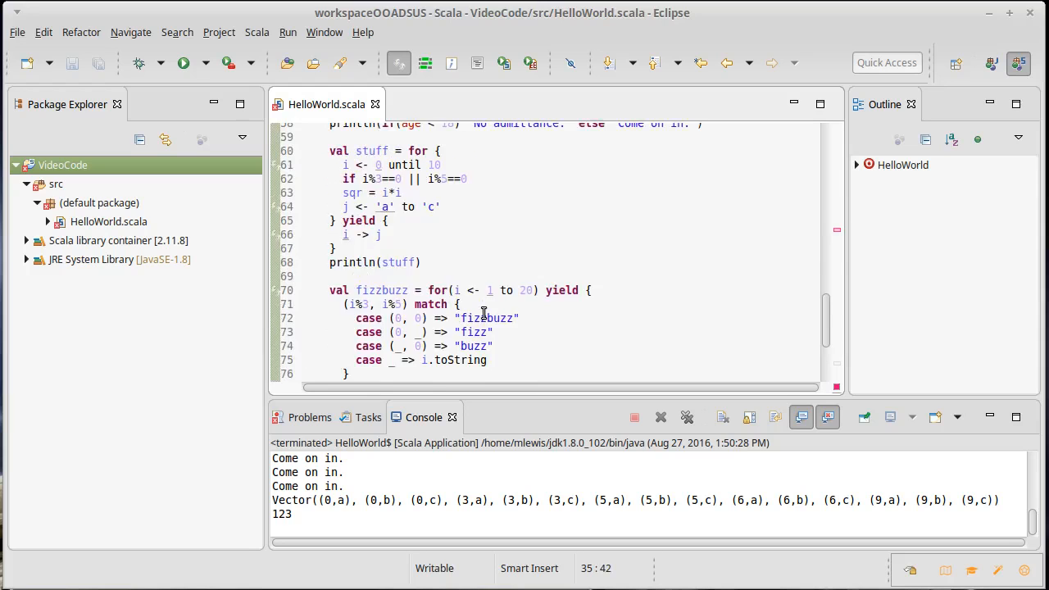
pyautogui.scroll(3)
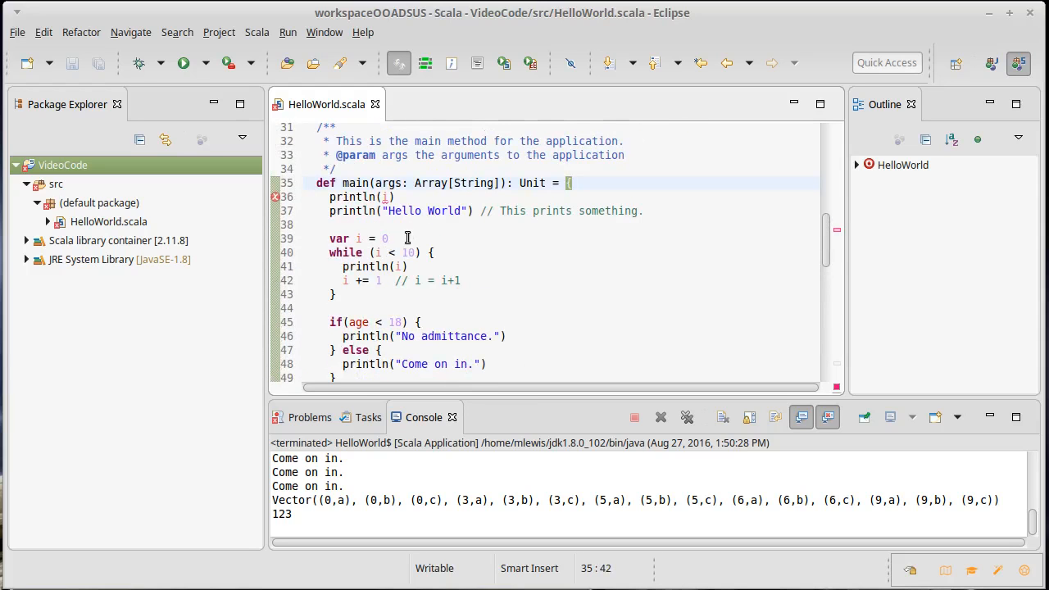
pyautogui.click(394, 196)
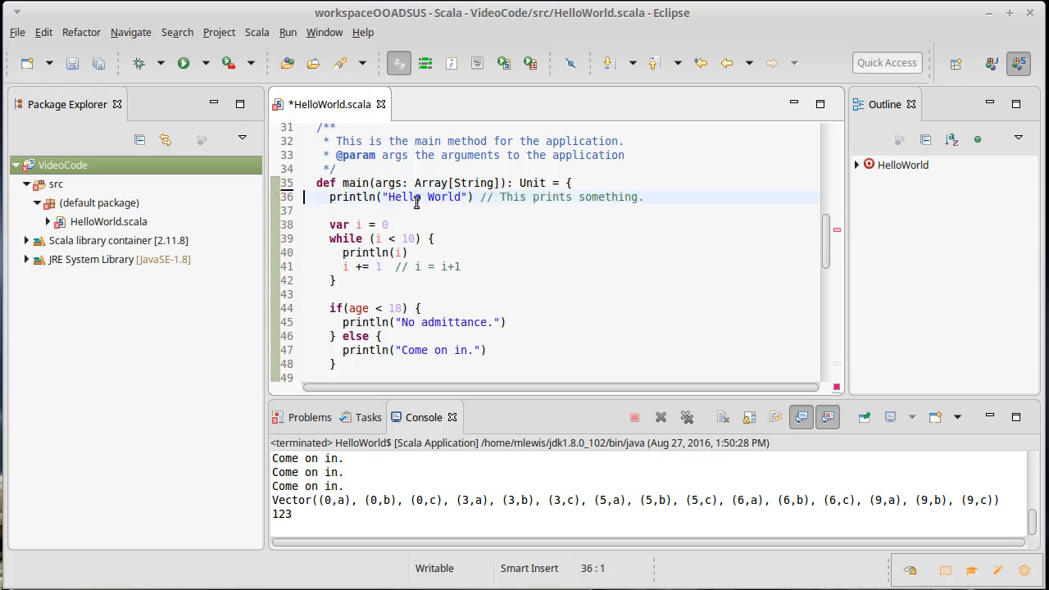
pyautogui.scroll(-3)
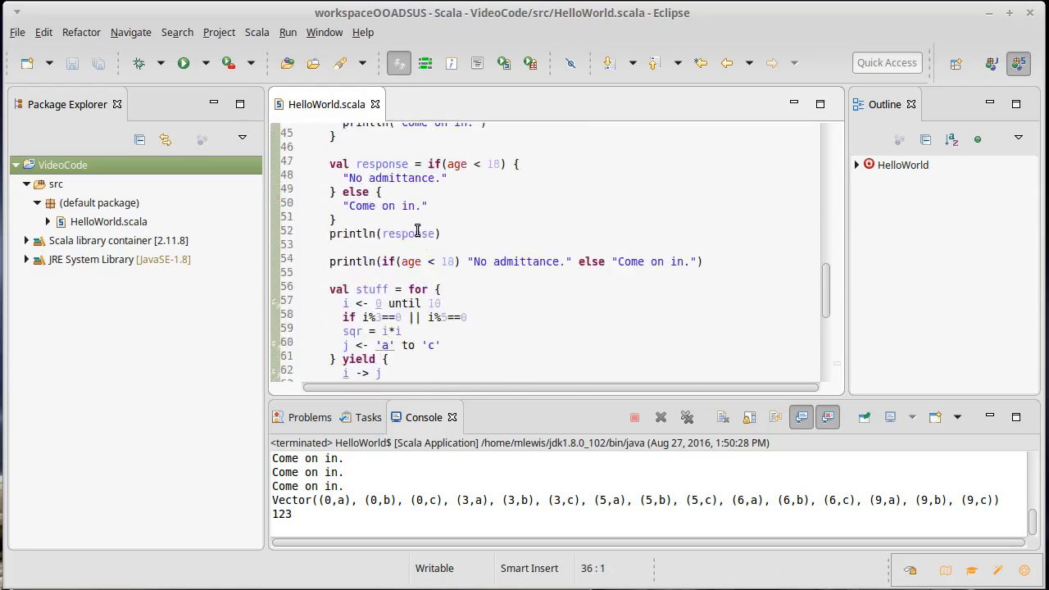
pyautogui.scroll(-3)
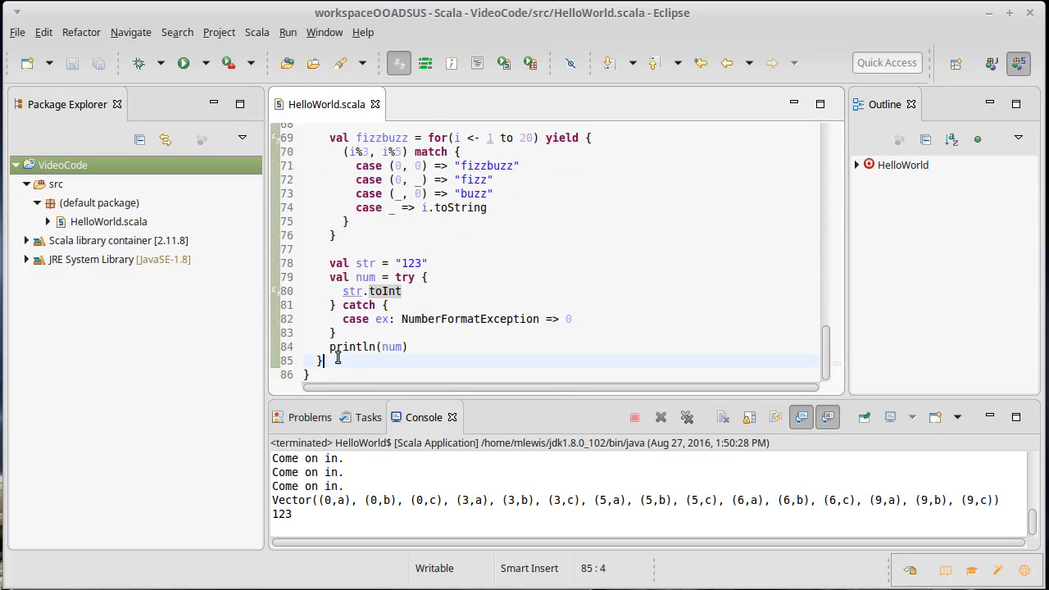
pyautogui.write('printl')
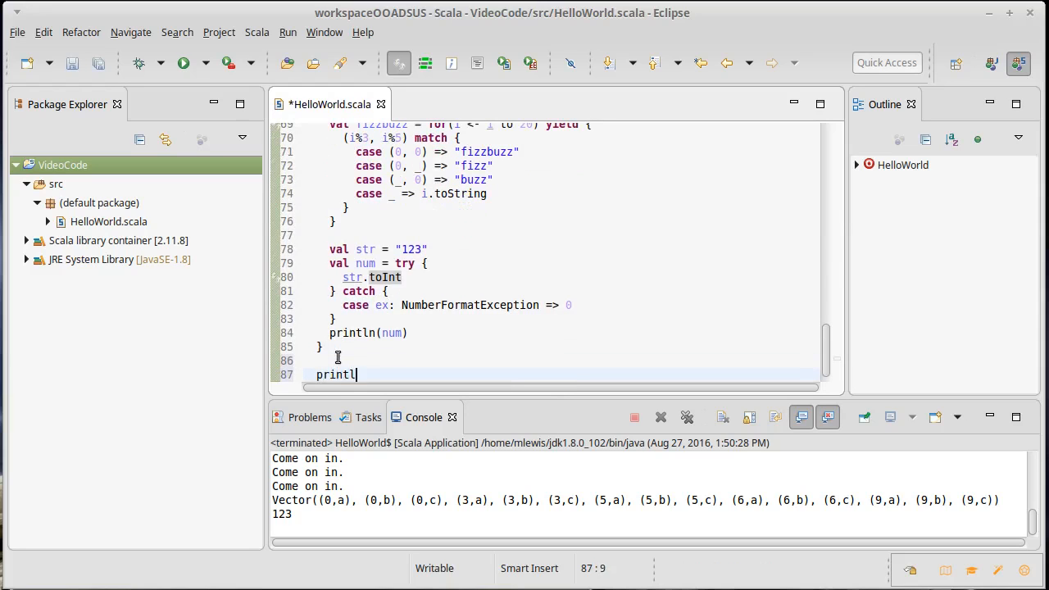
pyautogui.write('n(i)')
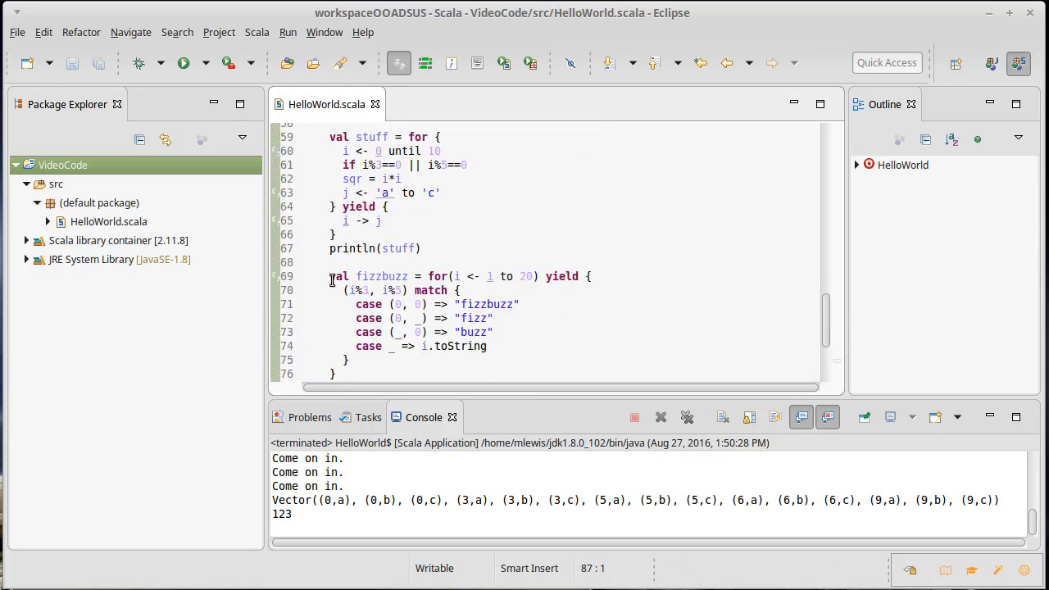
pyautogui.scroll(3)
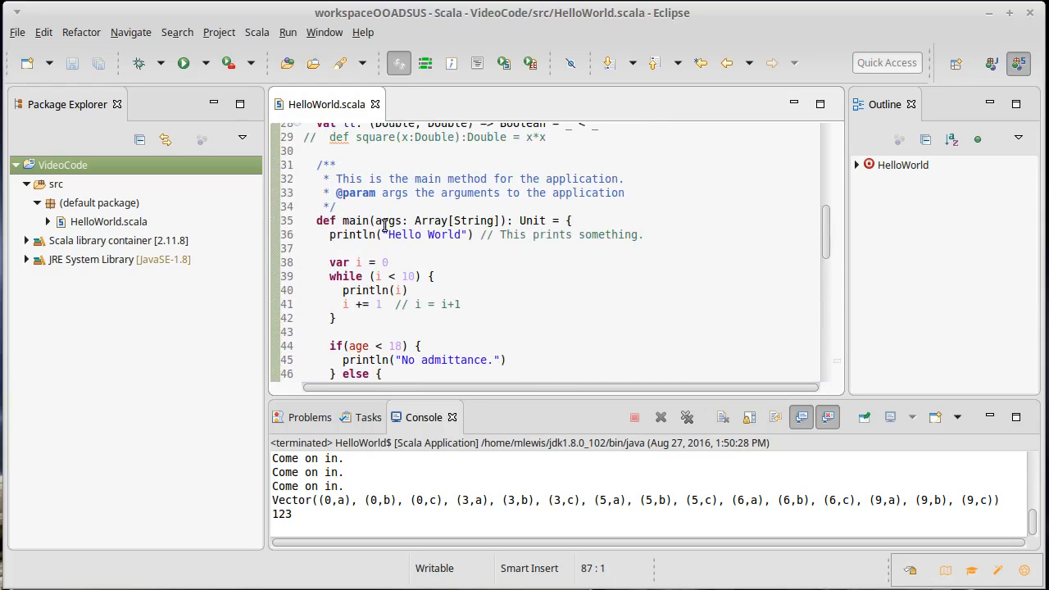
# - Highlight args in main's signature, then type println(args) above main's doc comment
pyautogui.doubleClick(435, 221)
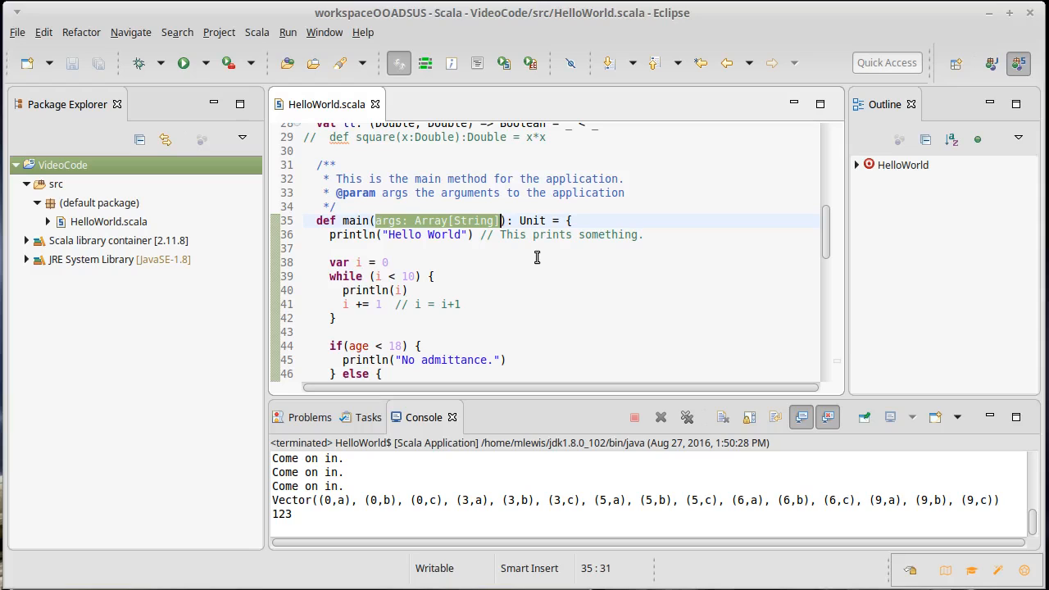
pyautogui.click(385, 262)
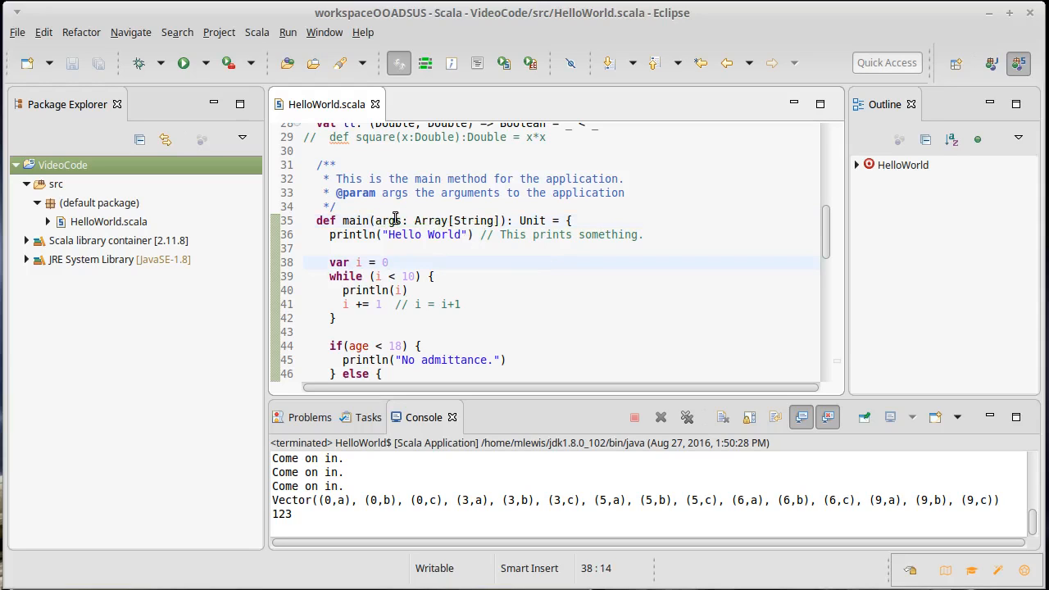
pyautogui.moveTo(586, 263)
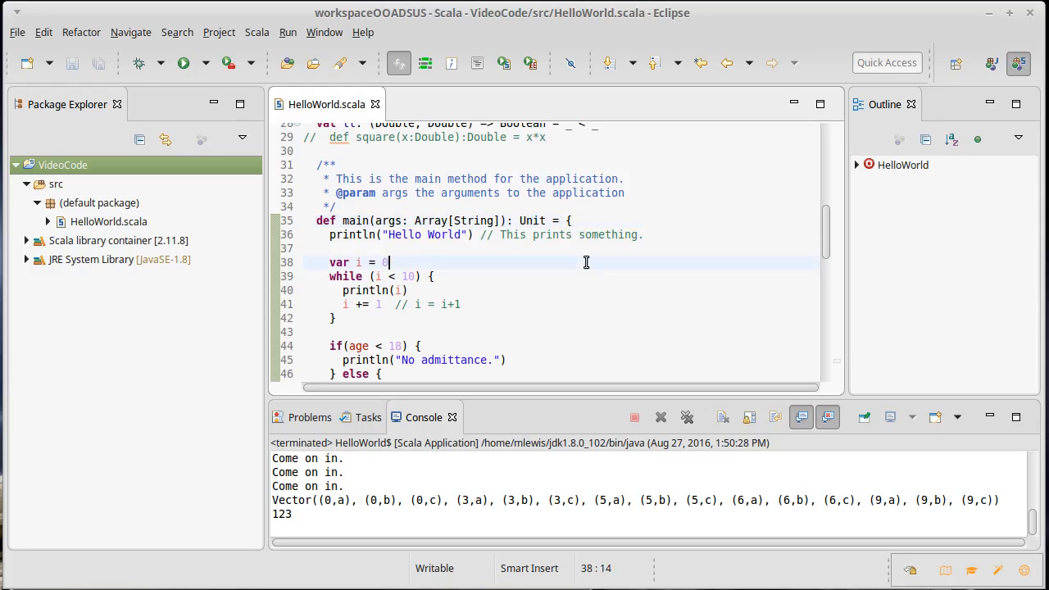
pyautogui.scroll(3)
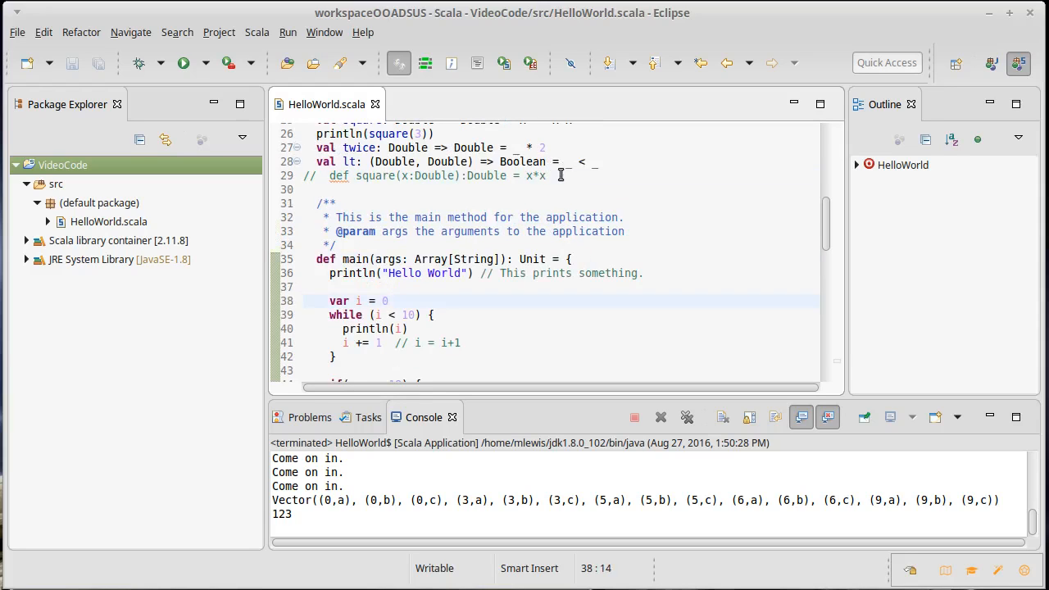
pyautogui.write('println')
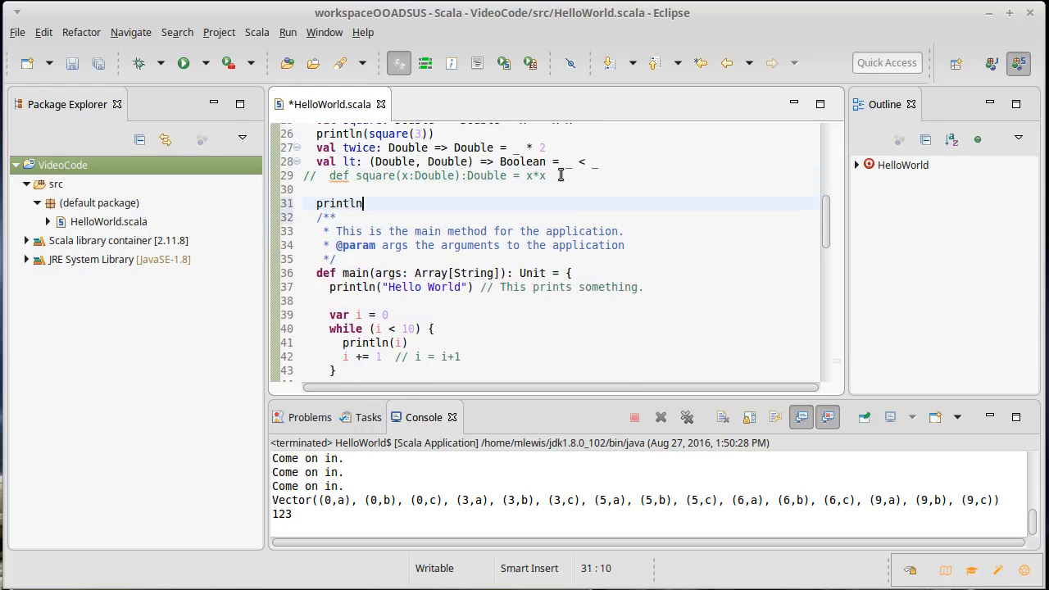
pyautogui.write('(args)')
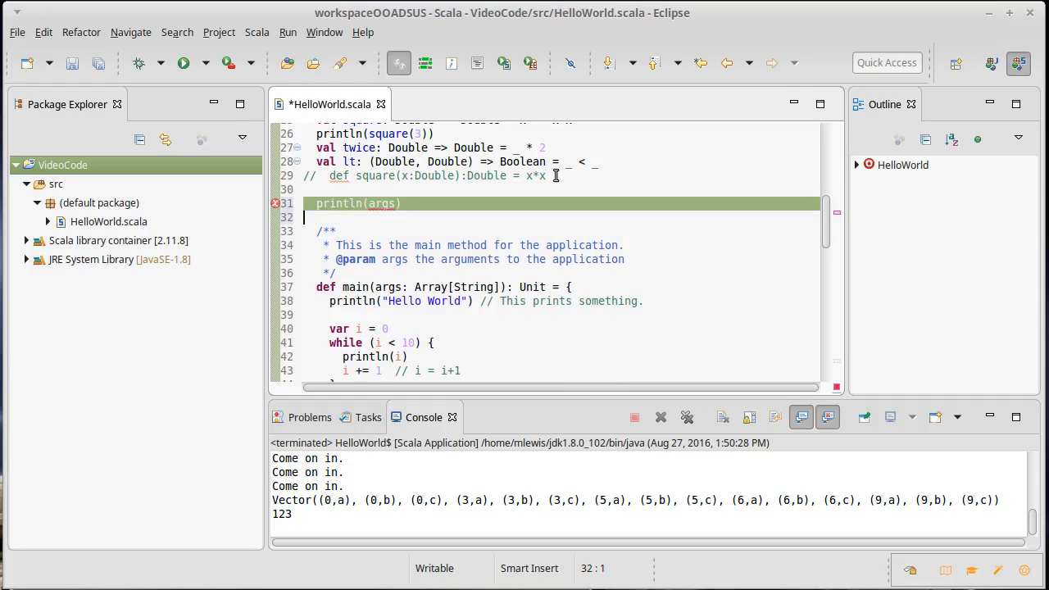
# - Scroll down through the code and highlight the extent of the match block
pyautogui.scroll(-3)
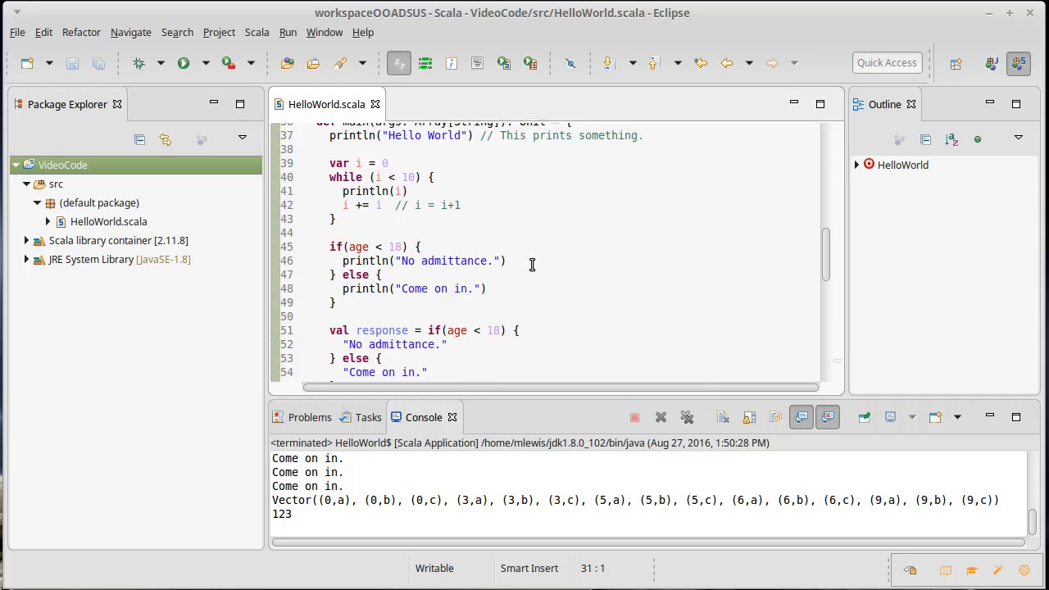
pyautogui.scroll(-3)
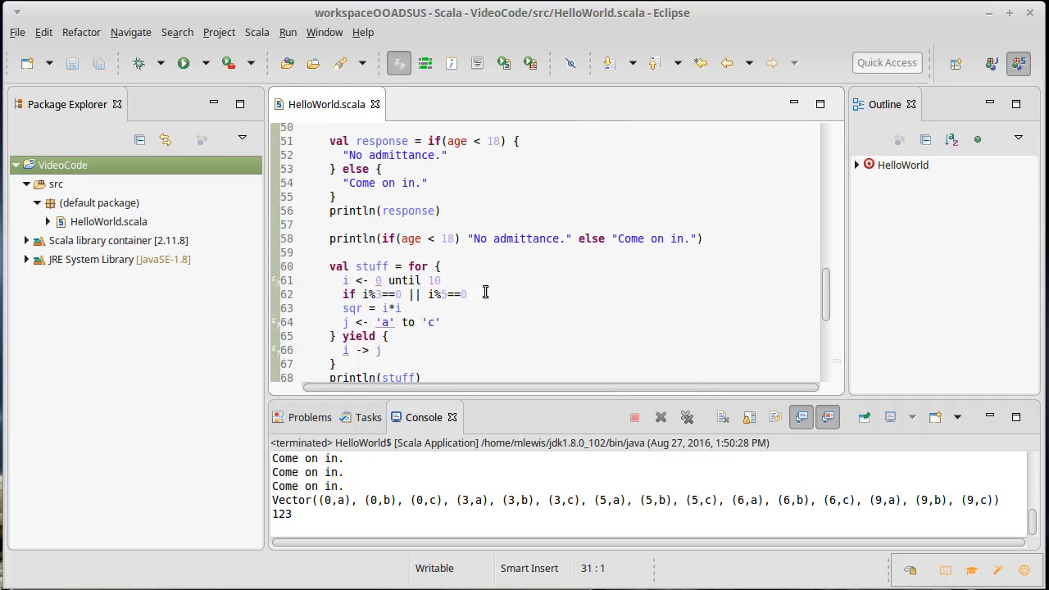
pyautogui.scroll(-3)
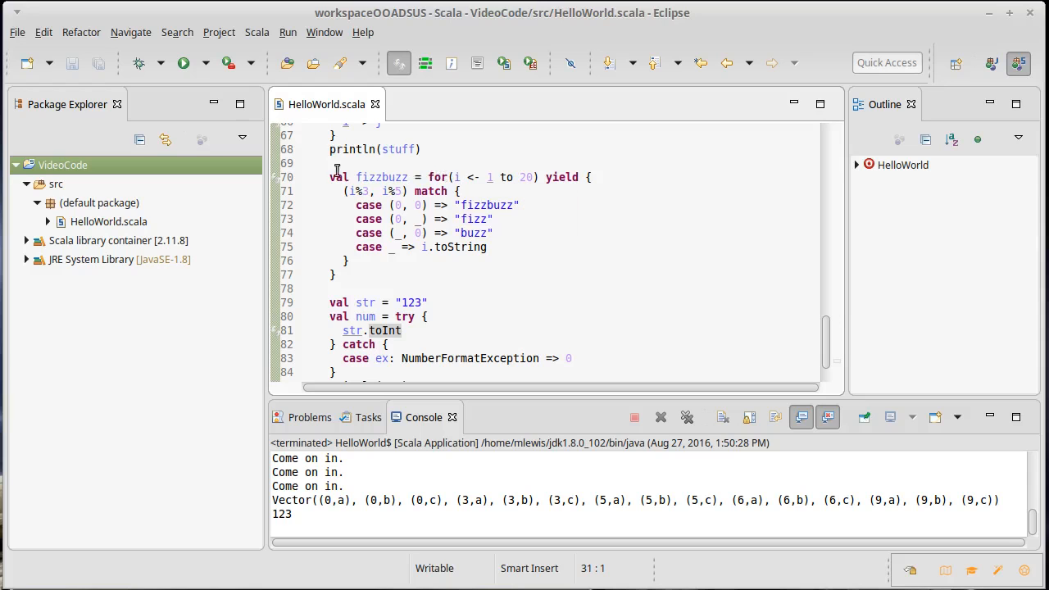
pyautogui.scroll(3)
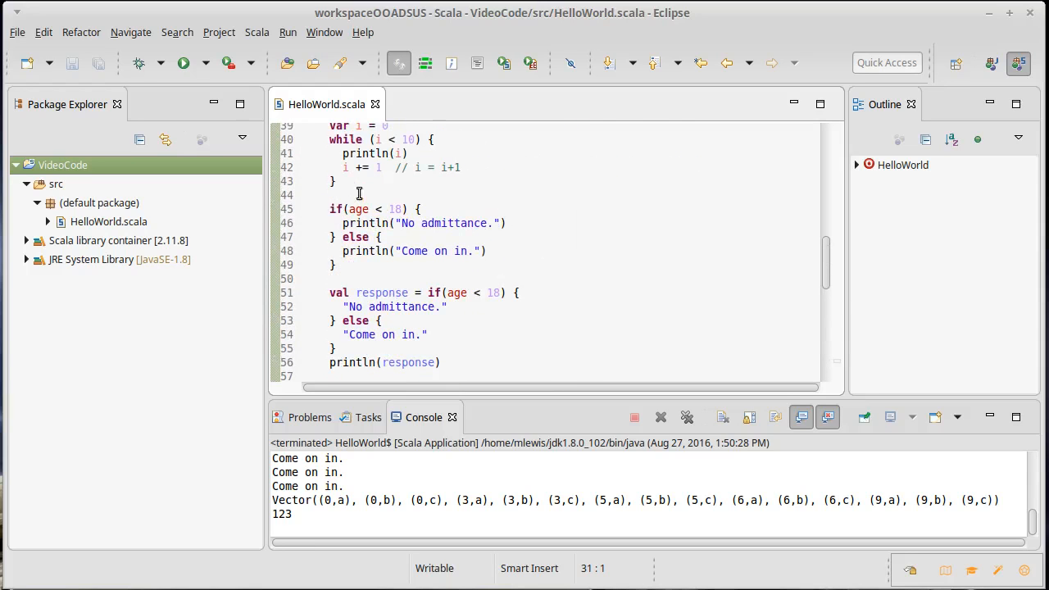
pyautogui.moveTo(542, 262)
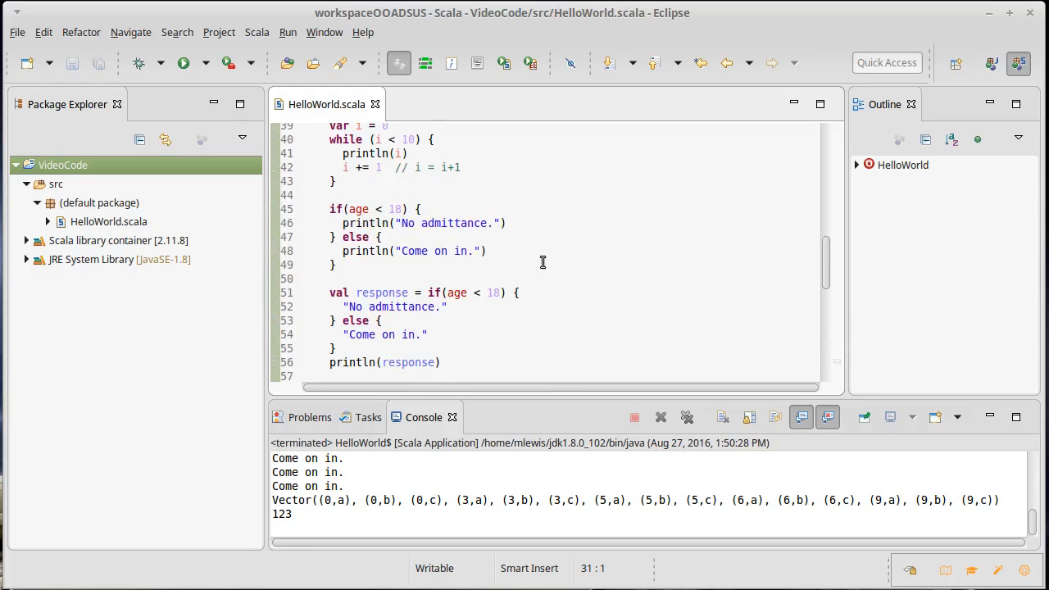
pyautogui.scroll(-3)
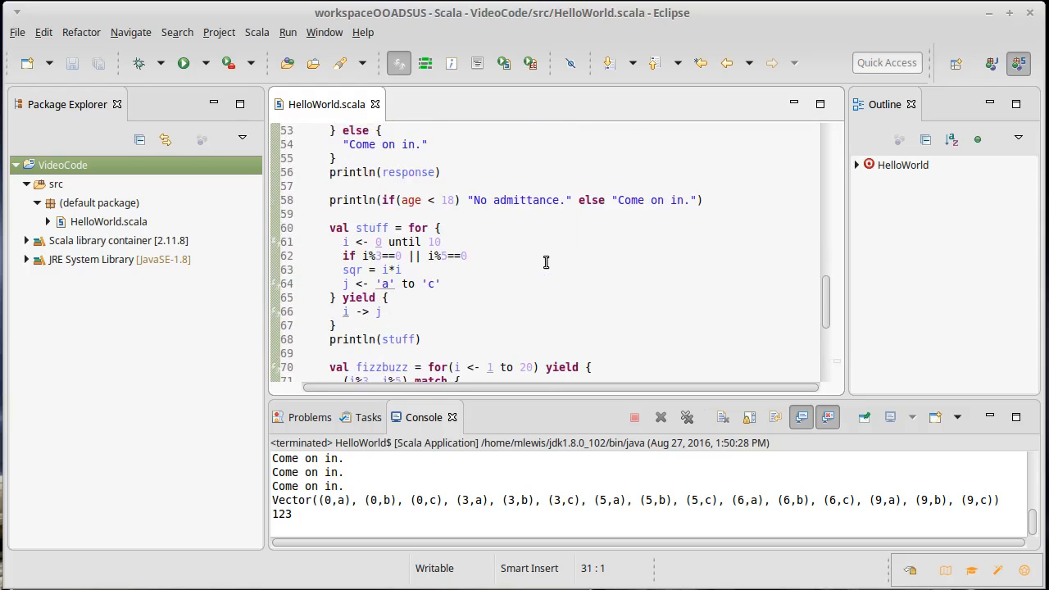
pyautogui.scroll(-3)
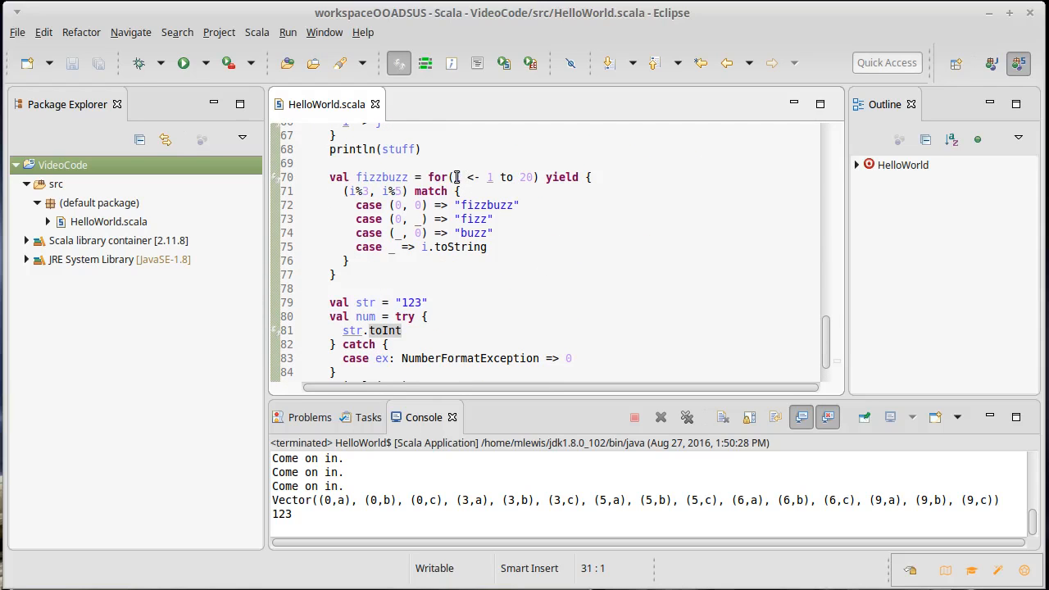
pyautogui.click(457, 177)
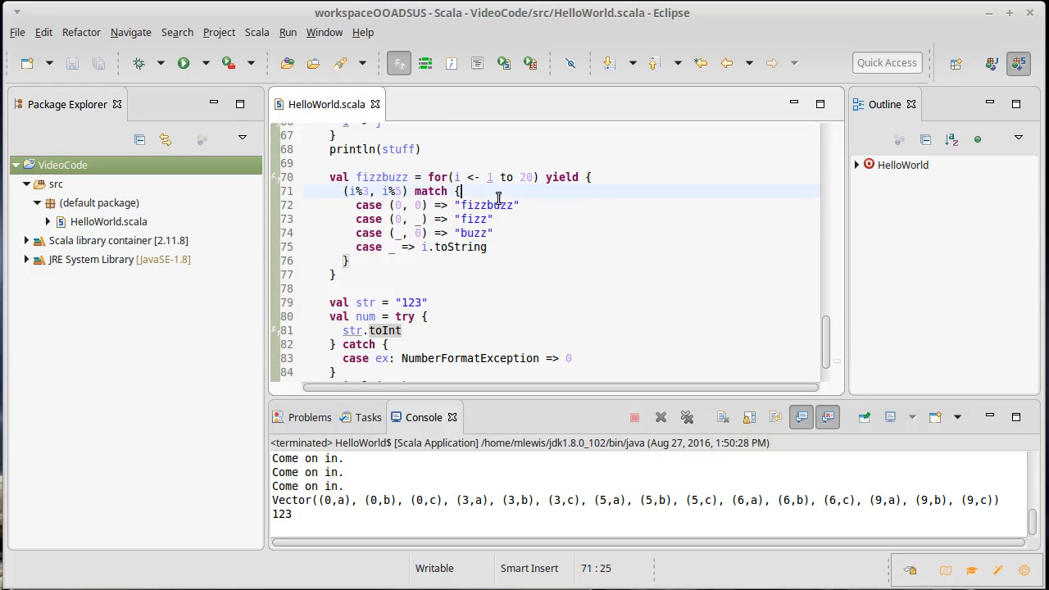
pyautogui.moveTo(354, 190)
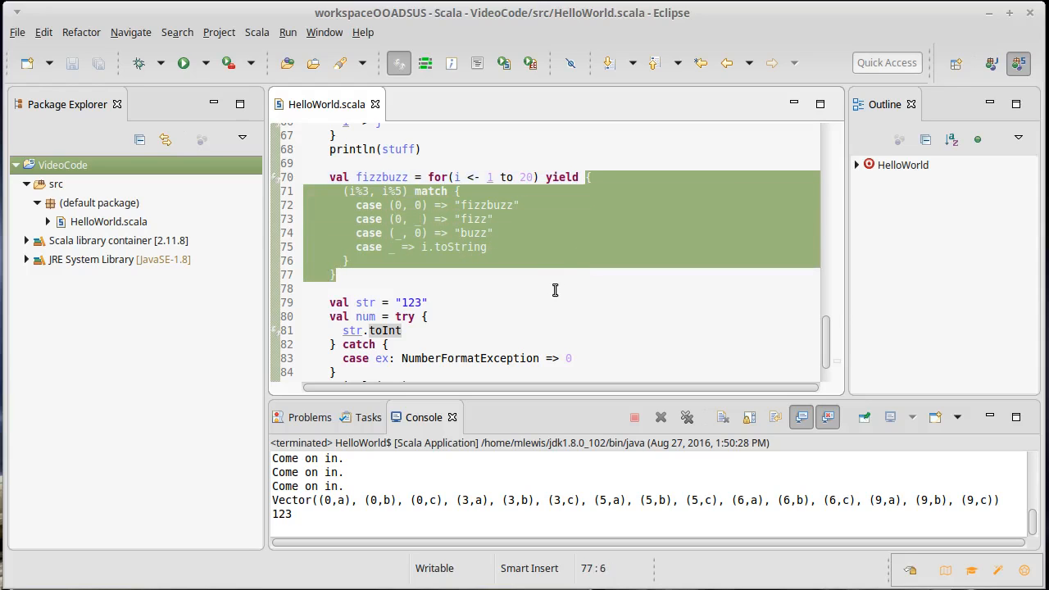
# - Visit the for loop's j generator and retype *i in sqr = i*i
pyautogui.scroll(3)
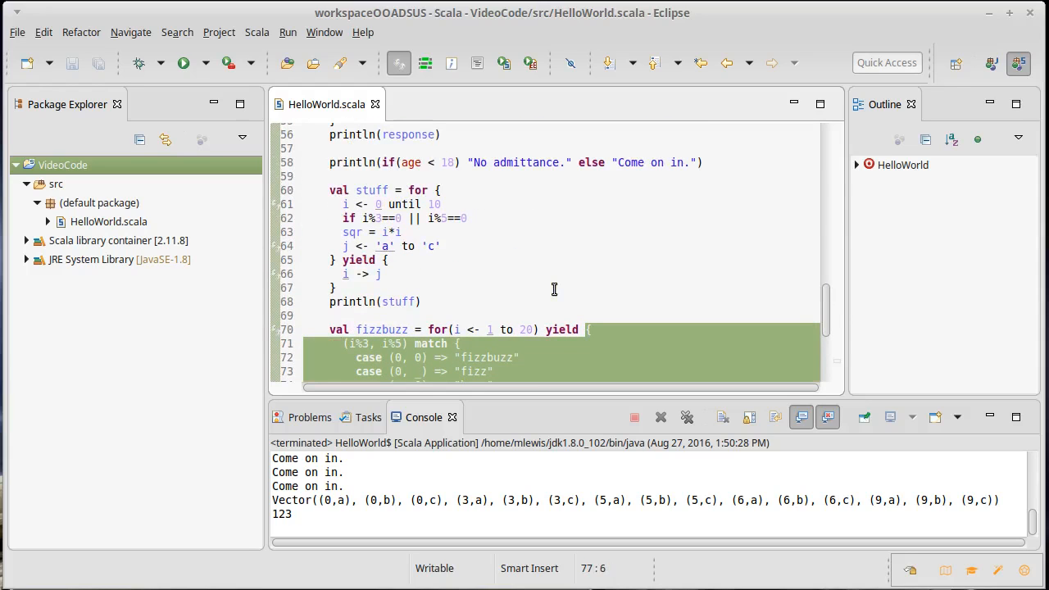
pyautogui.click(345, 204)
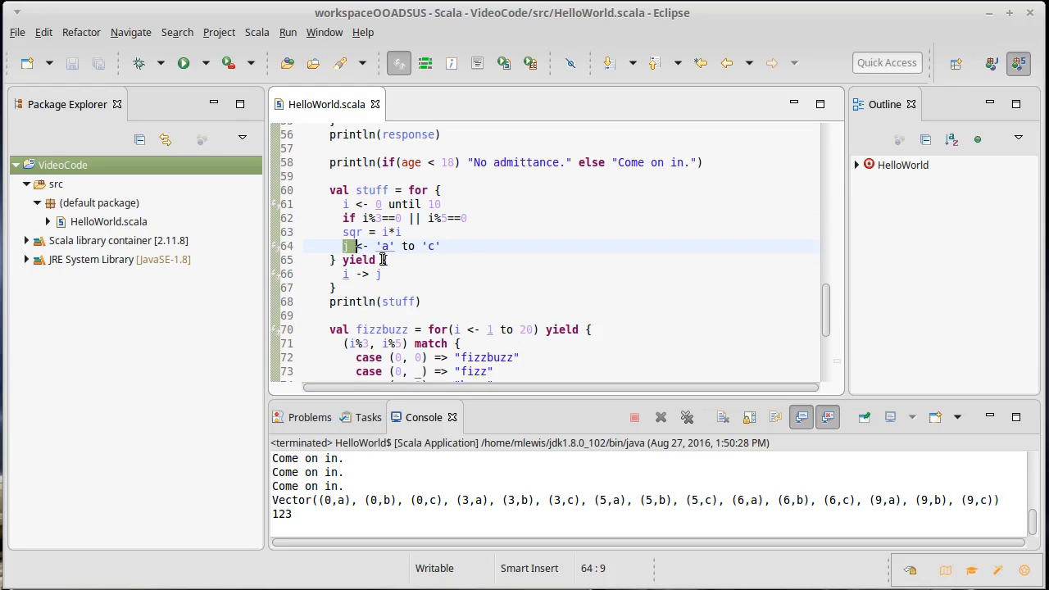
pyautogui.click(336, 286)
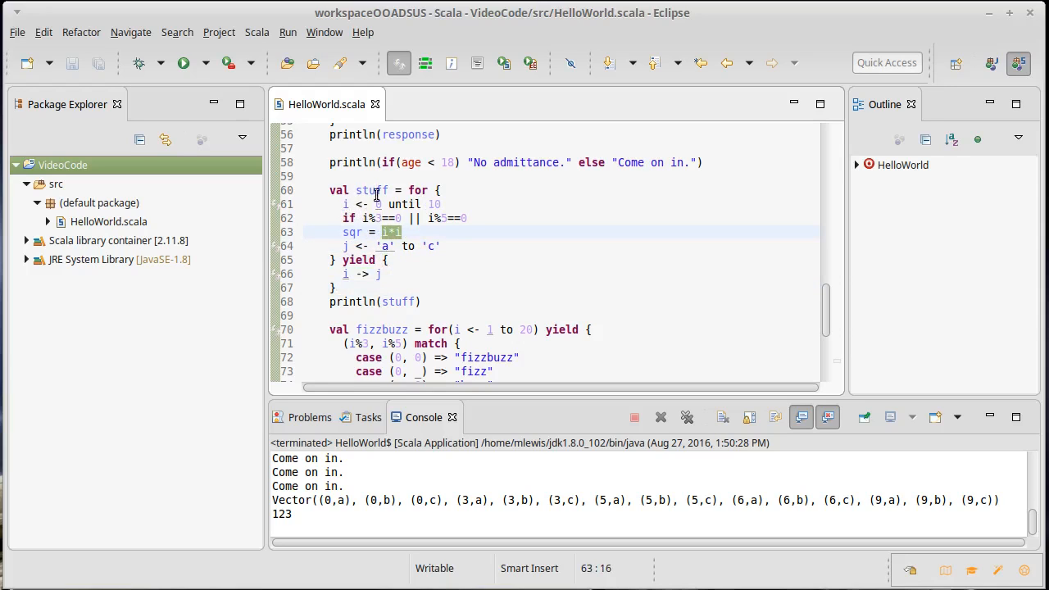
pyautogui.moveTo(364, 204)
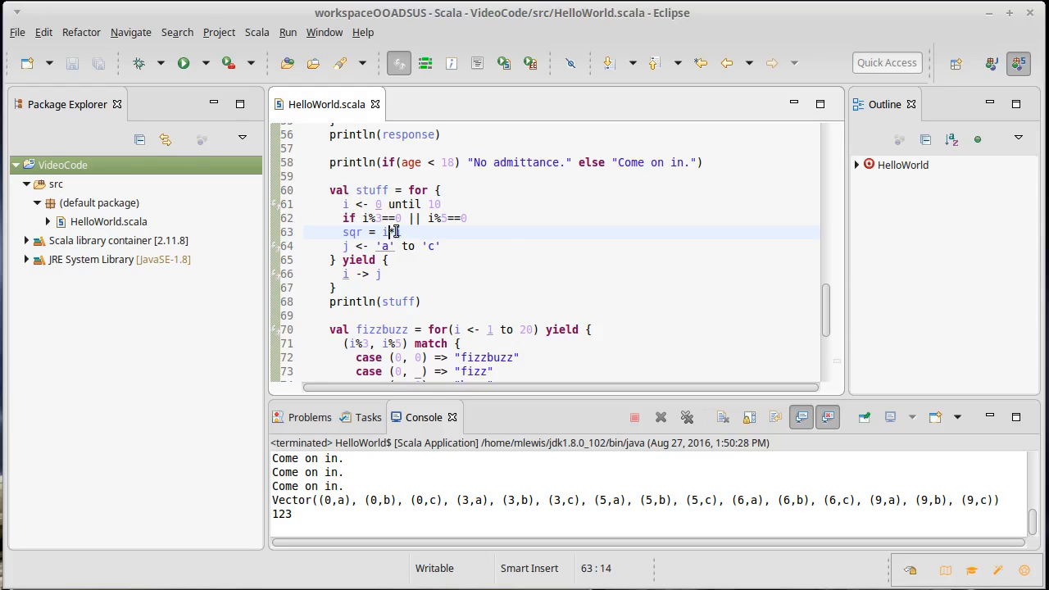
pyautogui.write('*i')
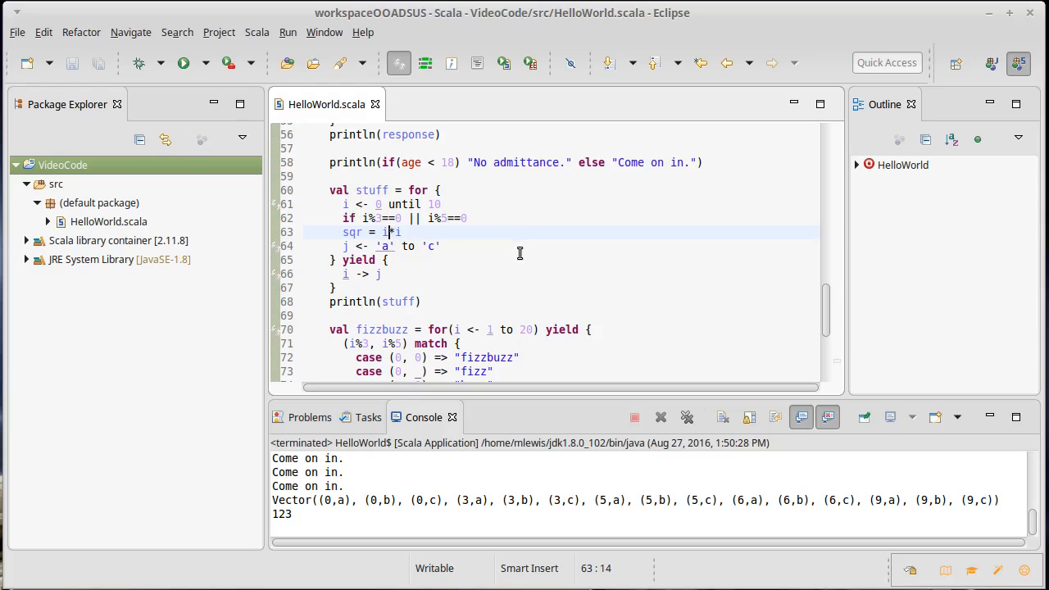
# - Scroll back up to the age if/else statement around line 49
pyautogui.scroll(-3)
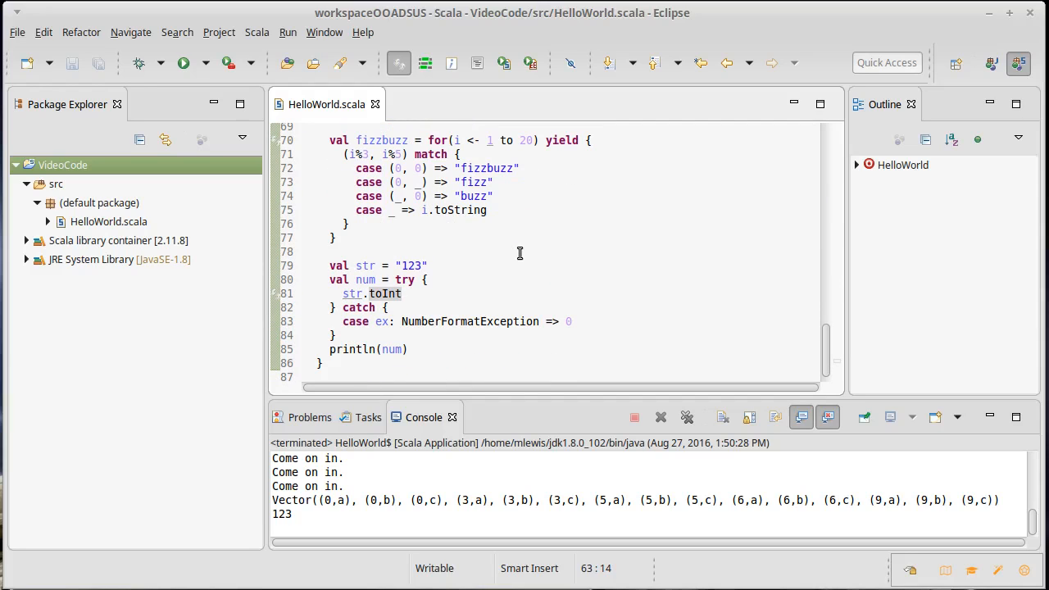
pyautogui.scroll(3)
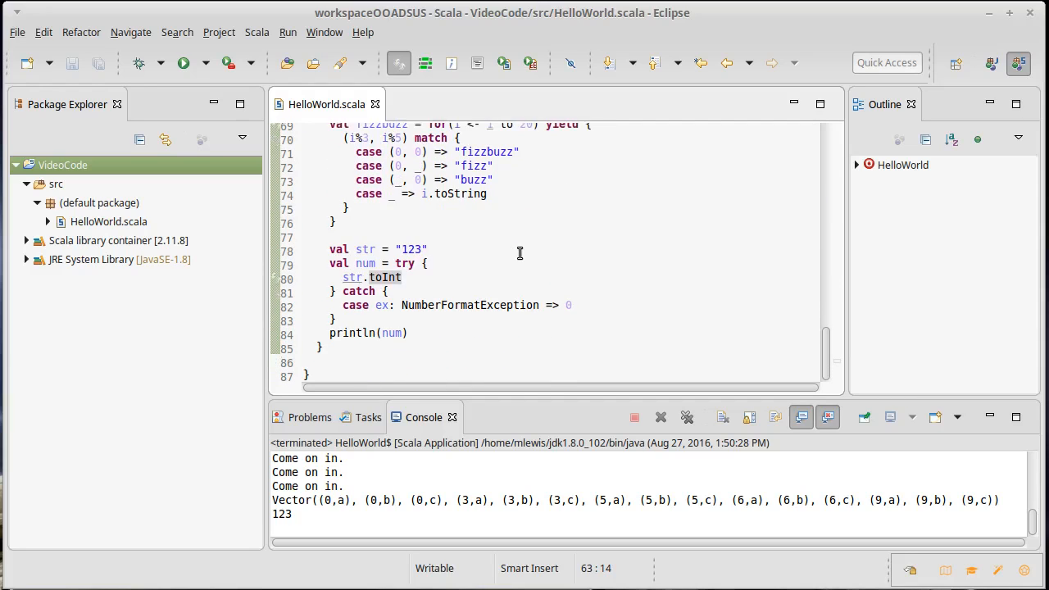
pyautogui.scroll(3)
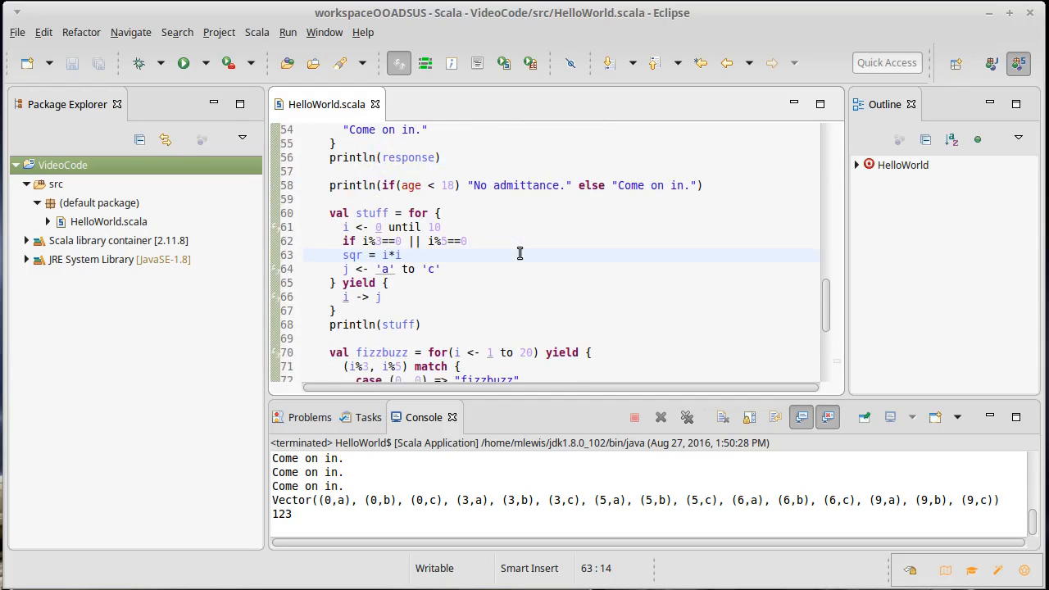
pyautogui.scroll(3)
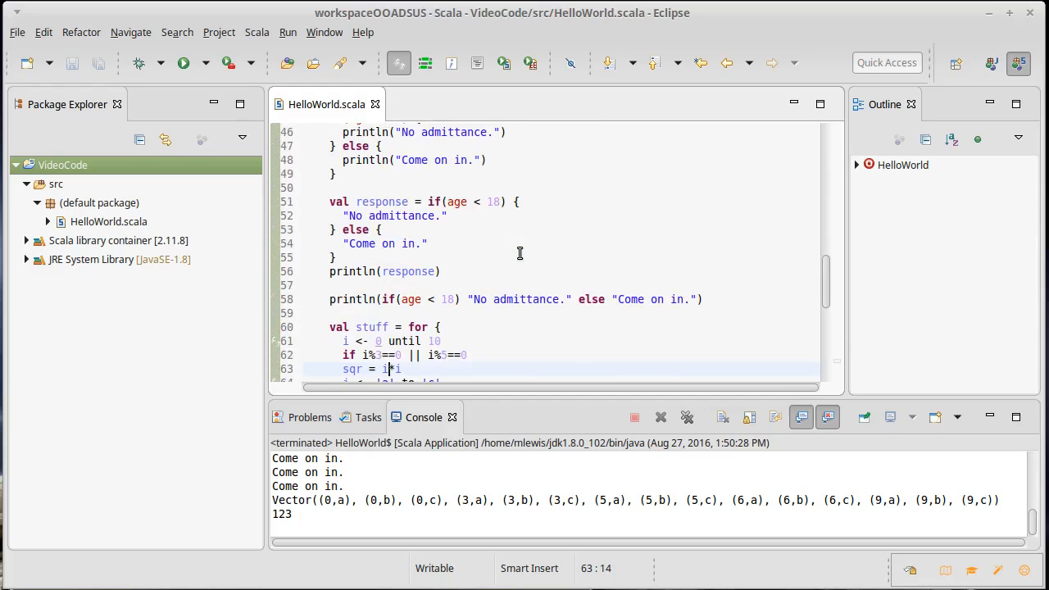
pyautogui.scroll(3)
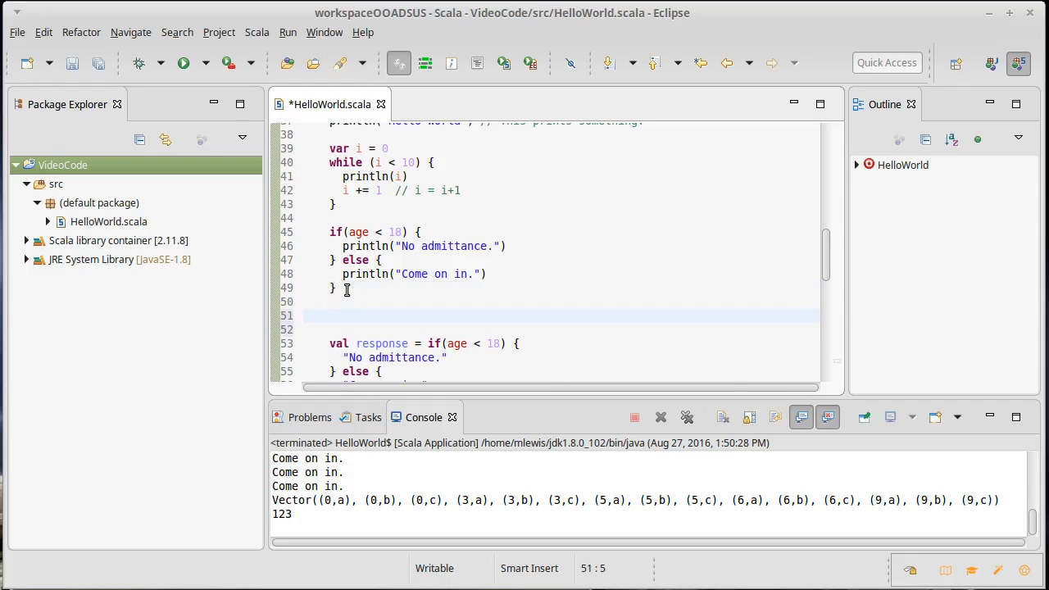
# - Type val thing = { println("In the block.") 5 } after the if/else and save
pyautogui.write('val')
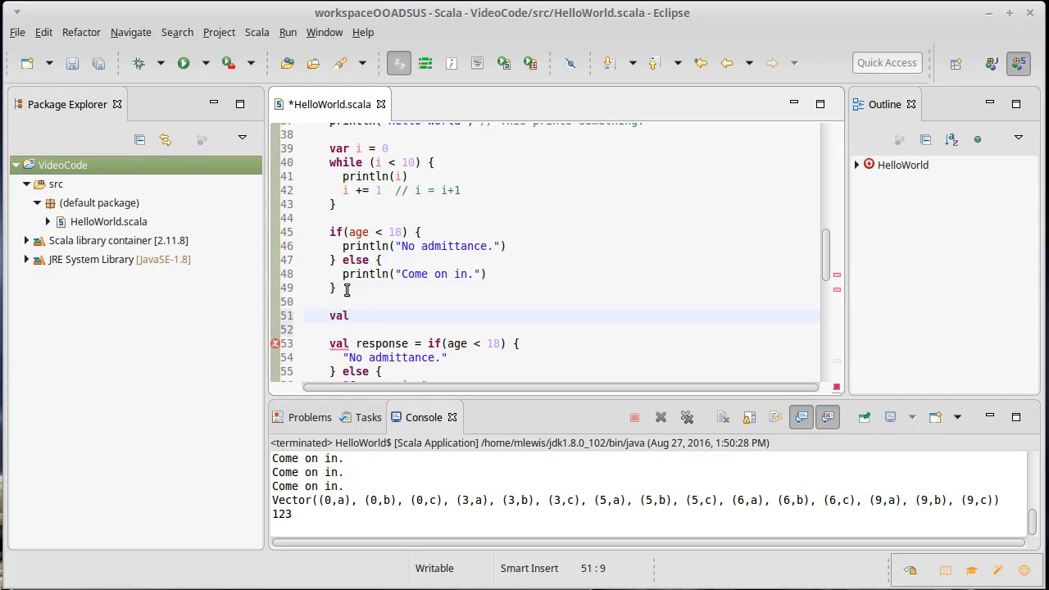
pyautogui.write('thing =')
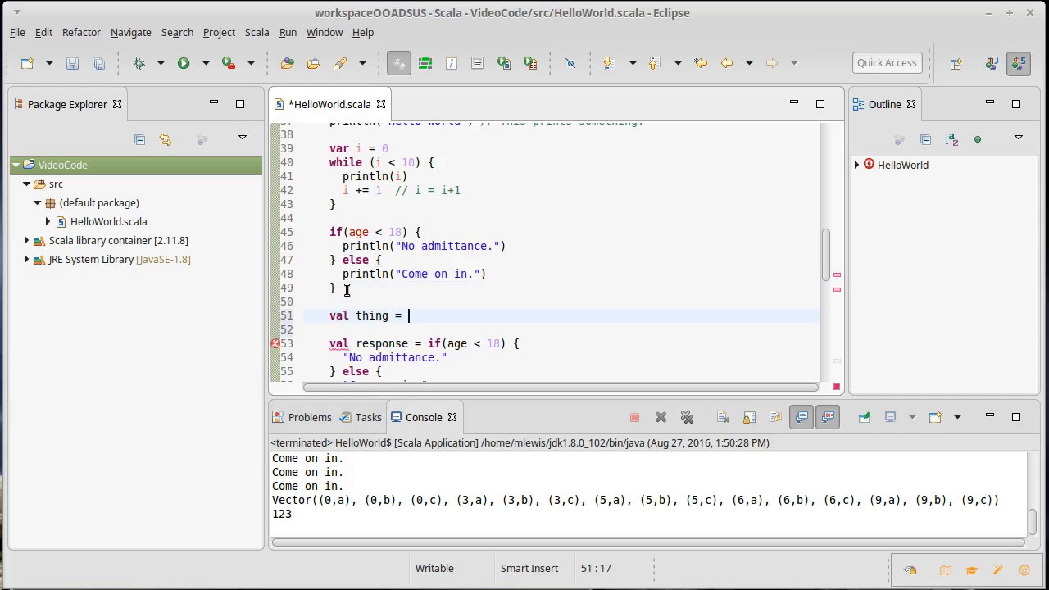
pyautogui.write('{')
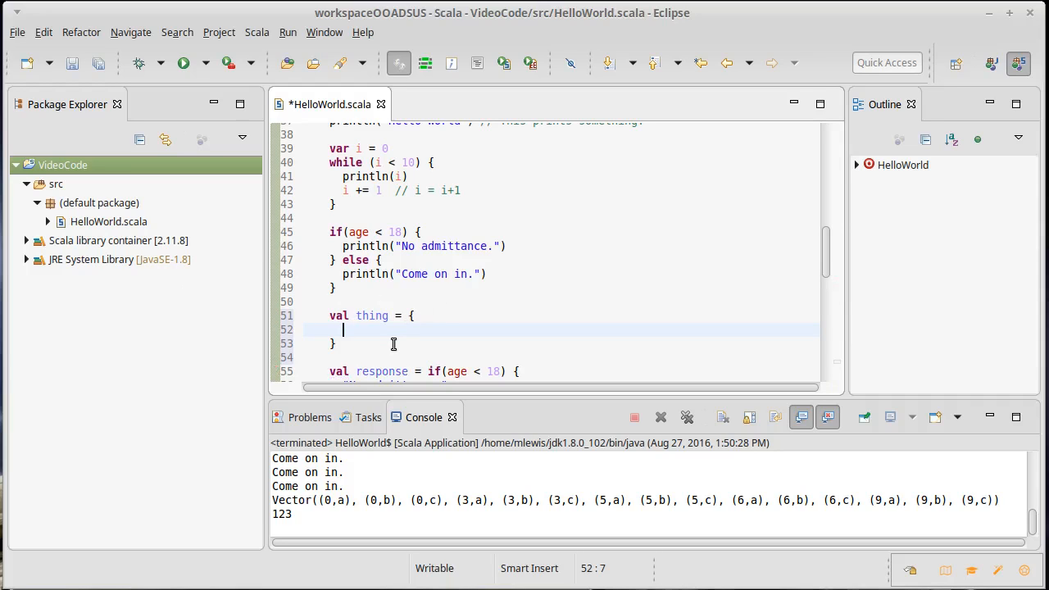
pyautogui.write('println')
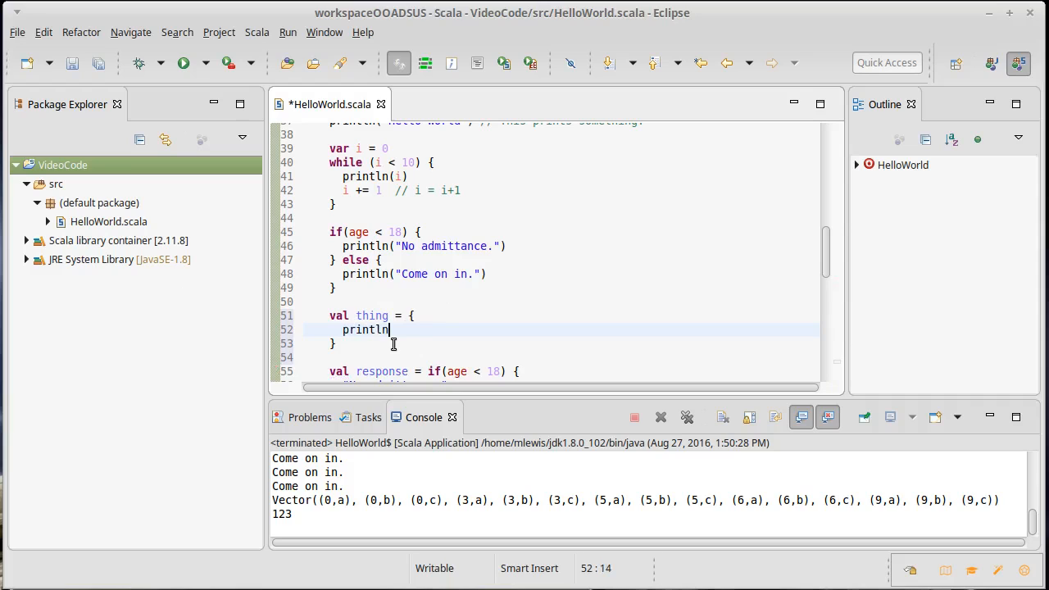
pyautogui.write('("')
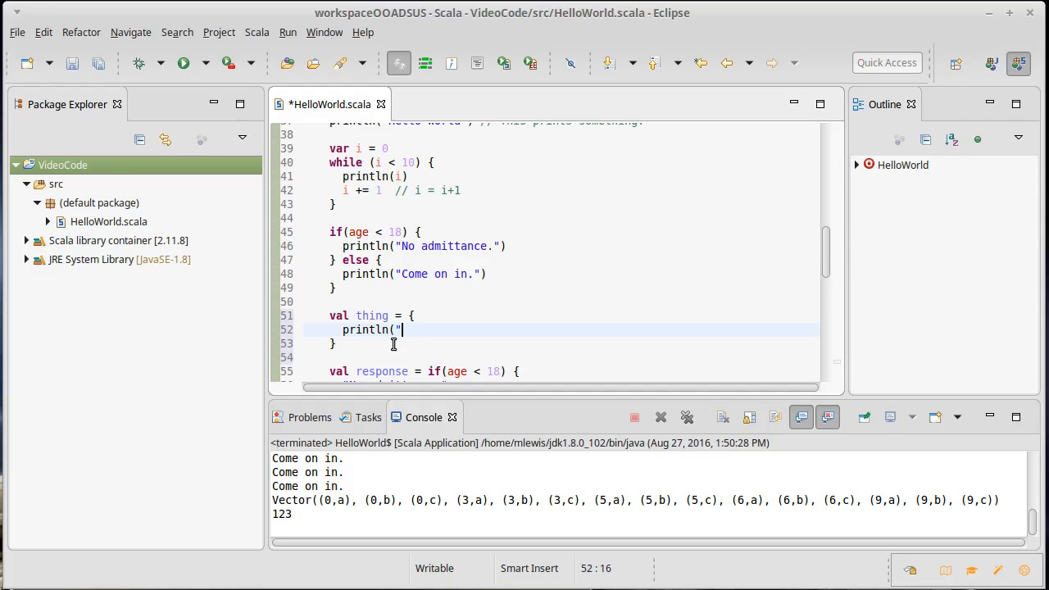
pyautogui.write('In the blo')
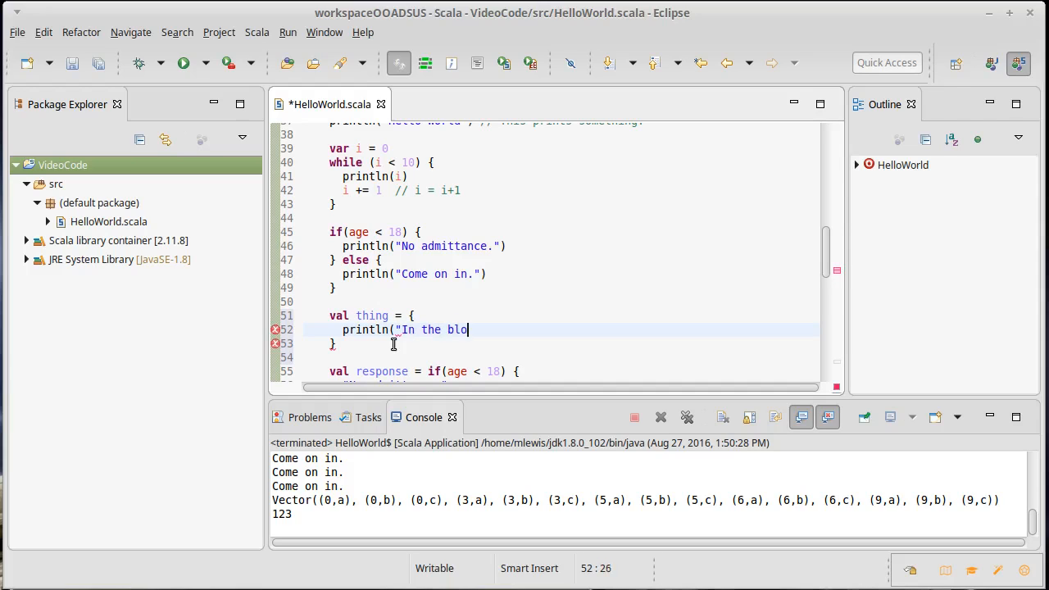
pyautogui.write('ck.")')
pyautogui.write('5')
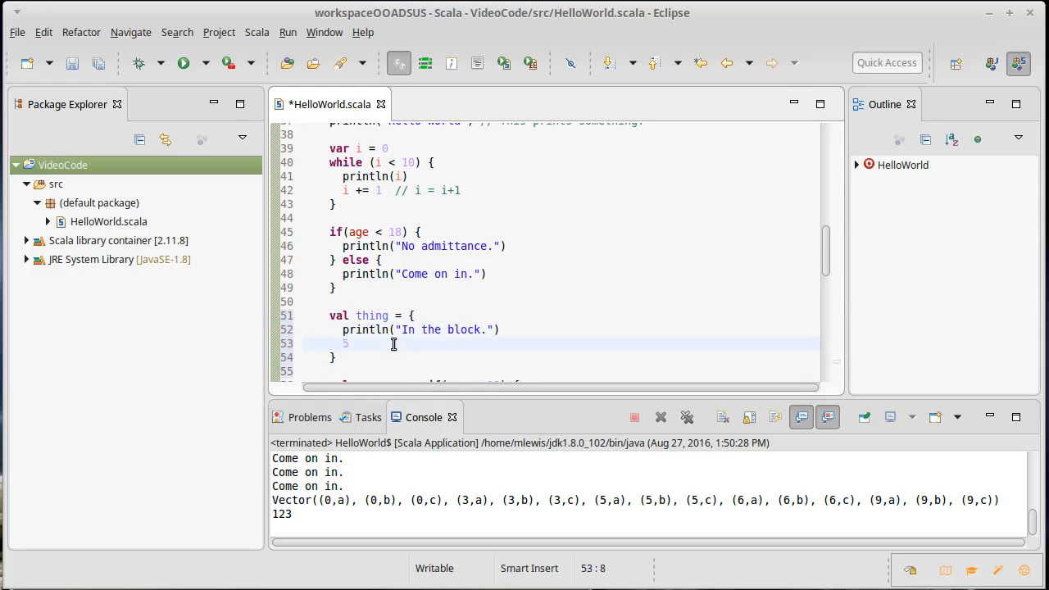
pyautogui.press('ctrl+s')
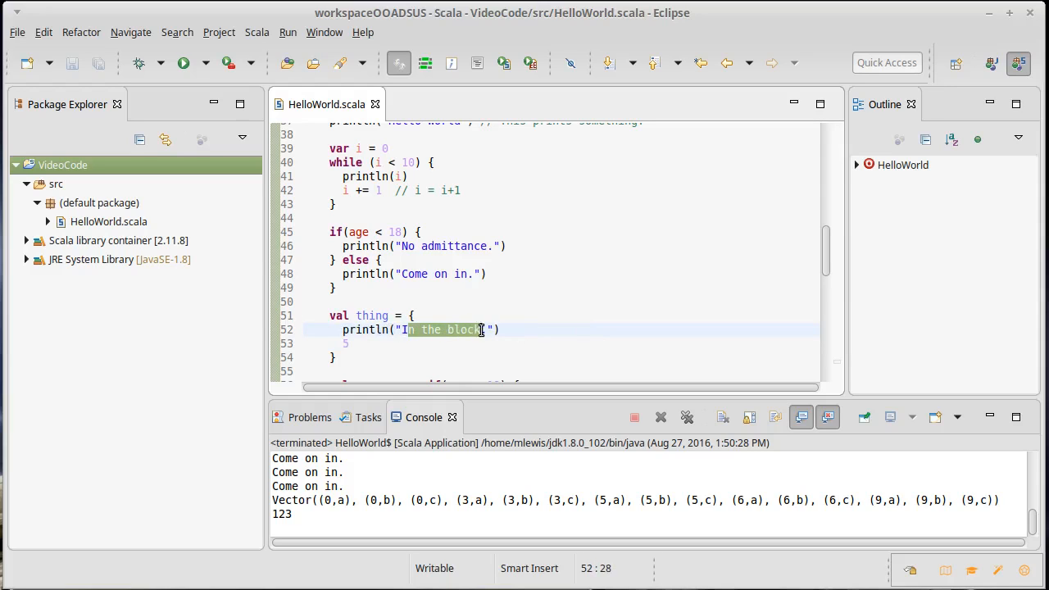
pyautogui.click(358, 342)
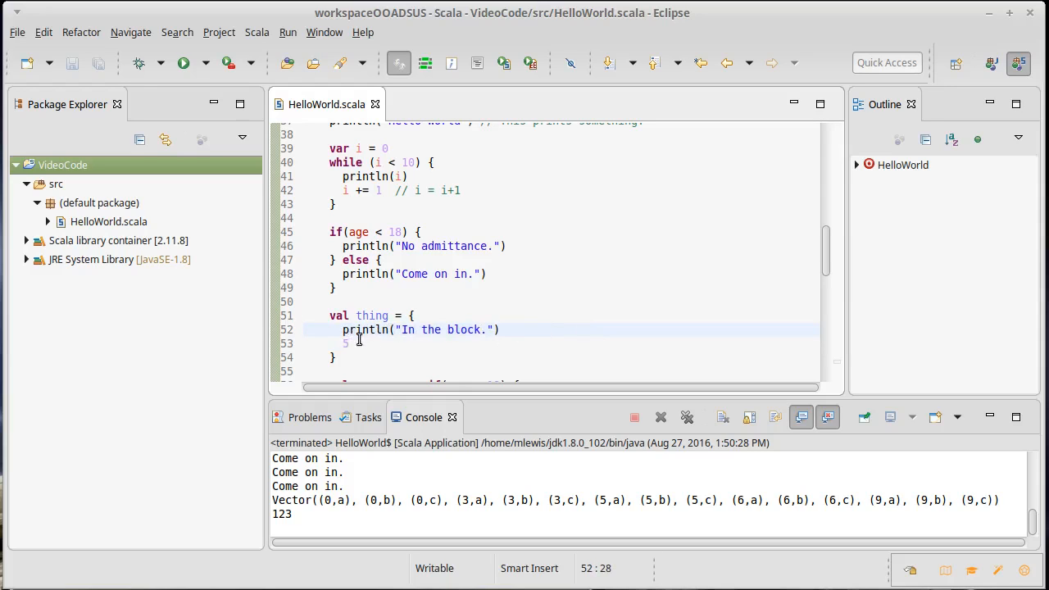
pyautogui.moveTo(372, 315)
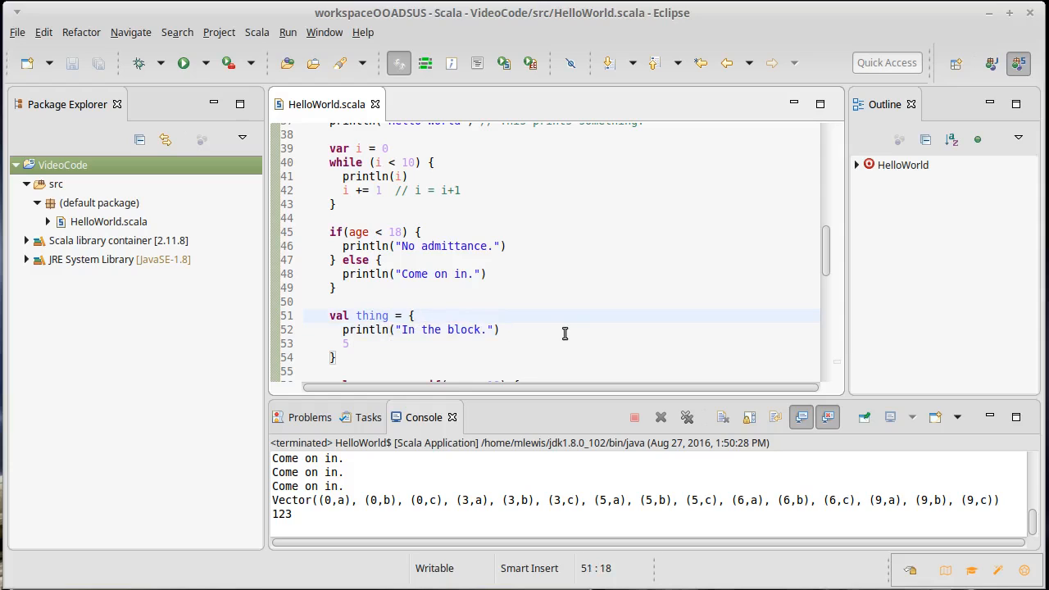
# - Add val things2 = 42 atop the block, return things2 instead of 5, and save
pyautogui.press('Return')
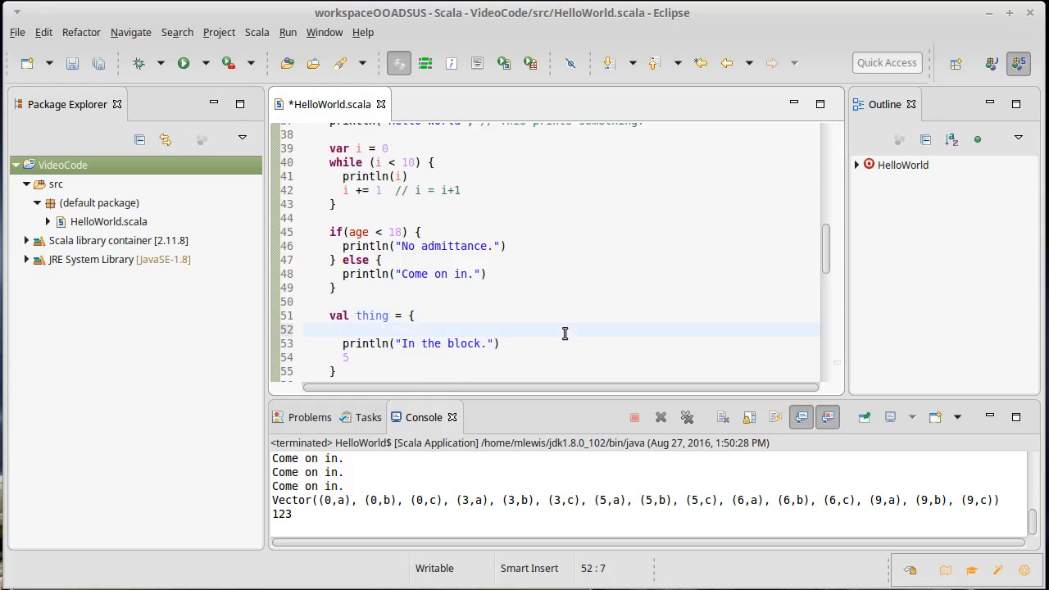
pyautogui.write('val things2 = 42')
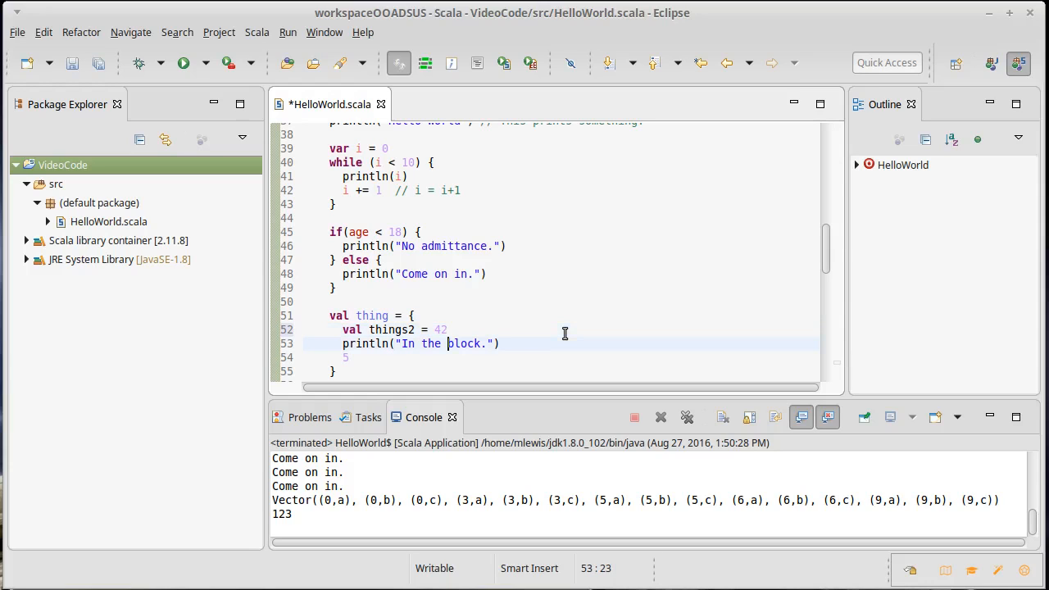
pyautogui.press('Delete')
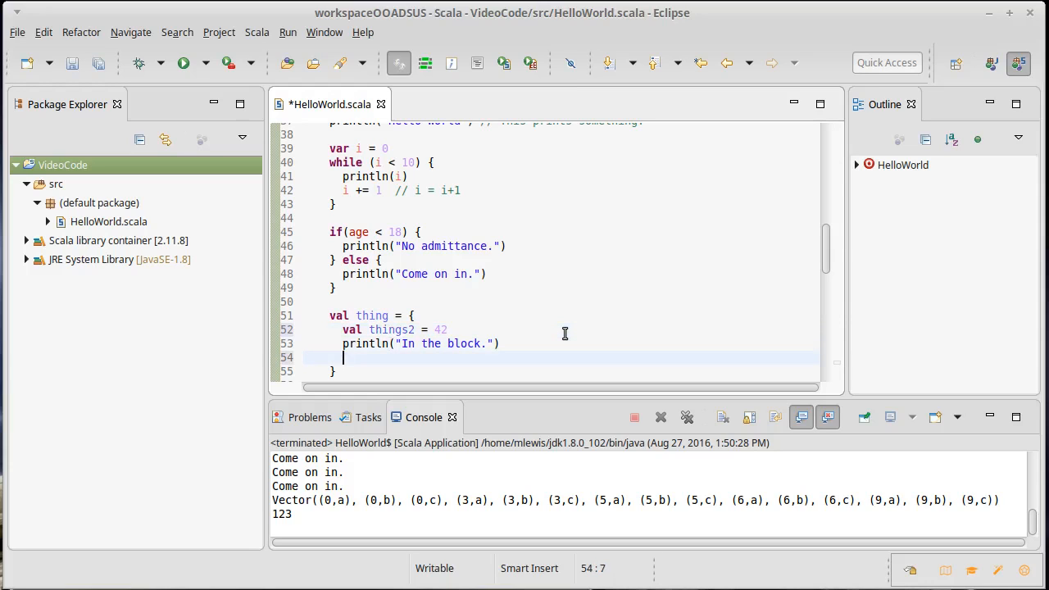
pyautogui.write('42')
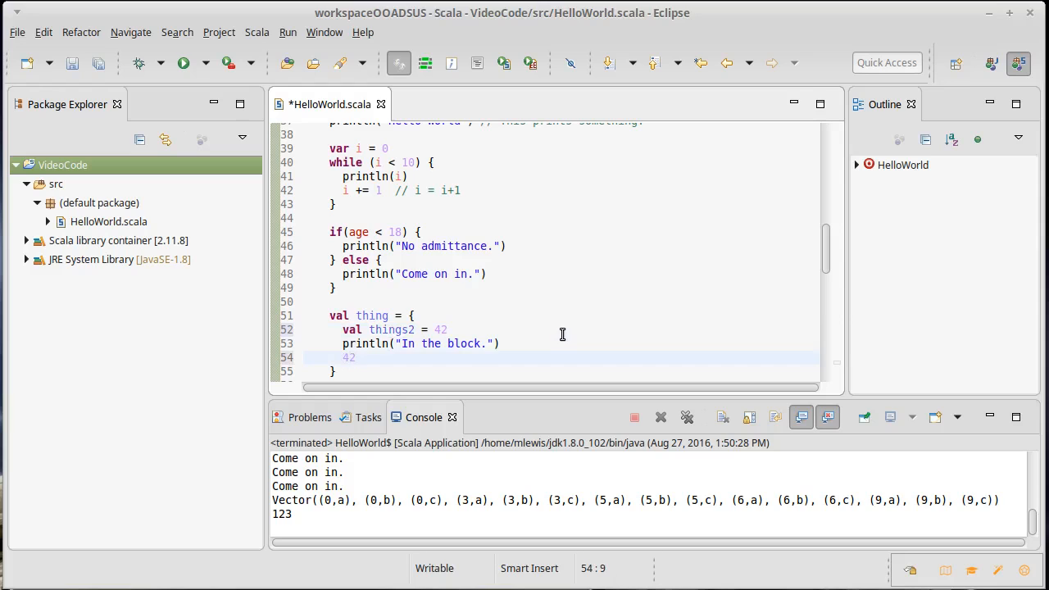
pyautogui.write('things2')
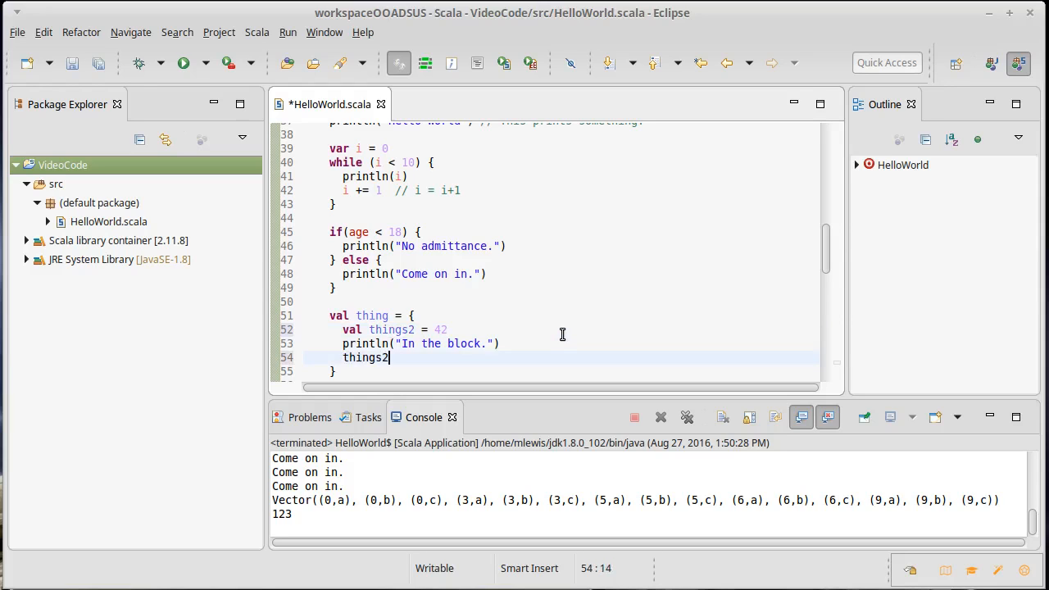
pyautogui.press('ctrl+s')
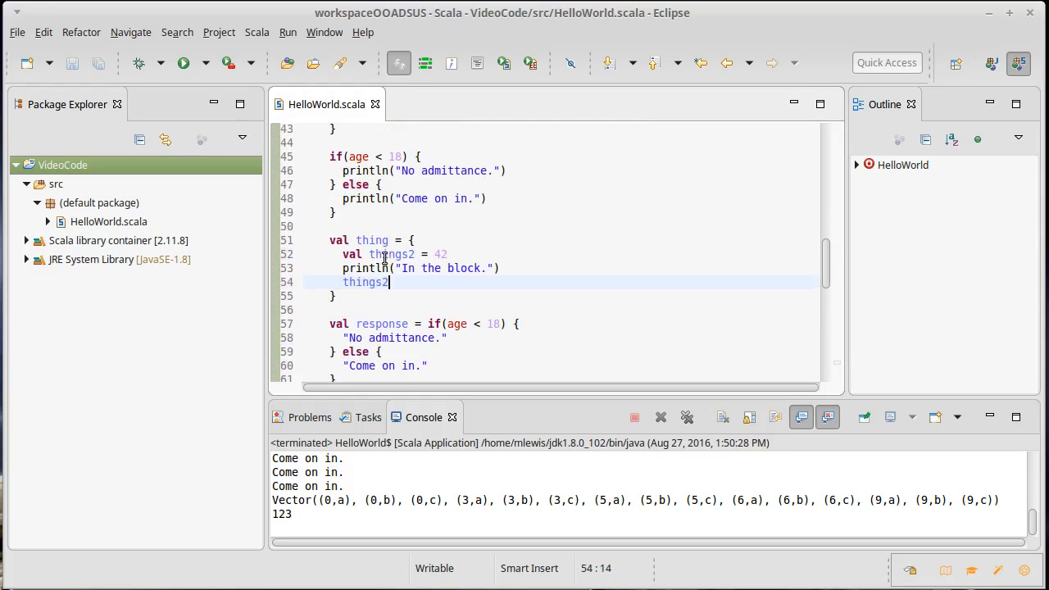
# - Check the things2 declaration and the block's matching opening and closing braces
pyautogui.click(393, 254)
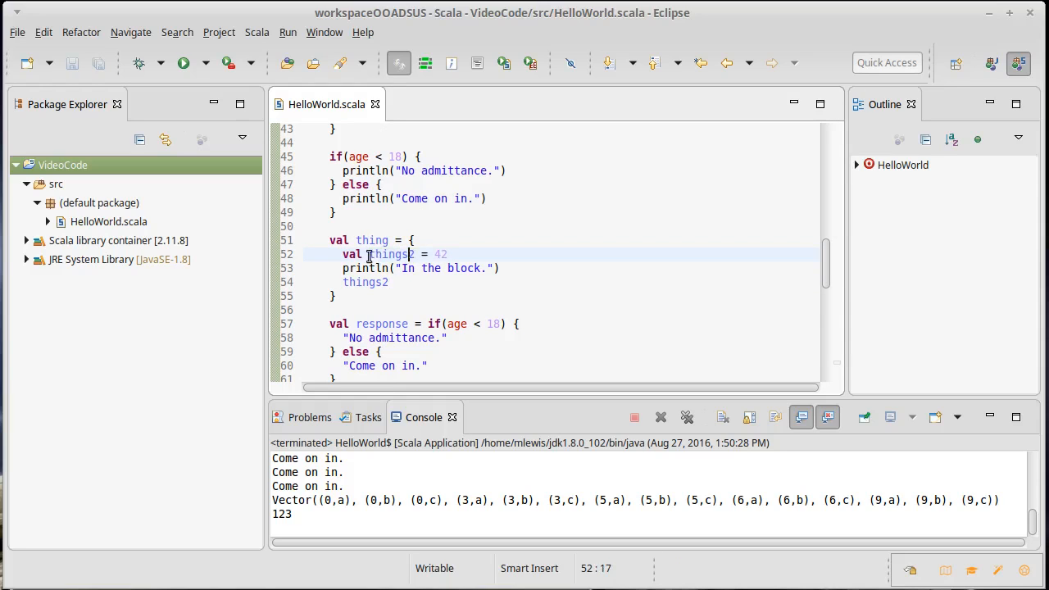
pyautogui.click(415, 240)
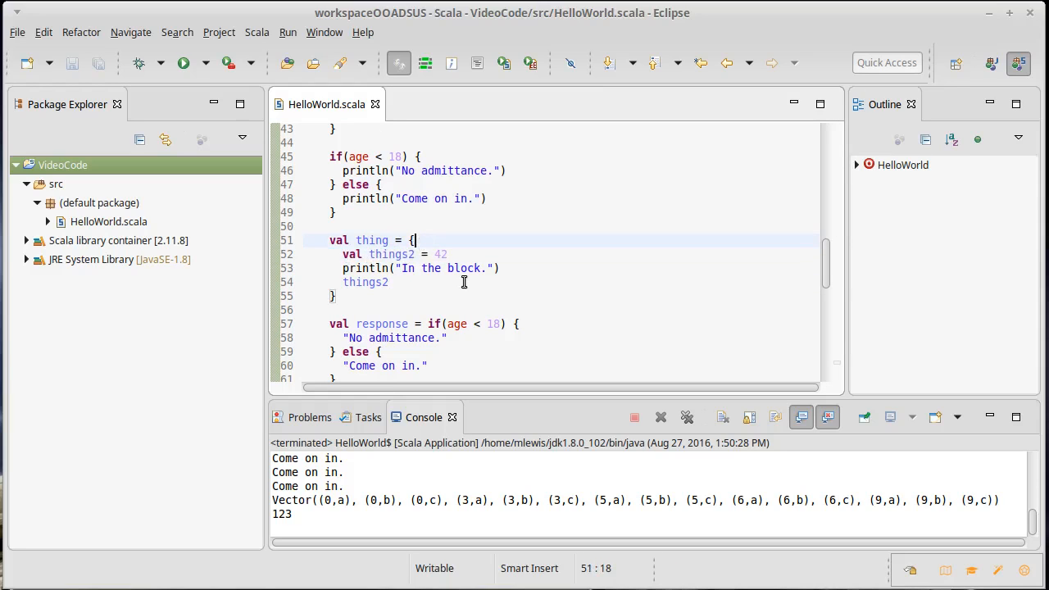
pyautogui.click(353, 296)
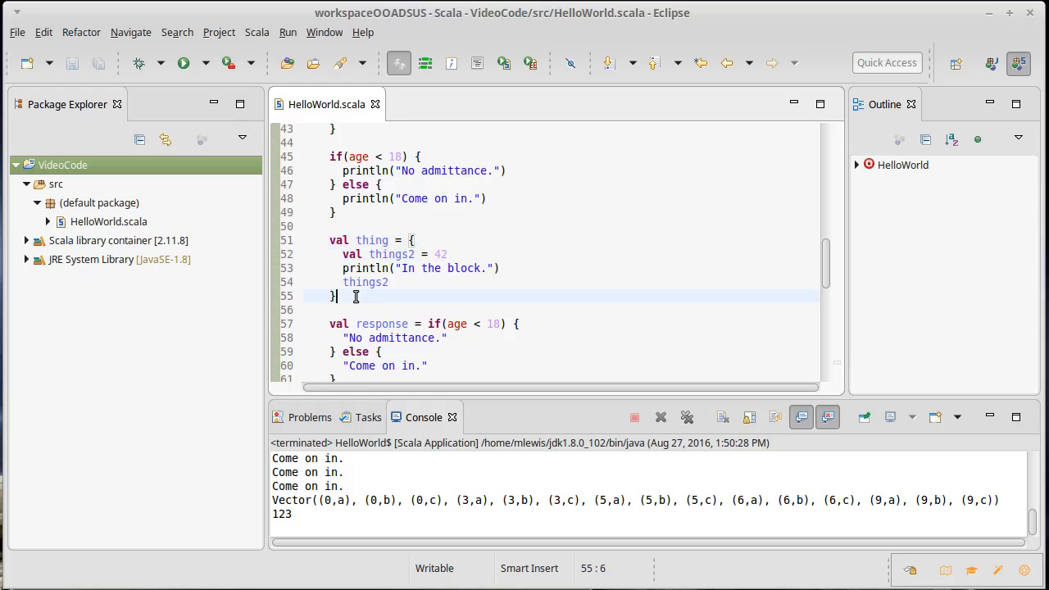
pyautogui.write('println(')
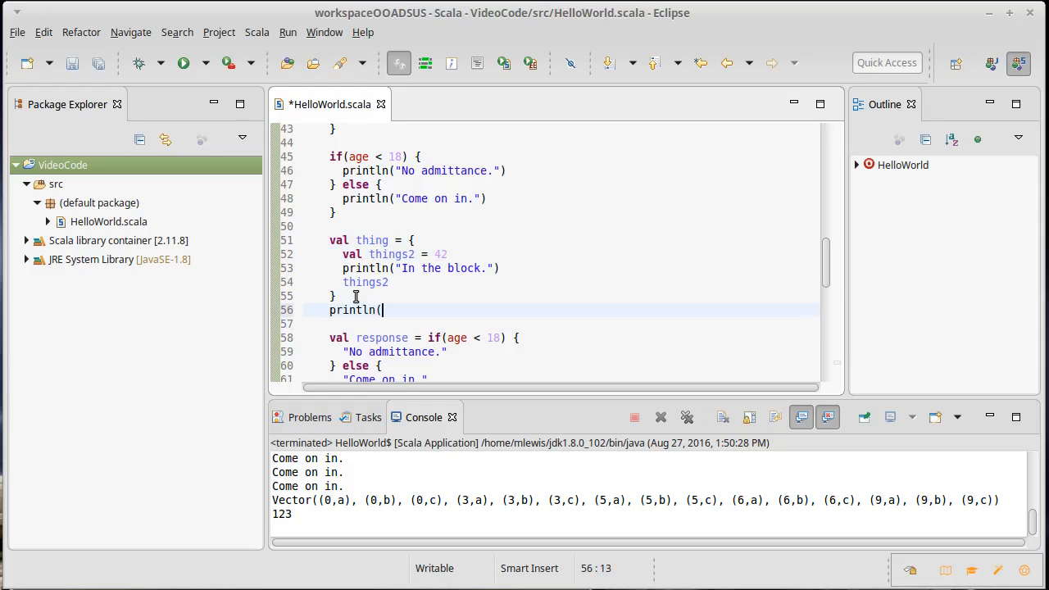
pyautogui.write('things2')
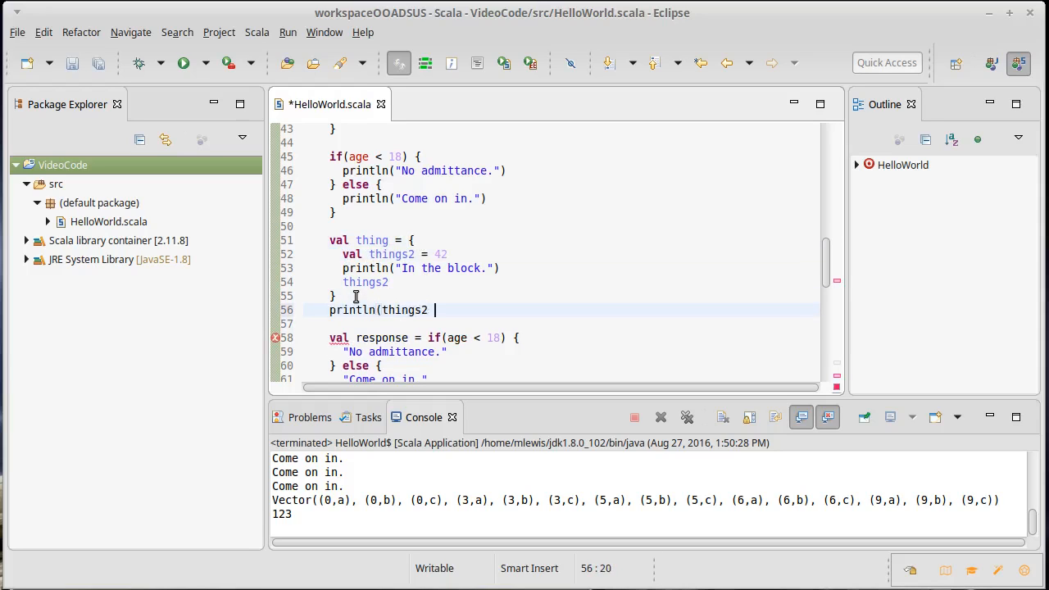
pyautogui.write(')')
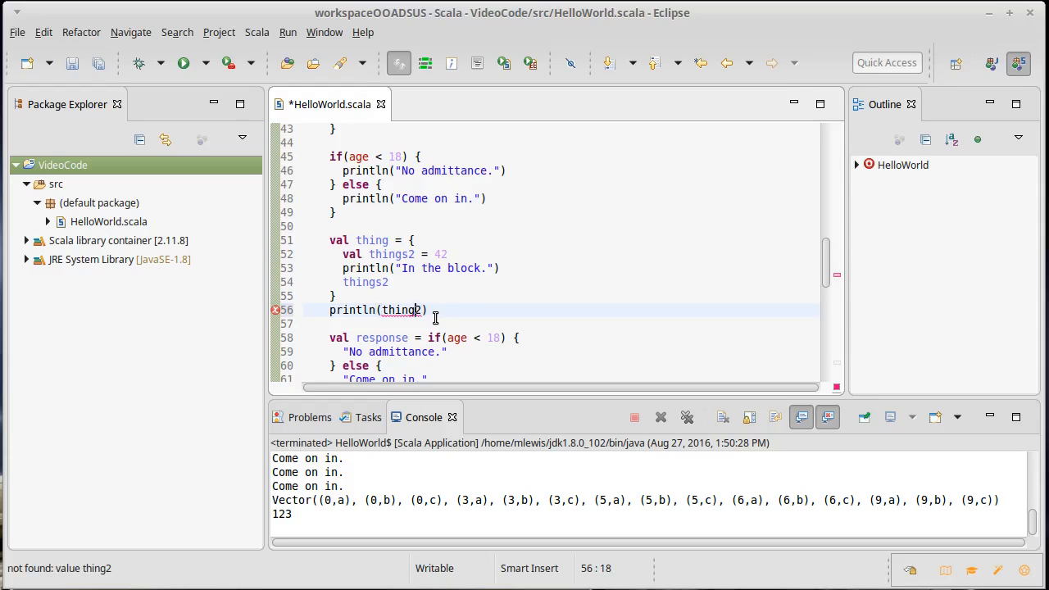
pyautogui.press('ctrl+s')
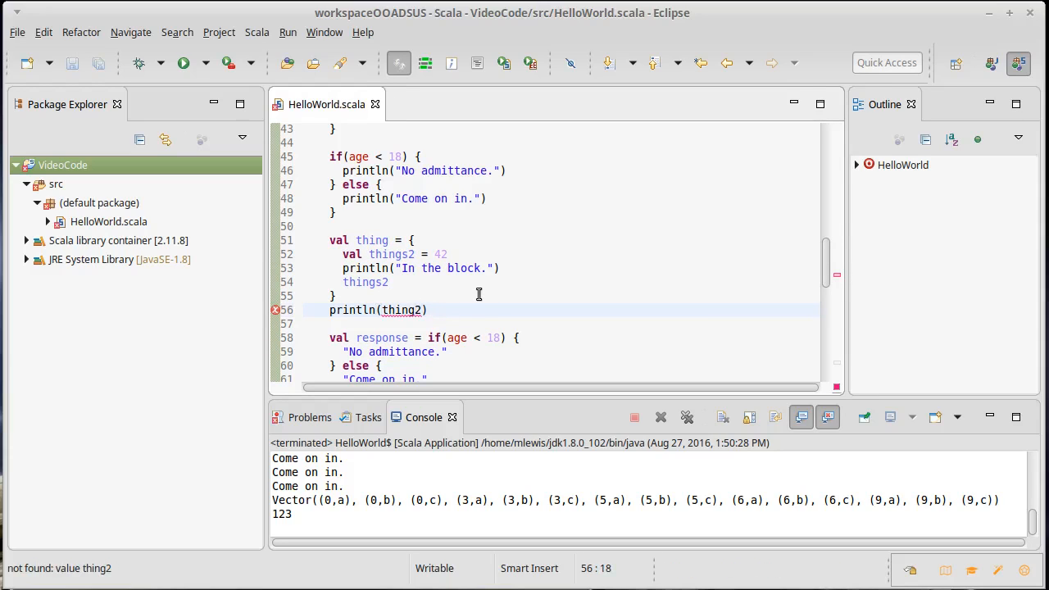
pyautogui.click(385, 254)
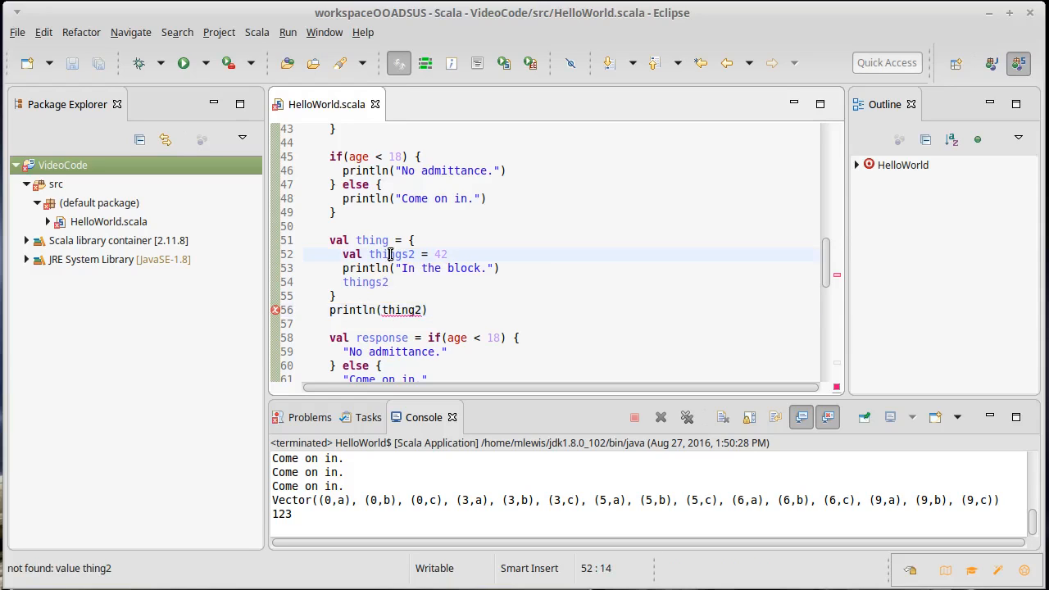
pyautogui.moveTo(374, 281)
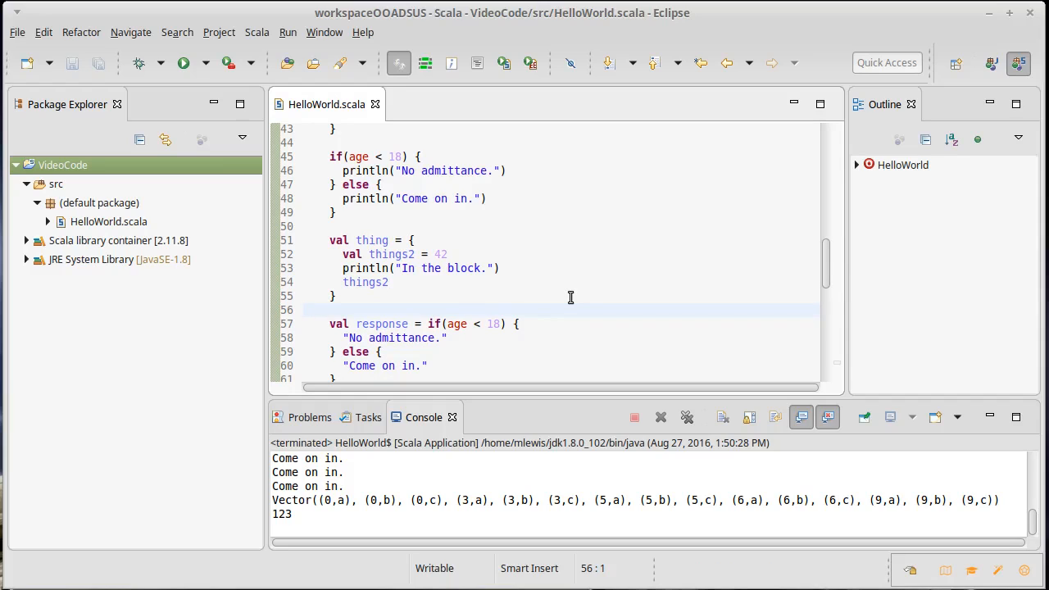
pyautogui.click(305, 310)
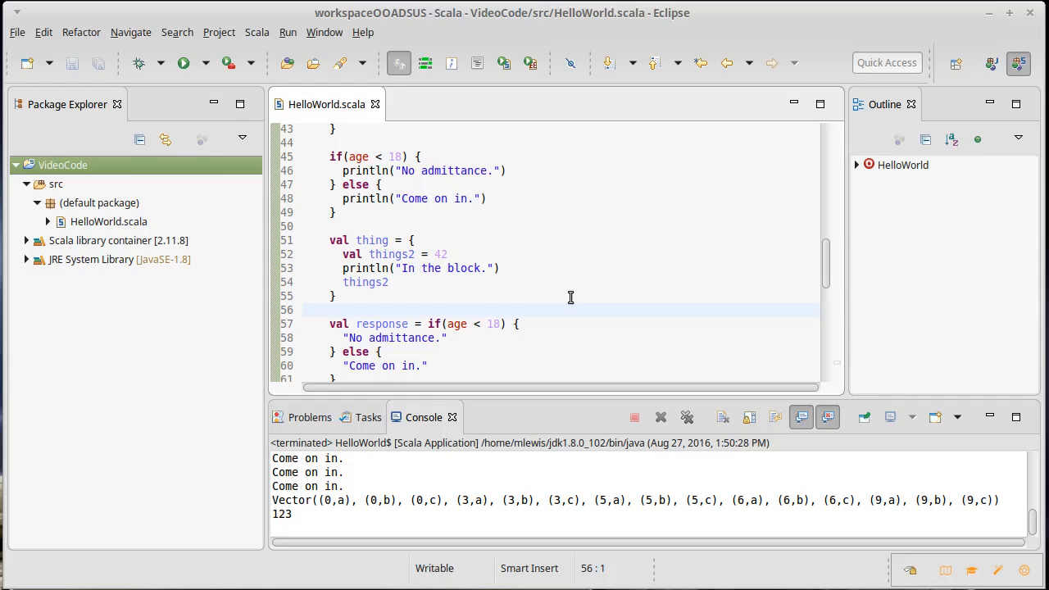
pyautogui.click(304, 309)
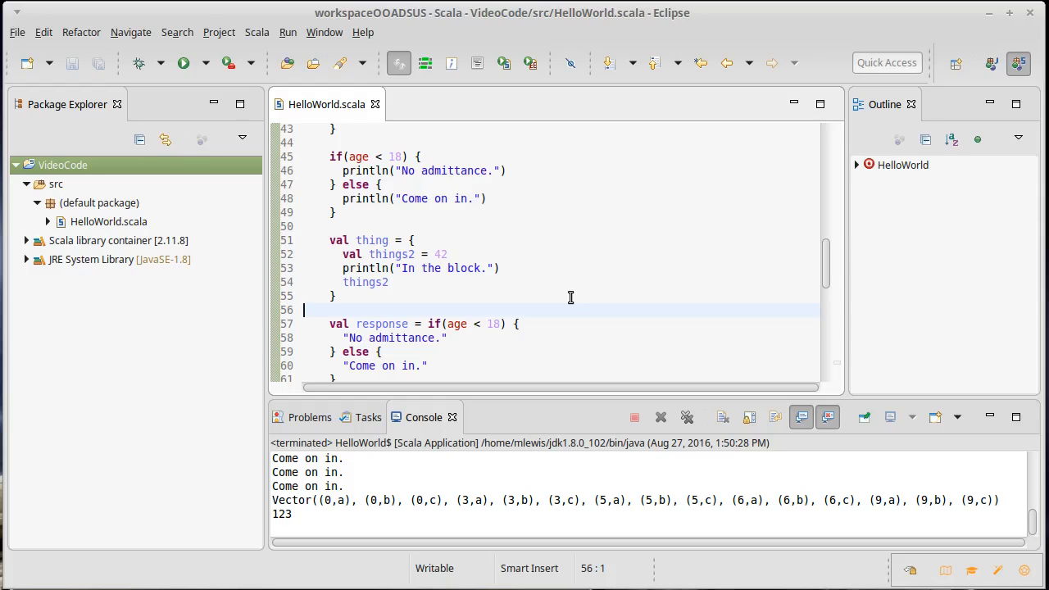
pyautogui.moveTo(725, 455)
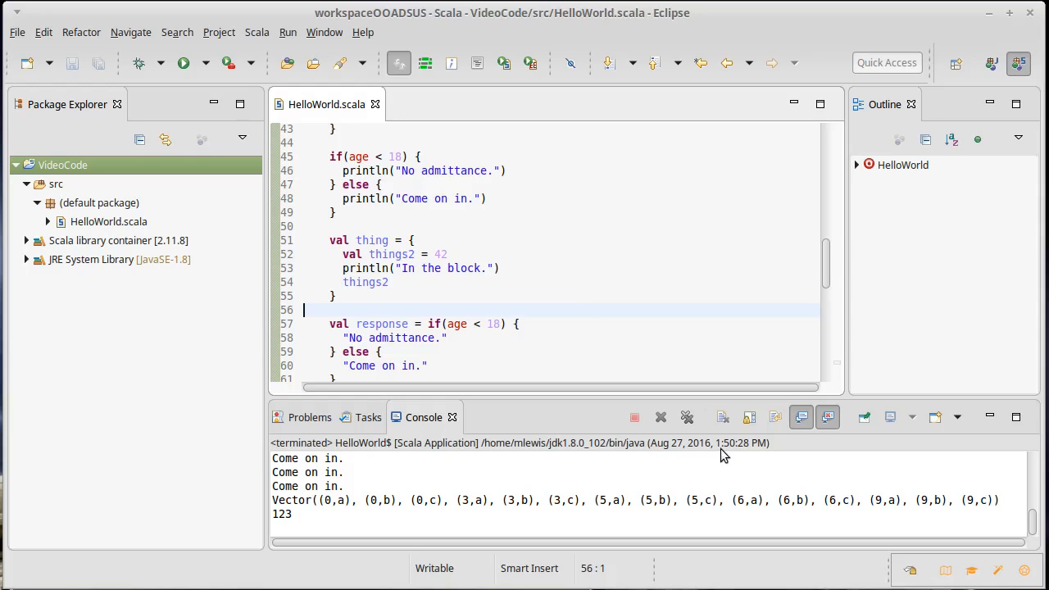